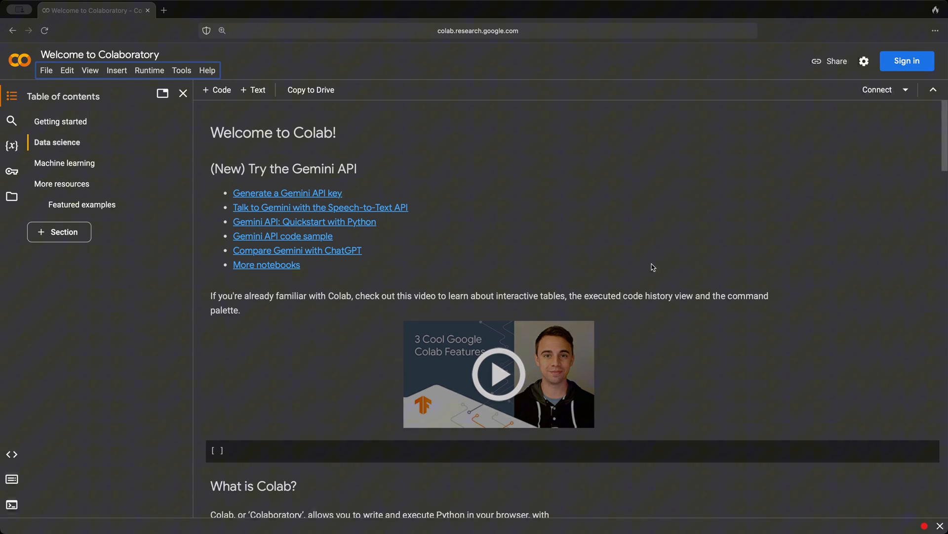
{"action": "mouse_move", "coordinate": [658, 267]}
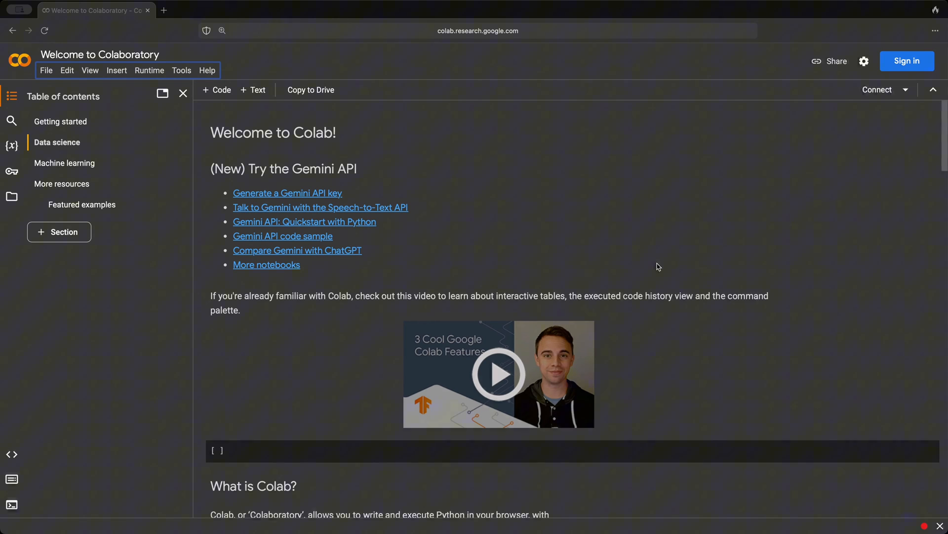
{"action": "mouse_move", "coordinate": [634, 368]}
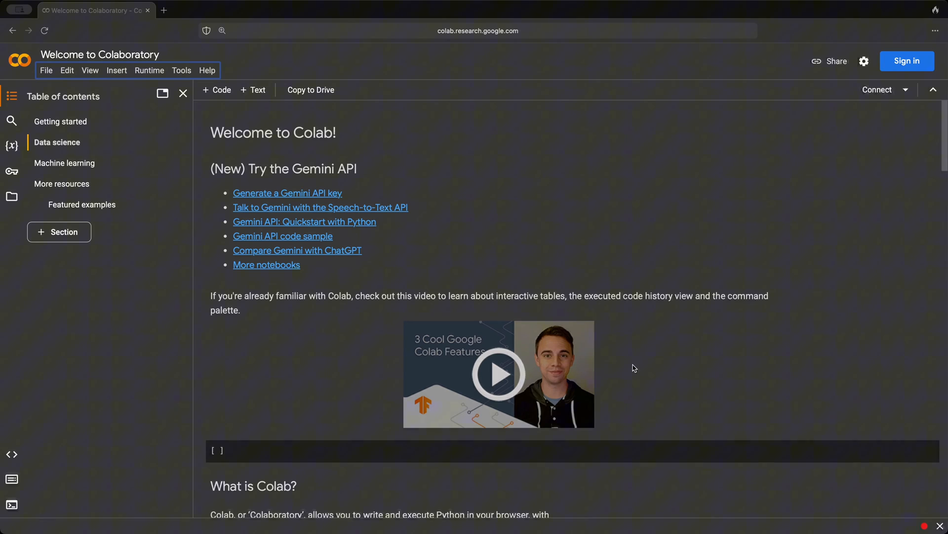
- Scroll the Welcome notebook down to the Data science cell and Sample Visualization chart
{"action": "scroll", "scroll_direction": "down", "scroll_amount": 3}
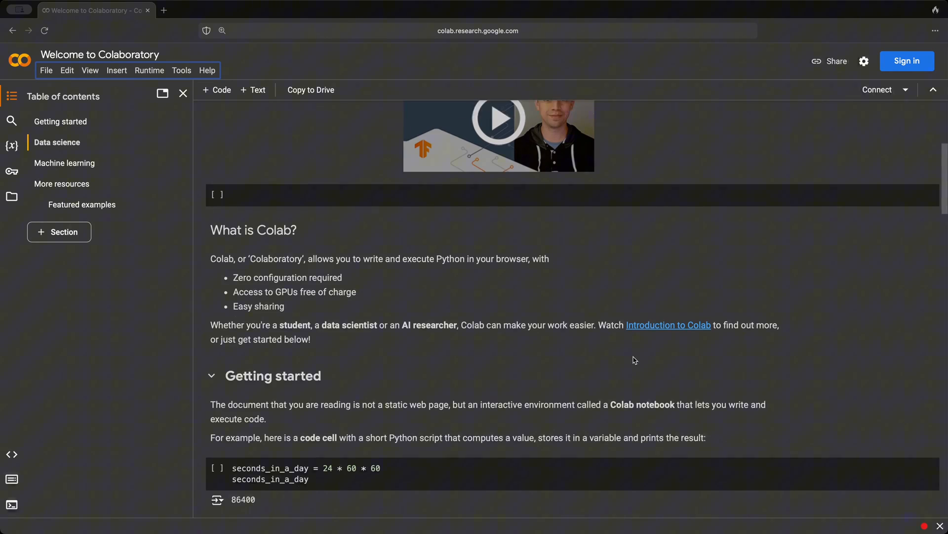
{"action": "scroll", "scroll_direction": "down", "scroll_amount": 3}
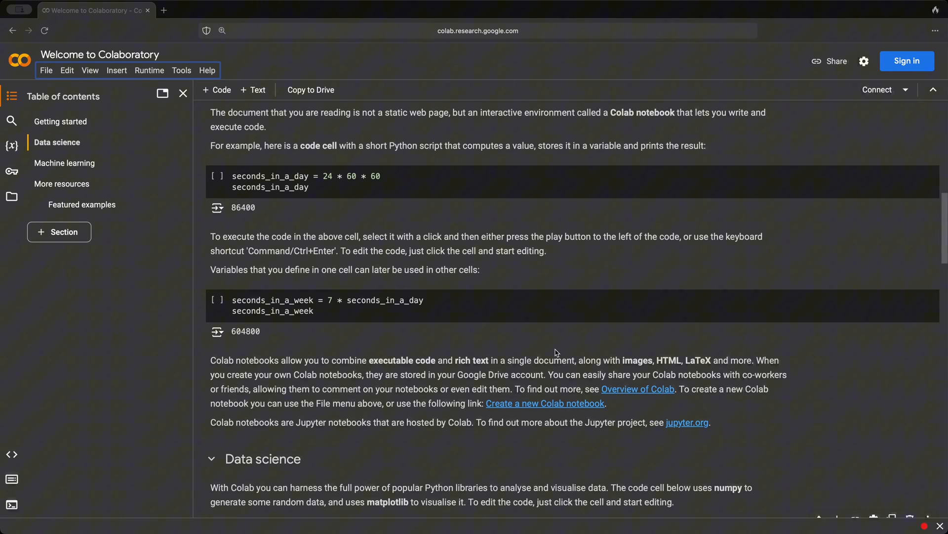
{"action": "scroll", "scroll_direction": "down", "scroll_amount": 3}
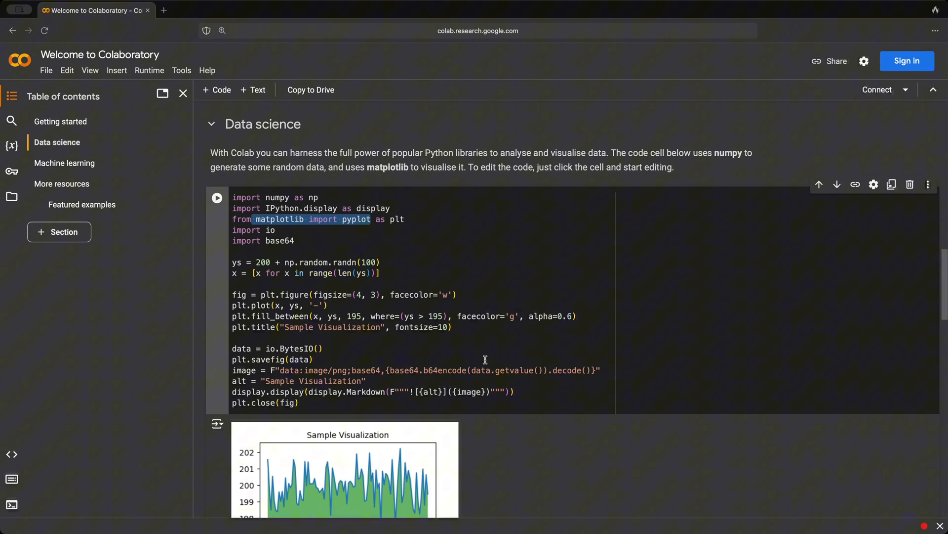
{"action": "scroll", "scroll_direction": "down", "scroll_amount": 3}
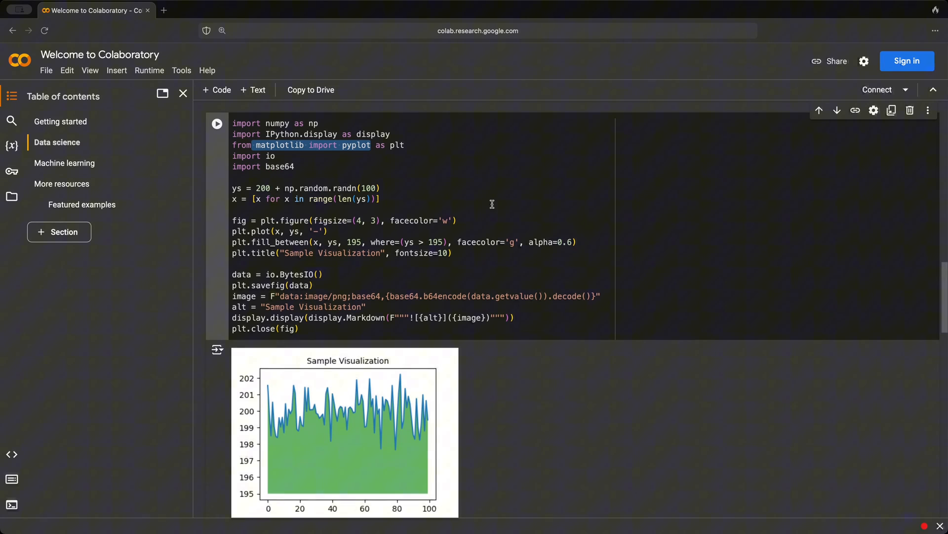
{"action": "mouse_move", "coordinate": [301, 147]}
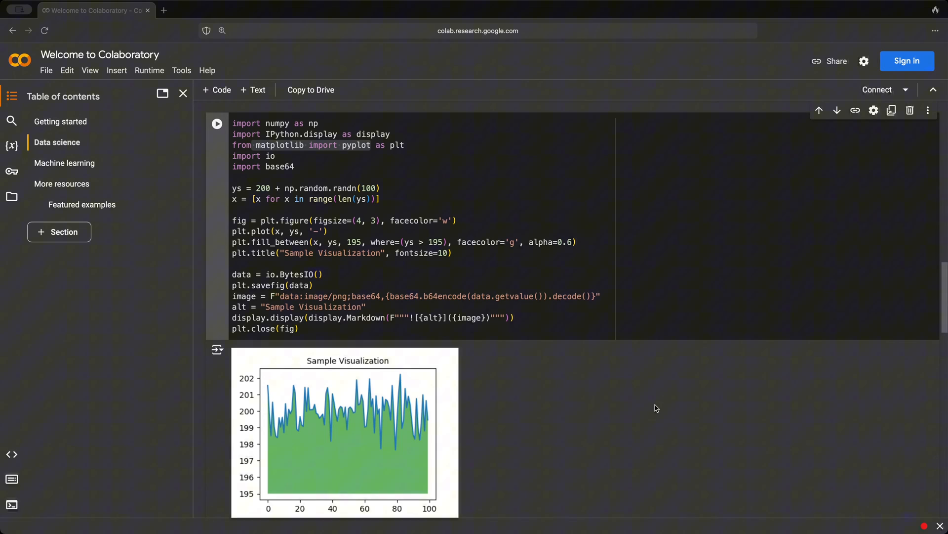
{"action": "mouse_move", "coordinate": [637, 396]}
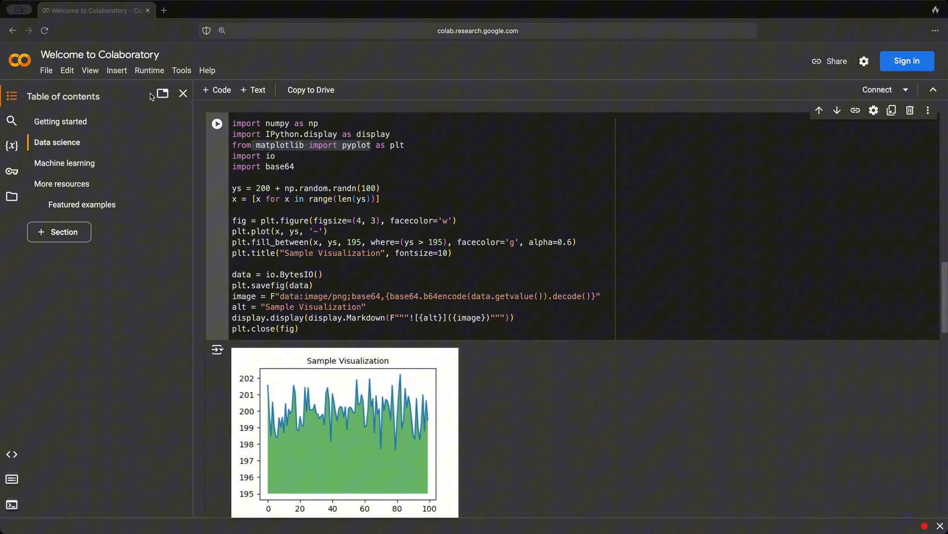
{"action": "left_click", "coordinate": [148, 71]}
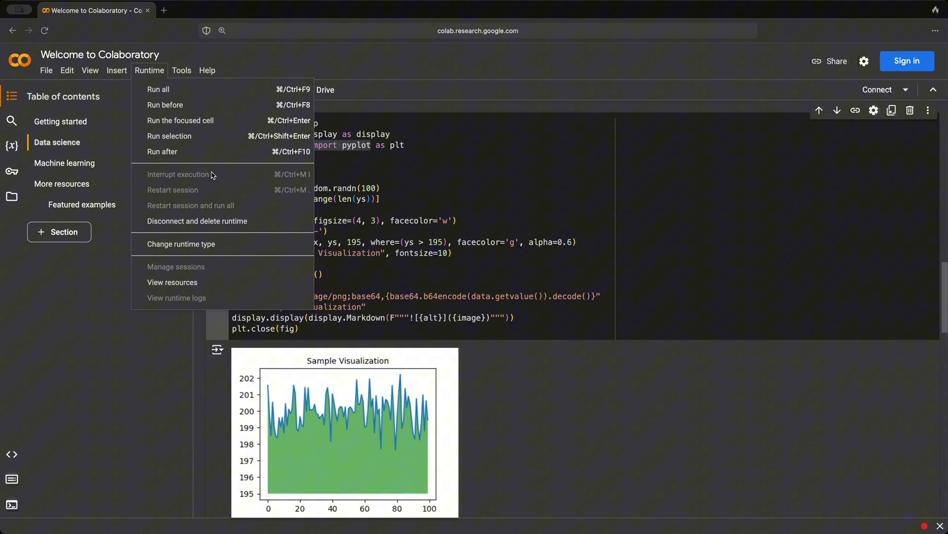
{"action": "left_click", "coordinate": [182, 244]}
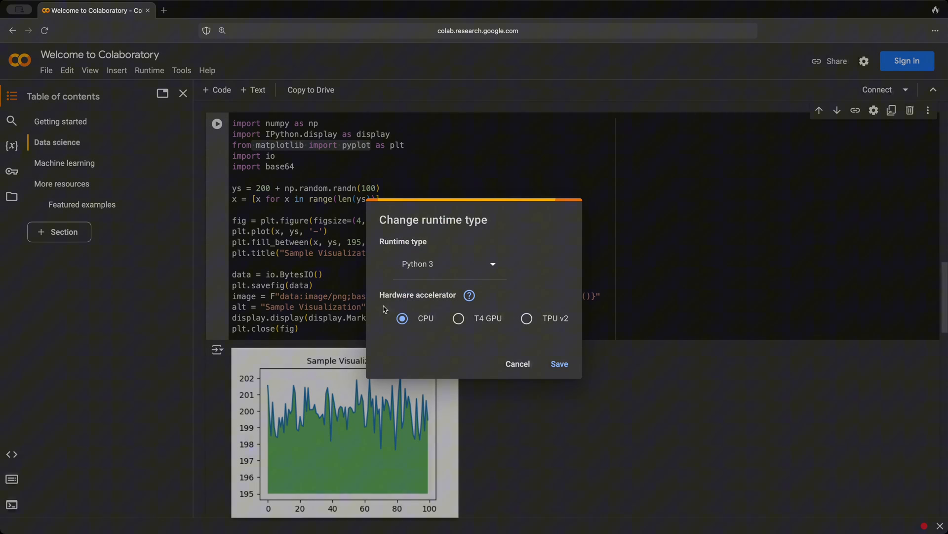
{"action": "mouse_move", "coordinate": [426, 310]}
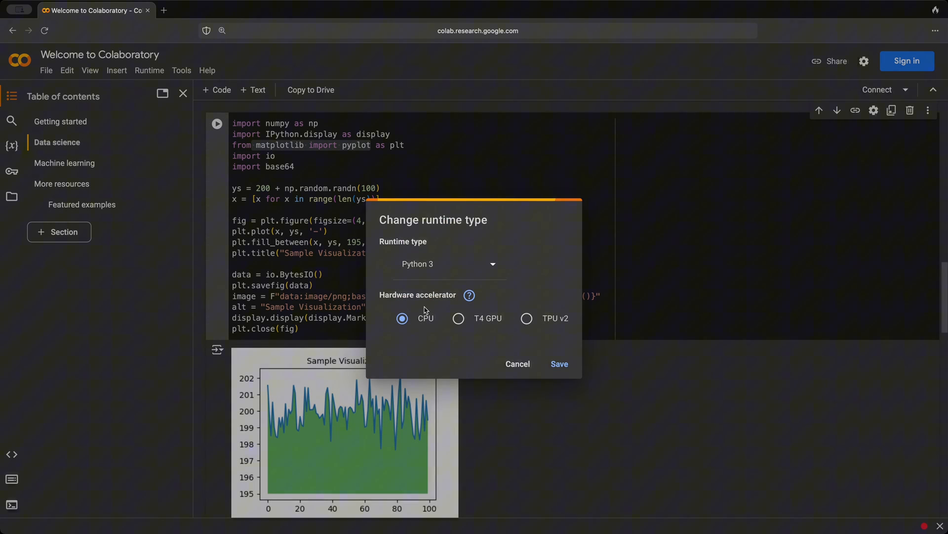
{"action": "left_click", "coordinate": [458, 318]}
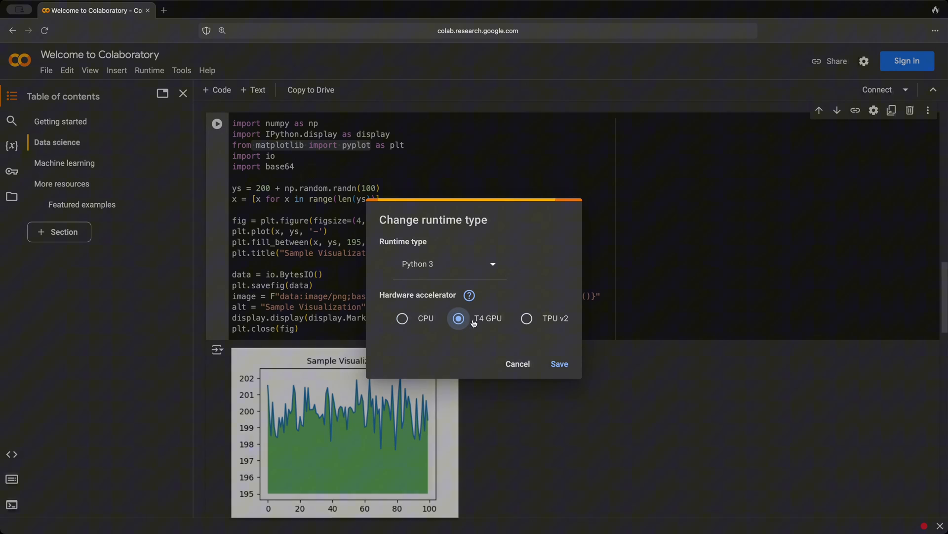
{"action": "left_click", "coordinate": [526, 318]}
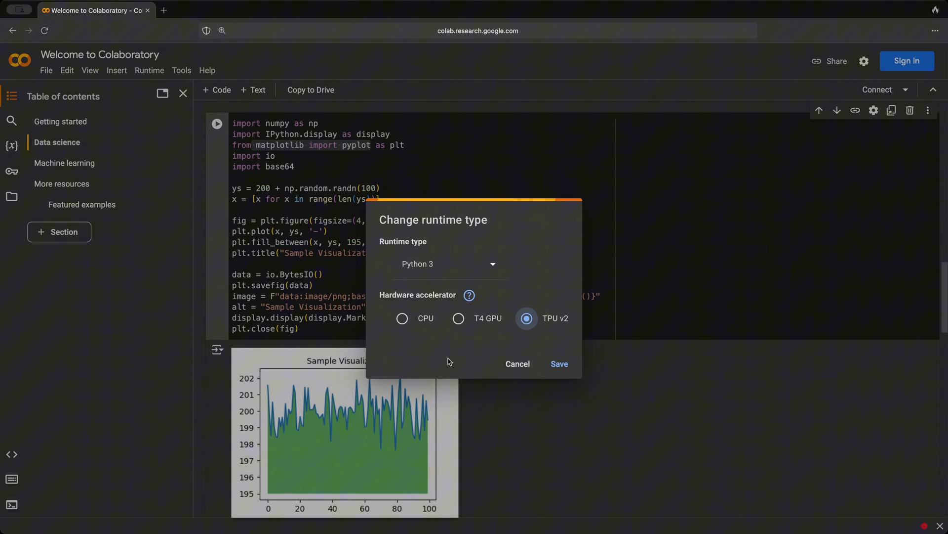
{"action": "mouse_move", "coordinate": [448, 323]}
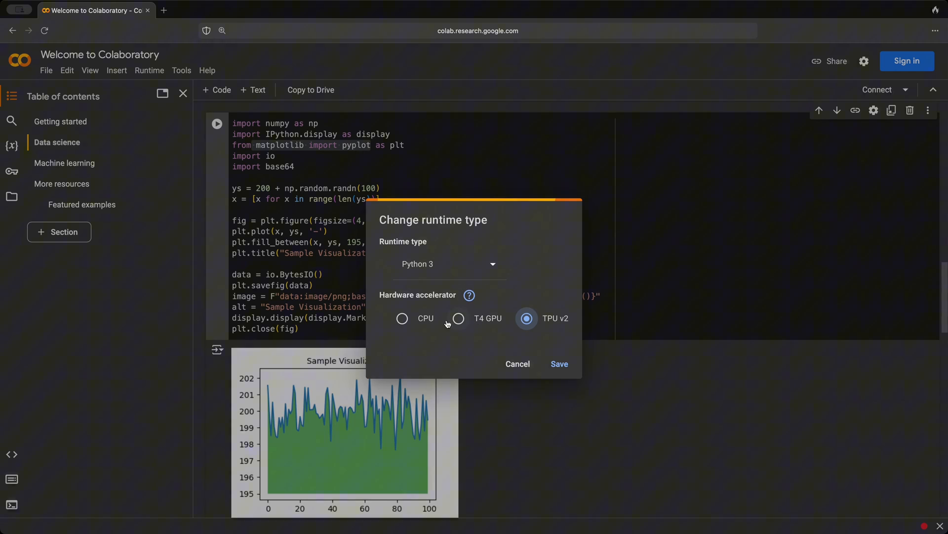
{"action": "mouse_move", "coordinate": [491, 339]}
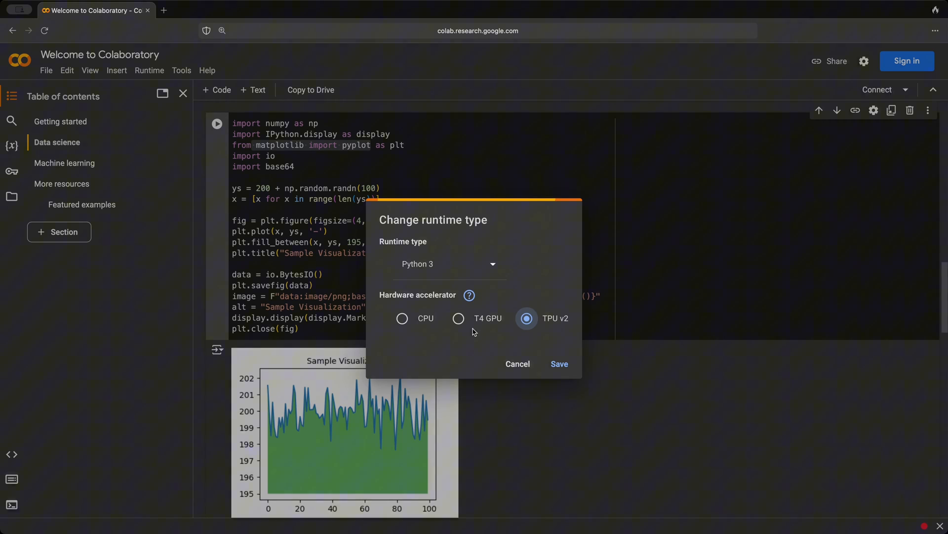
{"action": "mouse_move", "coordinate": [469, 332]}
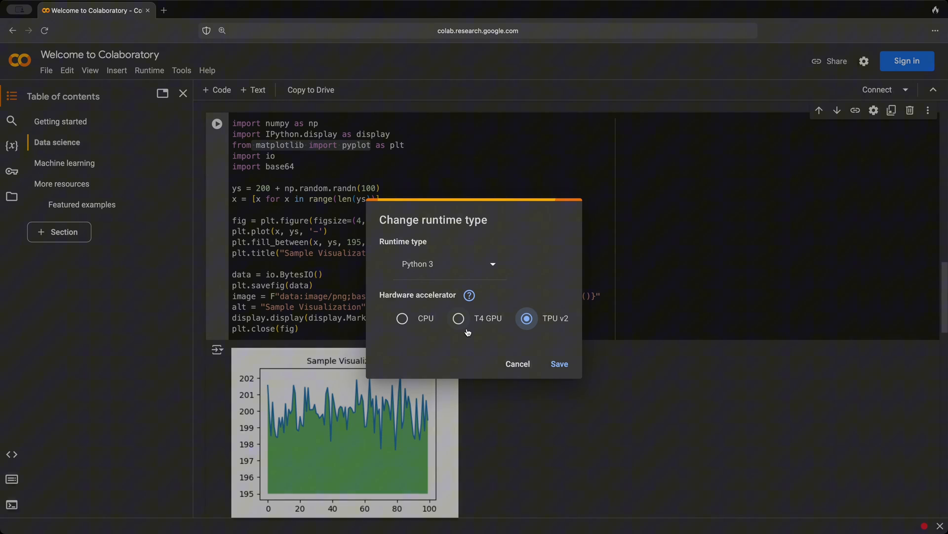
{"action": "mouse_move", "coordinate": [422, 328]}
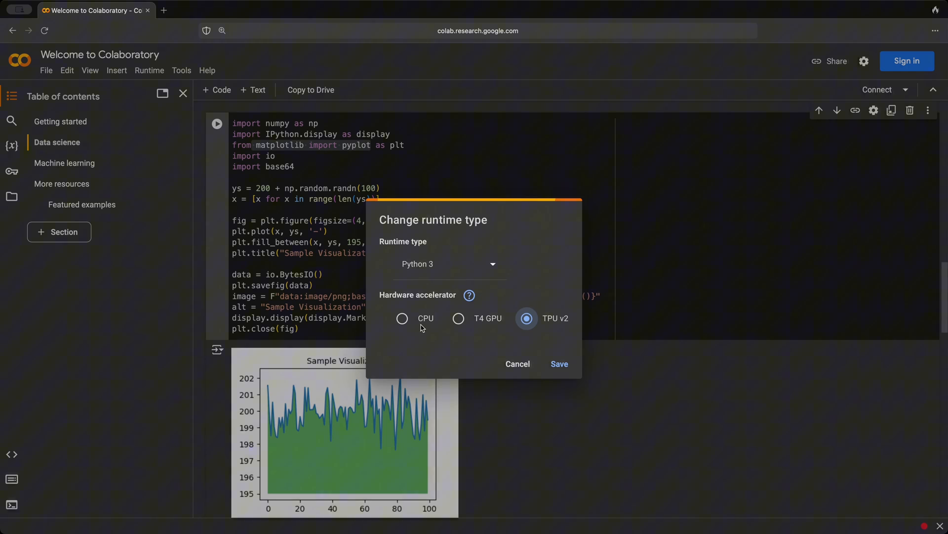
{"action": "left_click", "coordinate": [402, 318]}
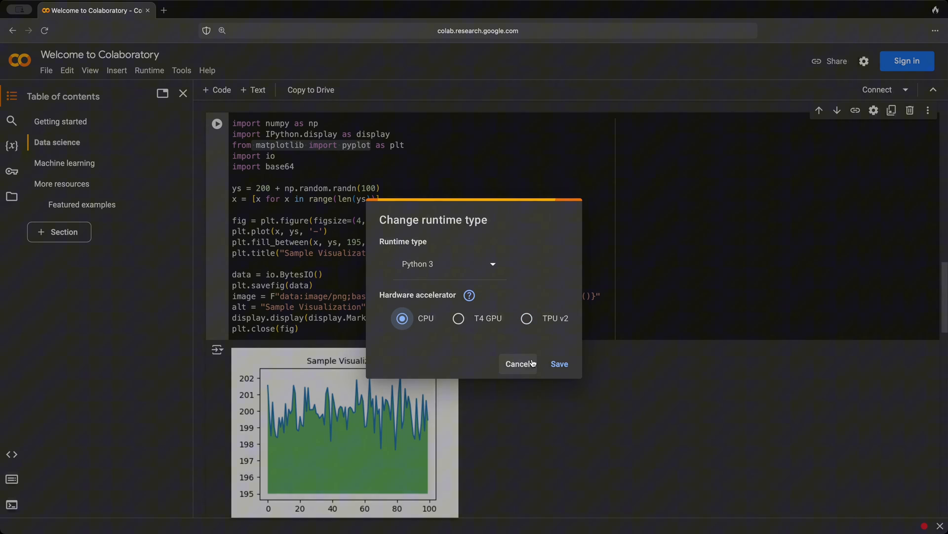
{"action": "left_click", "coordinate": [519, 363]}
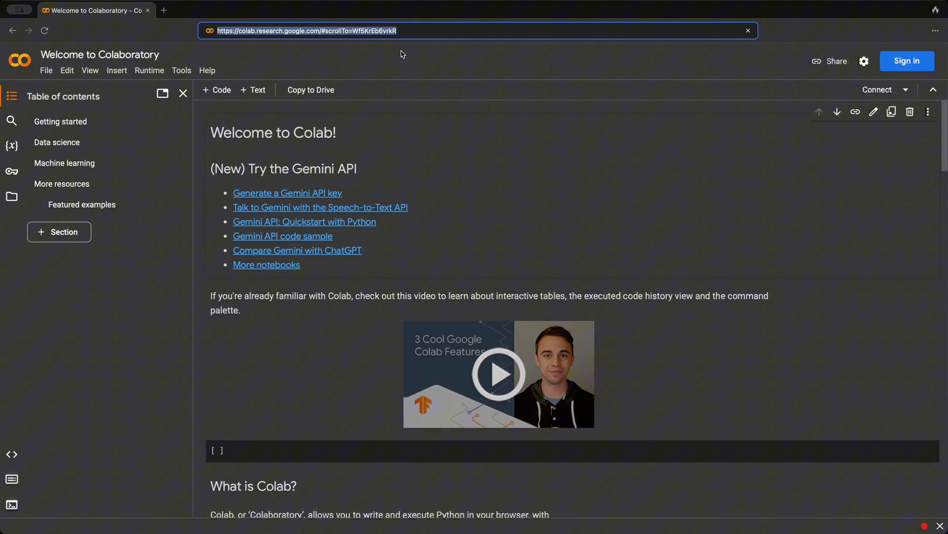
- Reload the Welcome notebook by entering colab.research.google.com in the address bar
{"action": "left_click", "coordinate": [478, 30]}
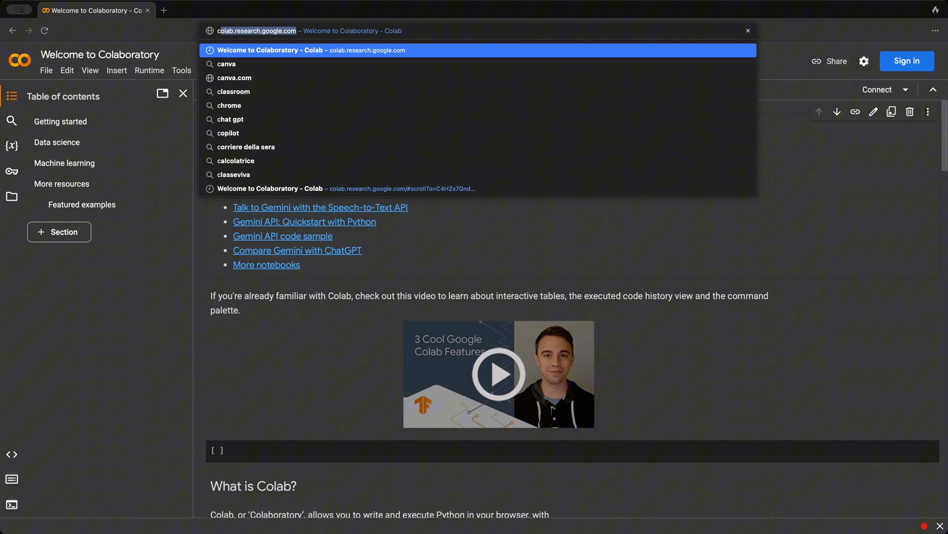
{"action": "type", "text": "colab.g"}
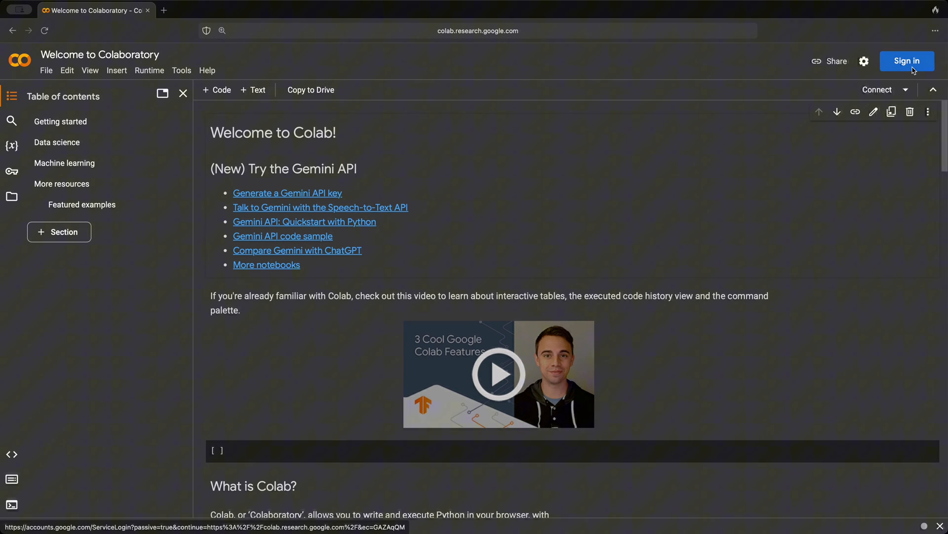
{"action": "mouse_move", "coordinate": [913, 68]}
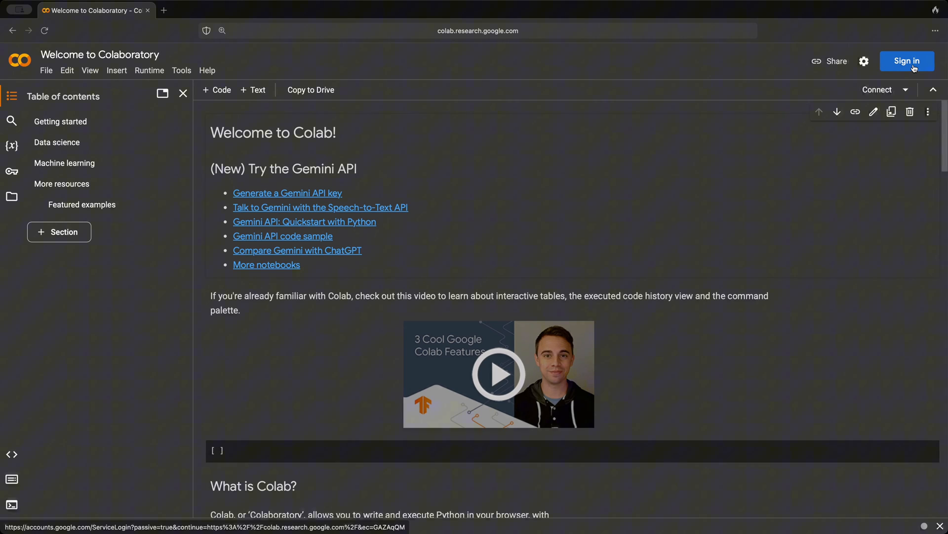
{"action": "mouse_move", "coordinate": [631, 176]}
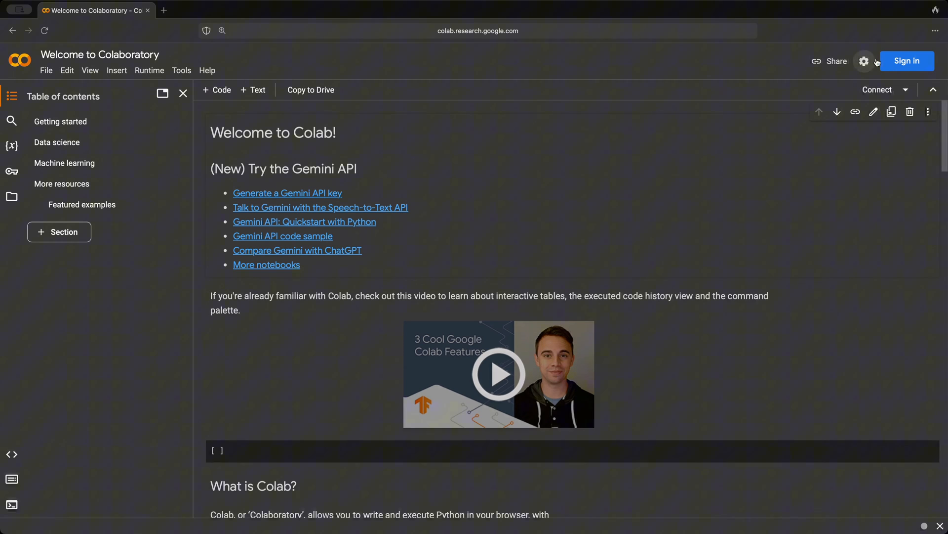
- Sign in, then browse Examples, Recent and Google Drive notebooks, showing Getting Started.ipynb
{"action": "left_click", "coordinate": [907, 61]}
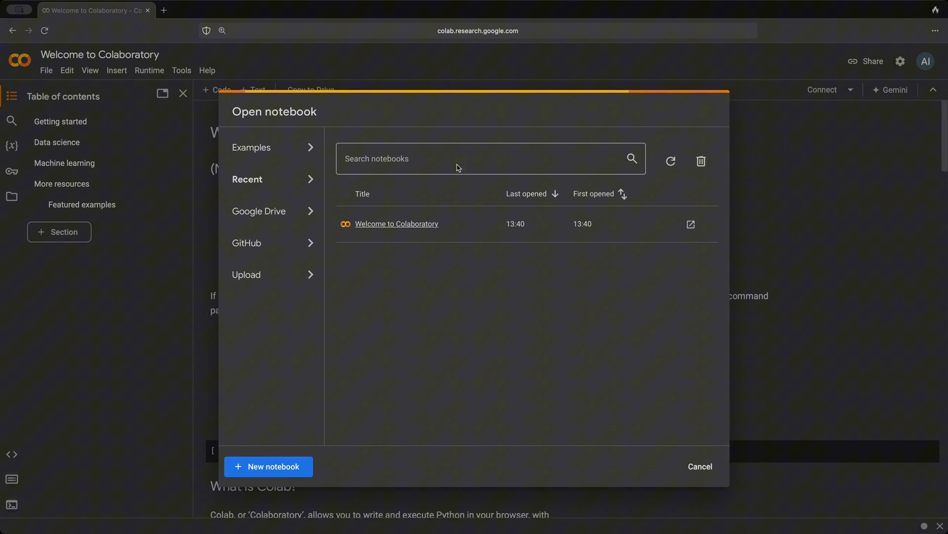
{"action": "mouse_move", "coordinate": [232, 152]}
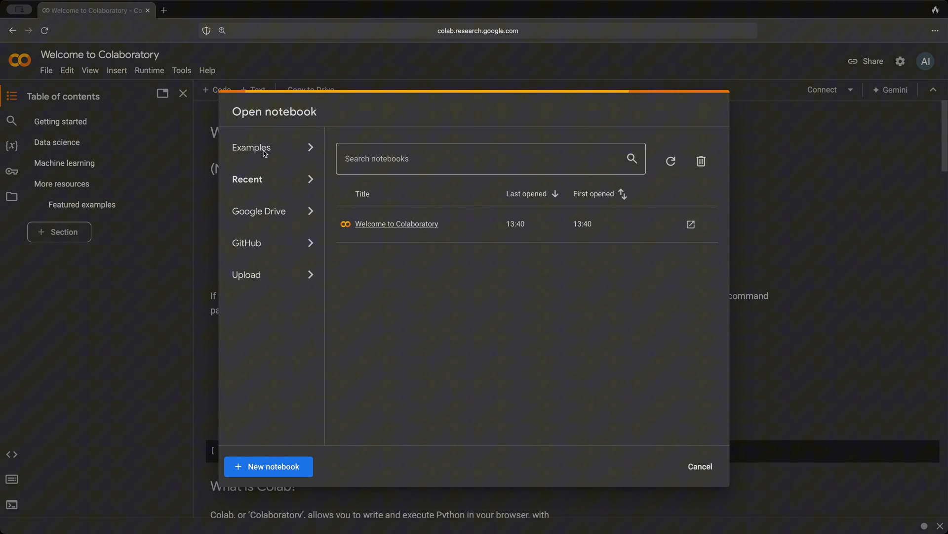
{"action": "left_click", "coordinate": [251, 147]}
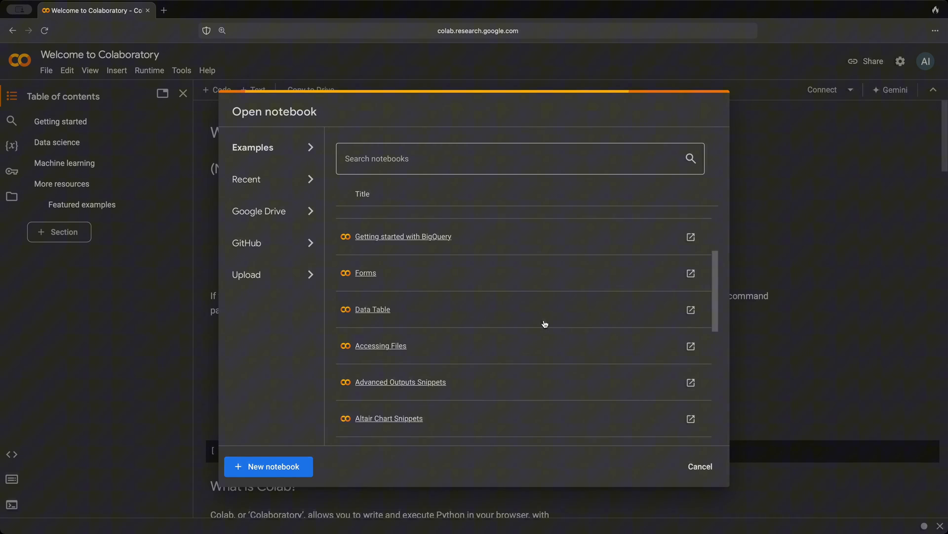
{"action": "mouse_move", "coordinate": [545, 323]}
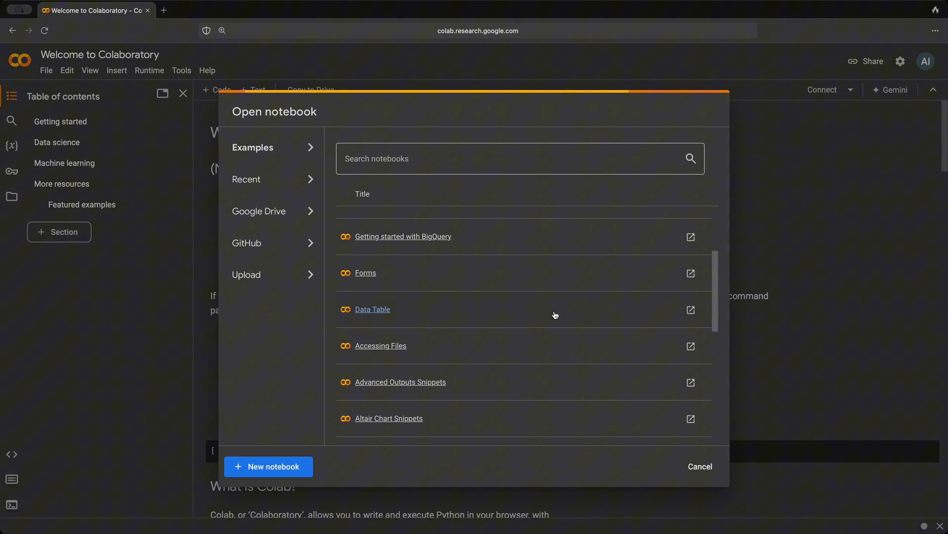
{"action": "left_click", "coordinate": [247, 179]}
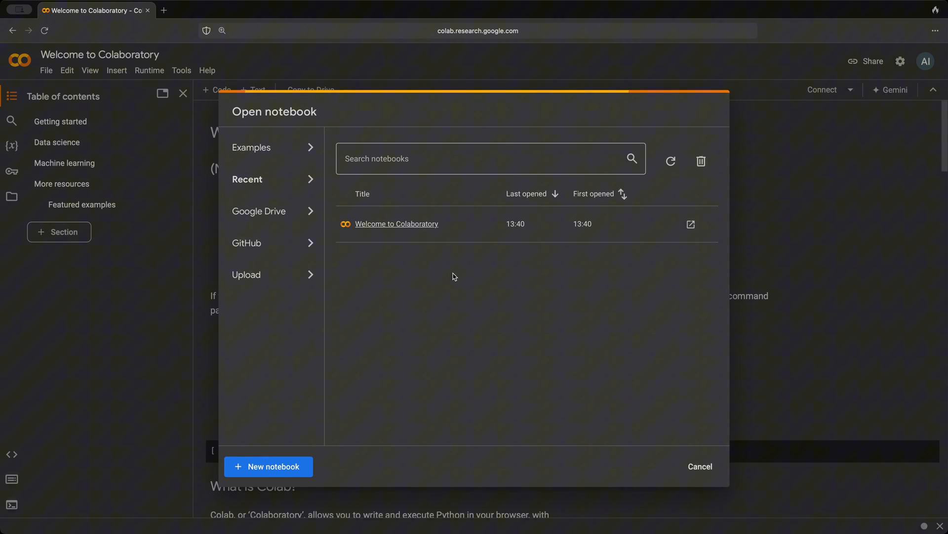
{"action": "left_click", "coordinate": [261, 210]}
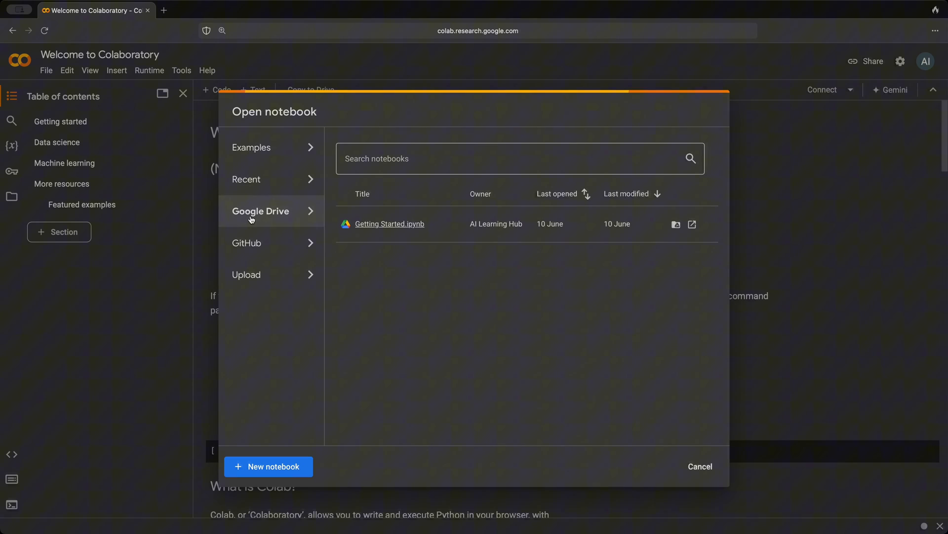
{"action": "mouse_move", "coordinate": [469, 272]}
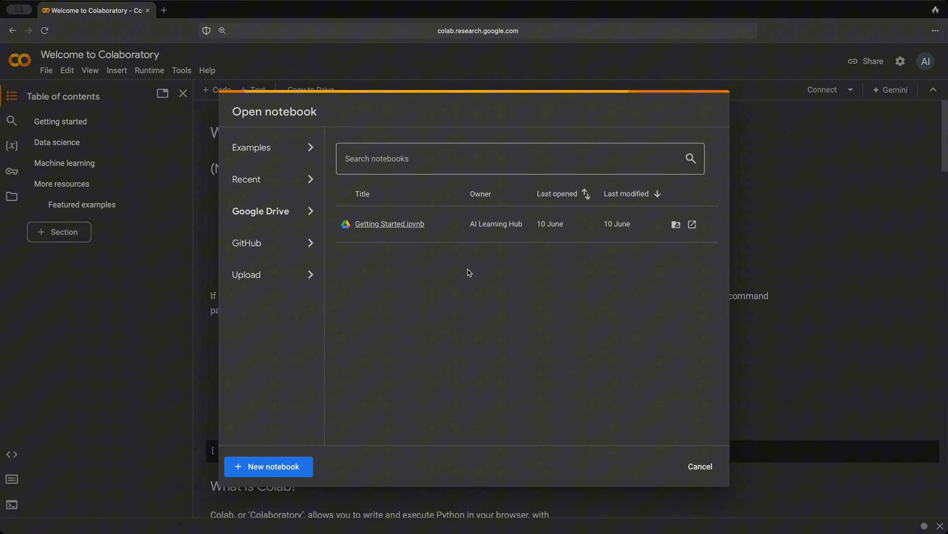
- View the GitHub search, then the Upload pane of the Open notebook dialog
{"action": "left_click", "coordinate": [251, 243]}
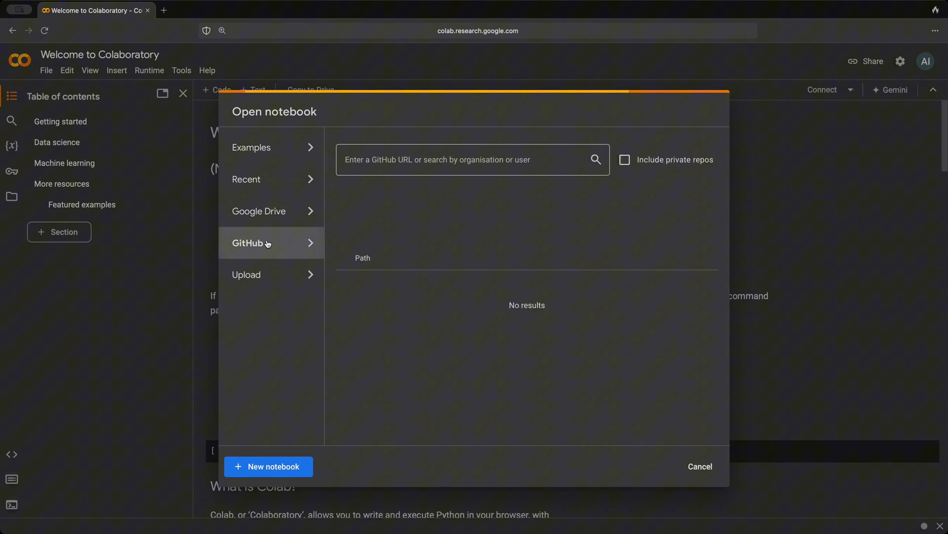
{"action": "mouse_move", "coordinate": [400, 318]}
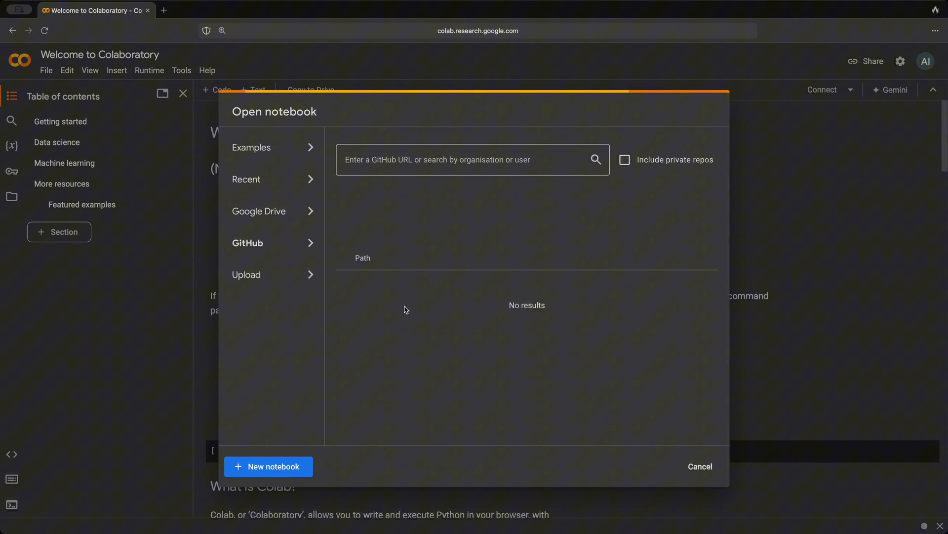
{"action": "left_click", "coordinate": [246, 274]}
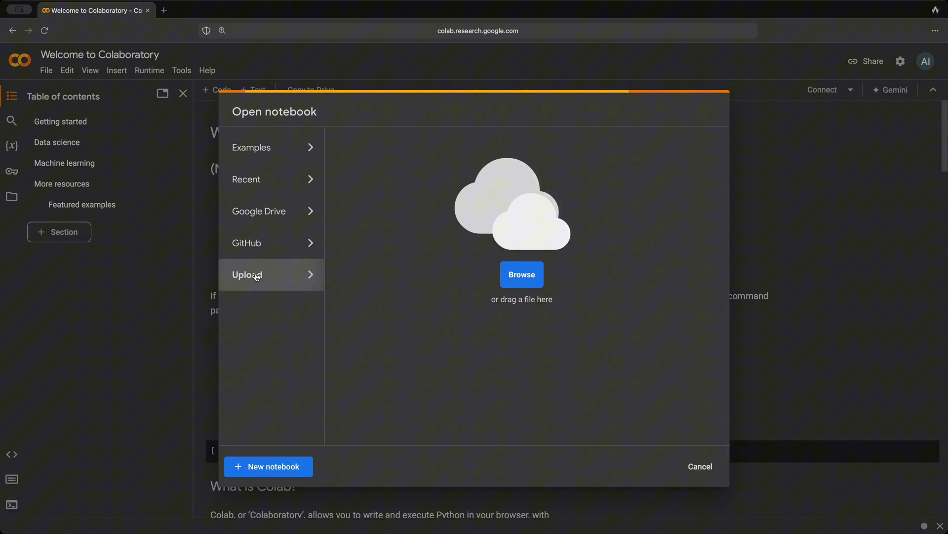
{"action": "mouse_move", "coordinate": [413, 299]}
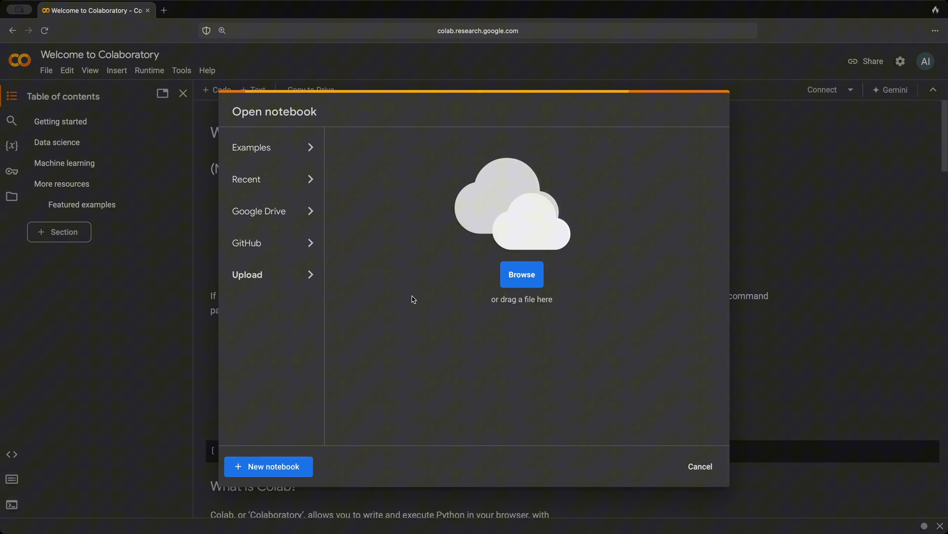
{"action": "mouse_move", "coordinate": [579, 297]}
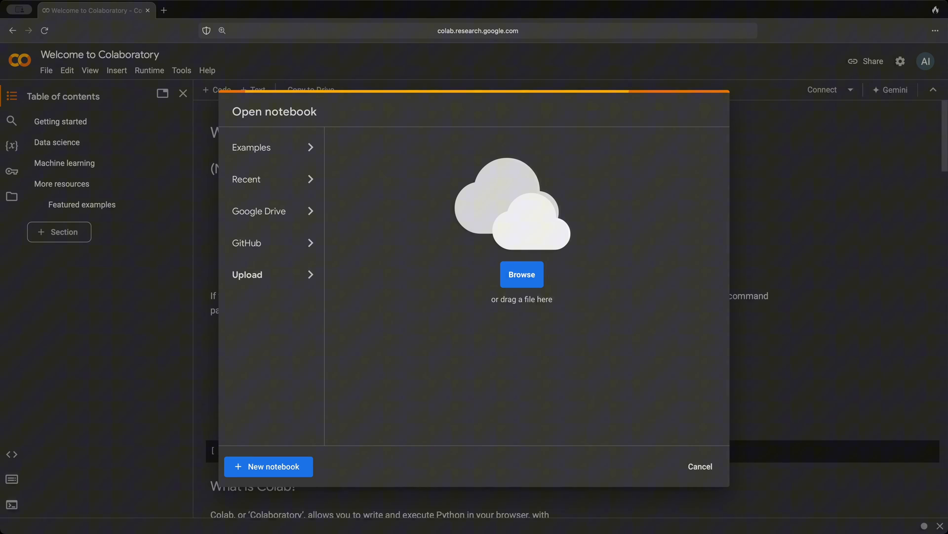
{"action": "mouse_move", "coordinate": [275, 497]}
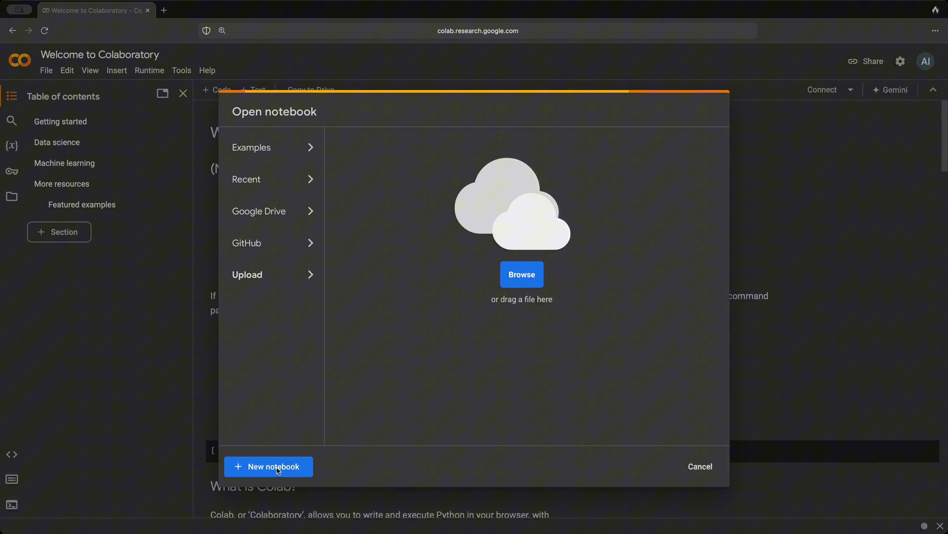
- Create a new blank notebook, Untitled0.ipynb, and dismiss the Release notes panel
{"action": "left_click", "coordinate": [268, 466]}
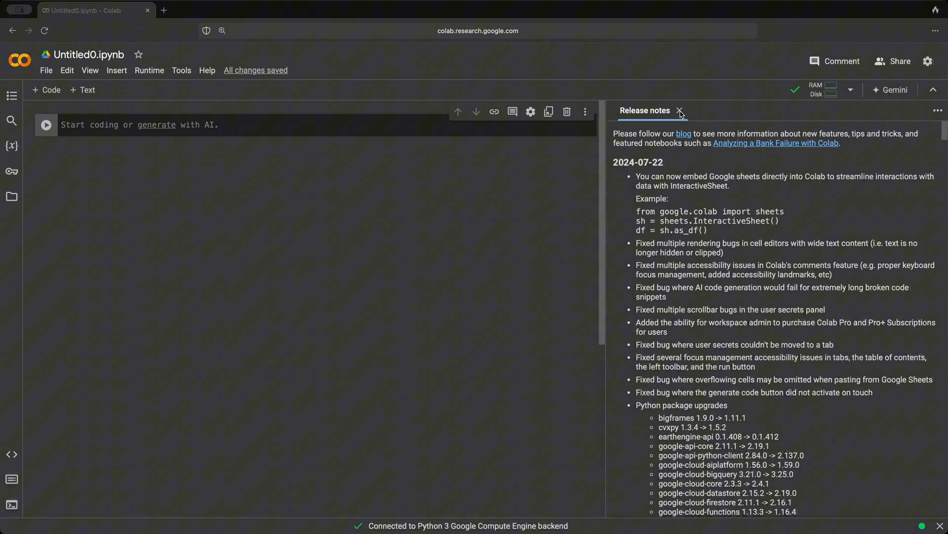
{"action": "left_click", "coordinate": [680, 111]}
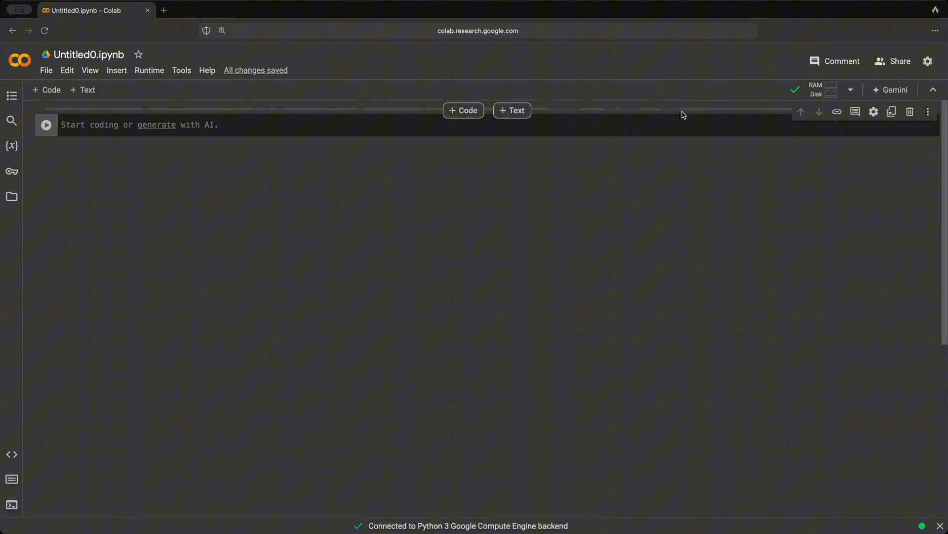
{"action": "left_click", "coordinate": [91, 55]}
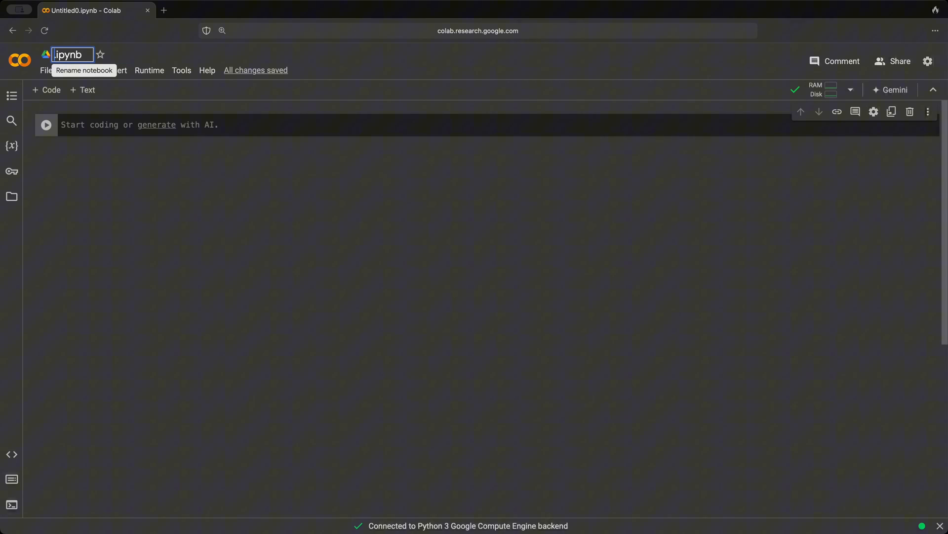
- Rename the notebook to 'Google Colab Basics'
{"action": "type", "text": "Google Colab Basics"}
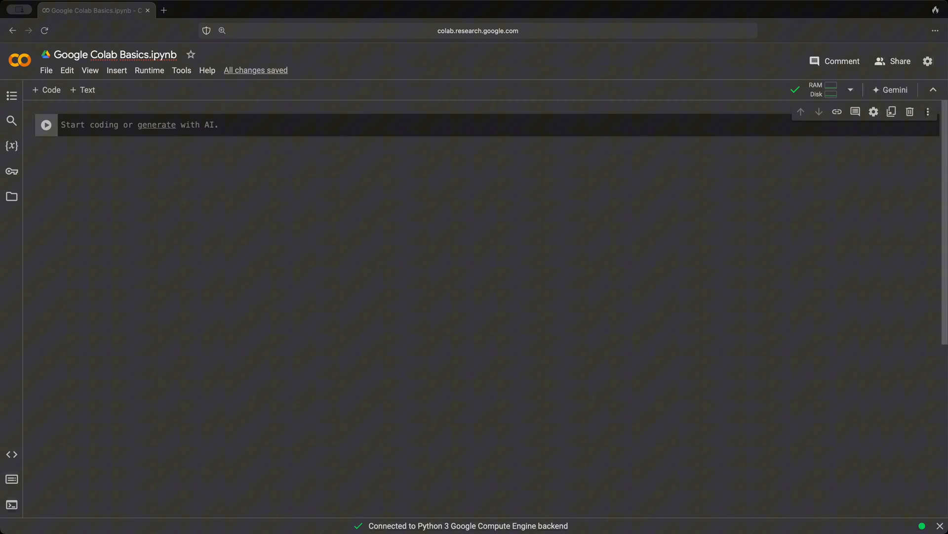
{"action": "mouse_move", "coordinate": [241, 127]}
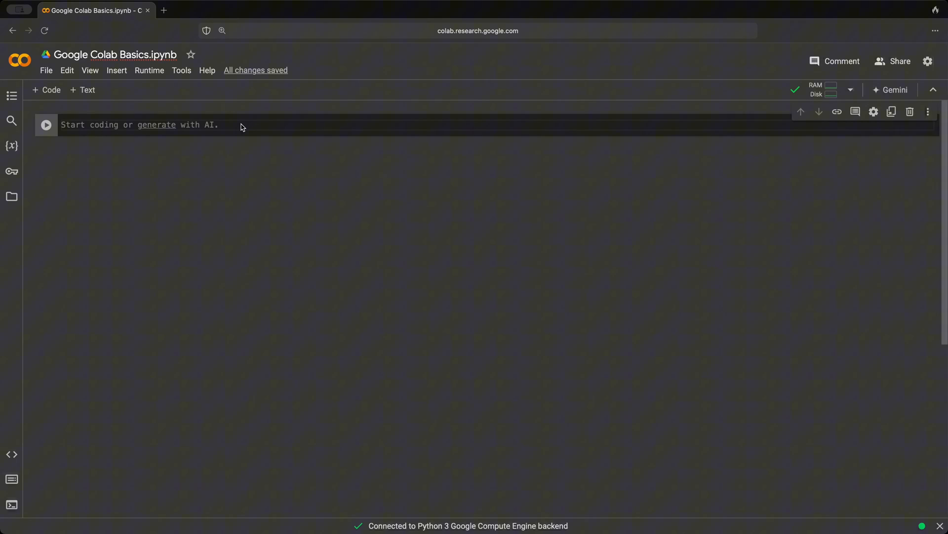
- Write print("Hello World") in the first cell and run it to output Hello World
{"action": "type", "text": "print"}
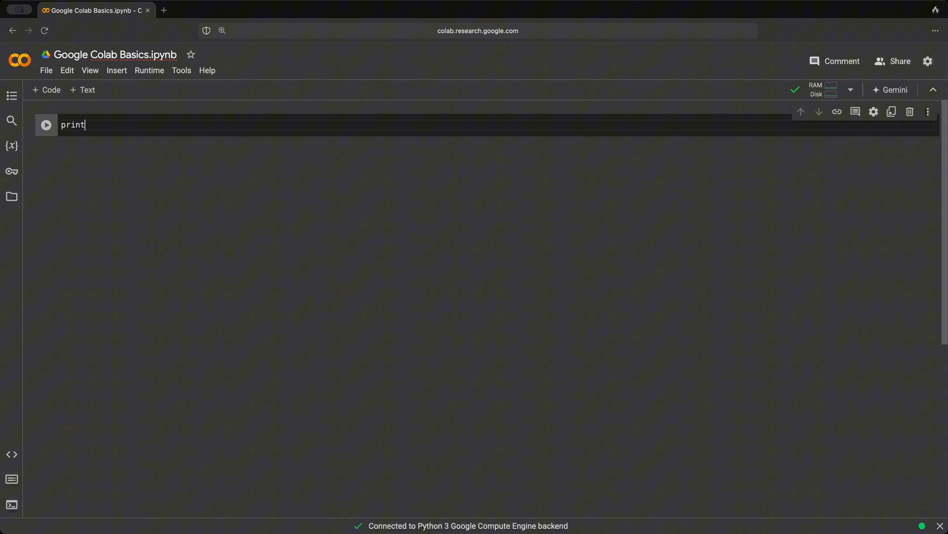
{"action": "type", "text": "(\"He\""}
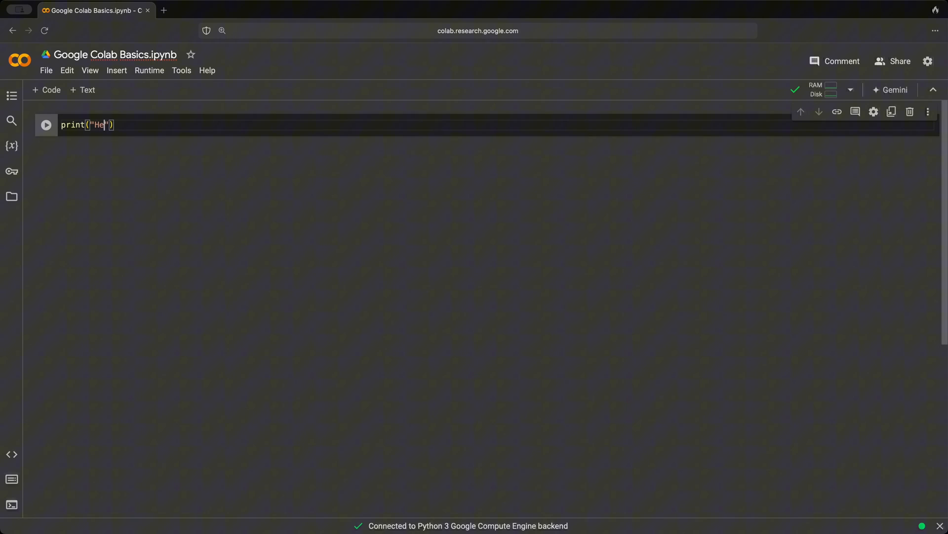
{"action": "type", "text": "llo World"}
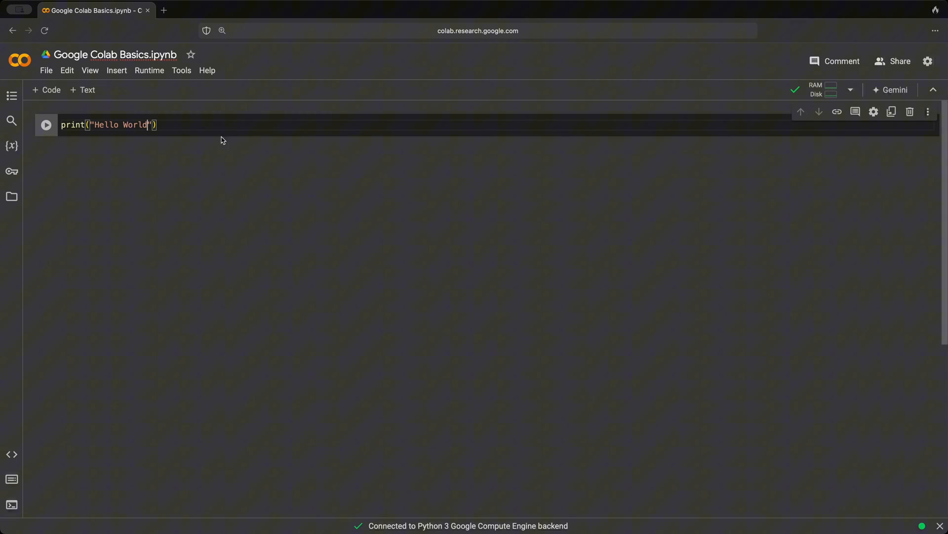
{"action": "key", "text": "ctrl+a"}
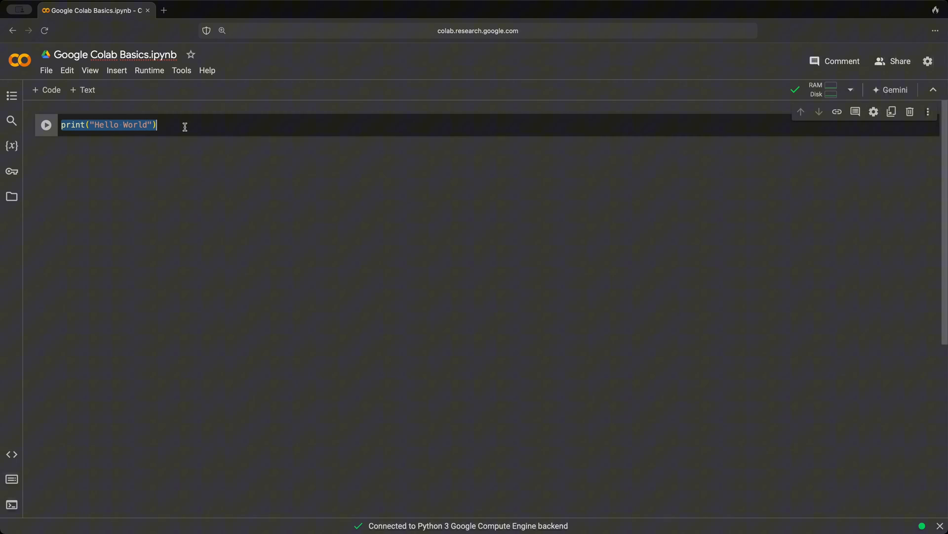
{"action": "left_click", "coordinate": [46, 125]}
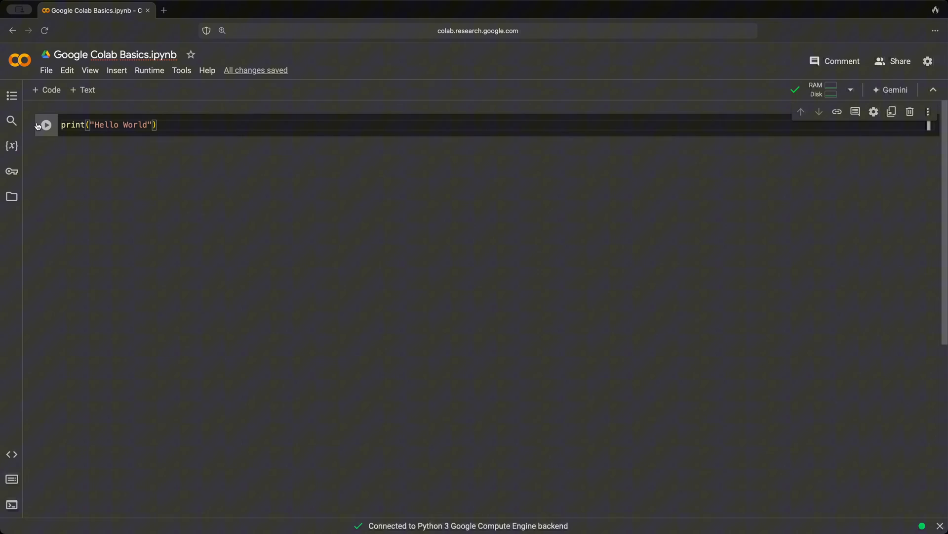
{"action": "left_click", "coordinate": [46, 125]}
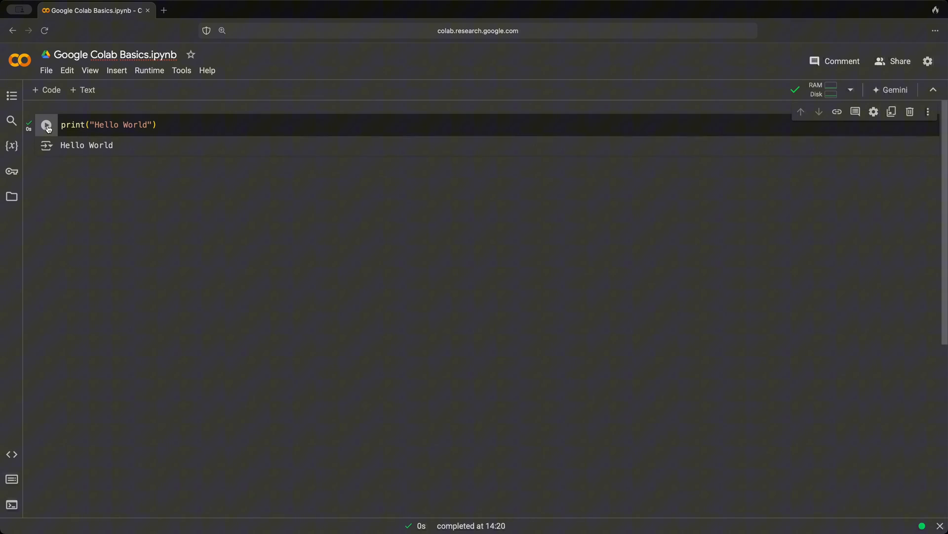
{"action": "double_click", "coordinate": [86, 146]}
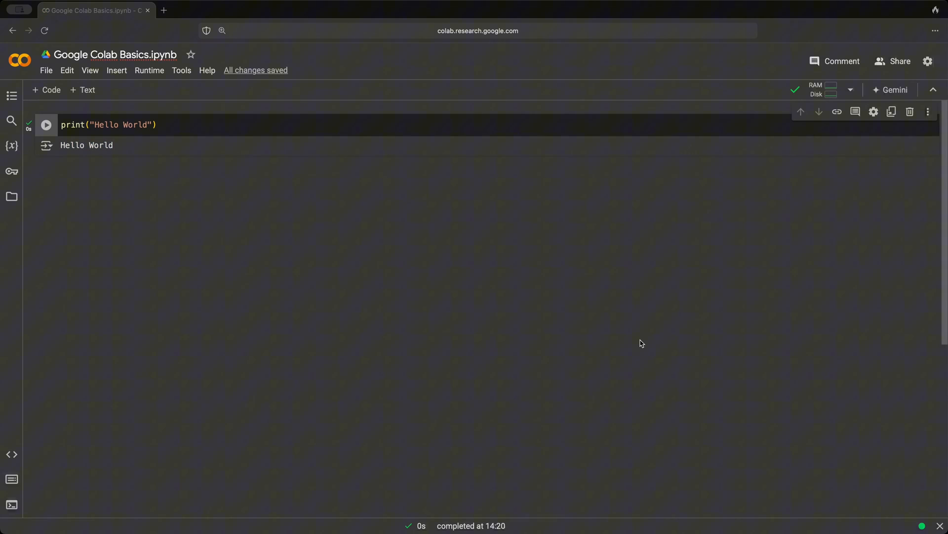
{"action": "mouse_move", "coordinate": [630, 336]}
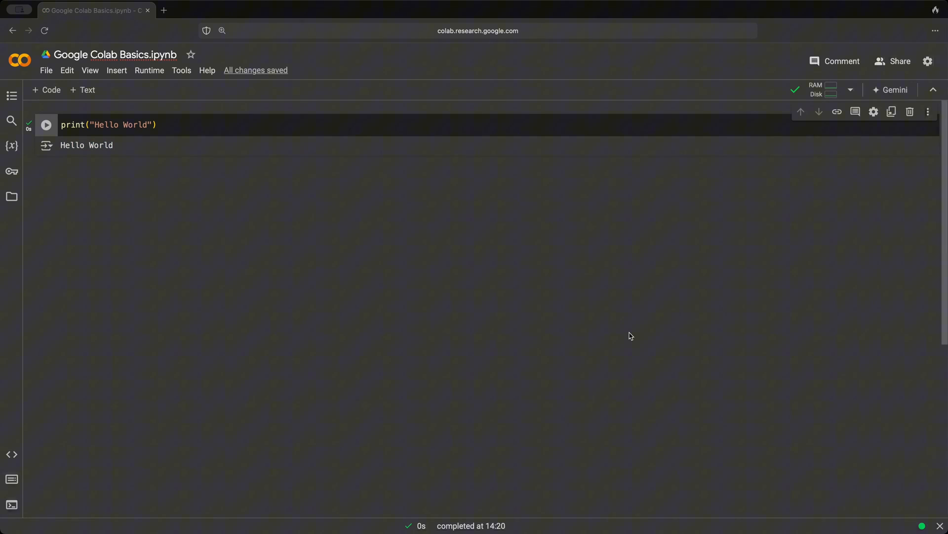
{"action": "mouse_move", "coordinate": [627, 336]}
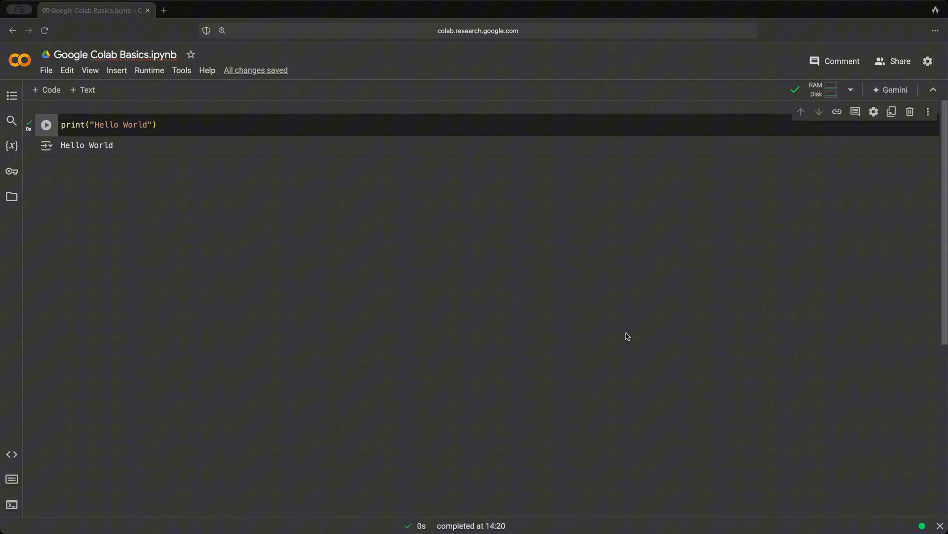
{"action": "mouse_move", "coordinate": [419, 169]}
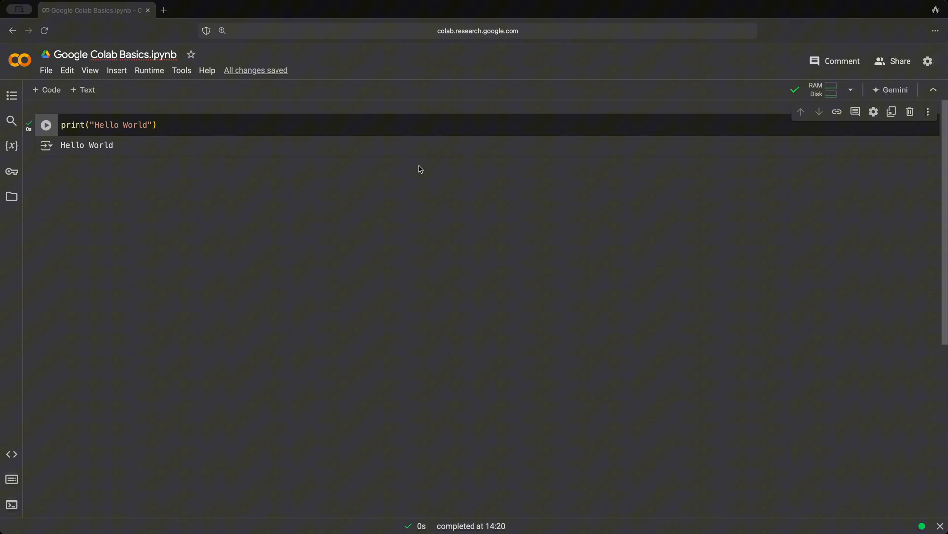
{"action": "mouse_move", "coordinate": [420, 159]}
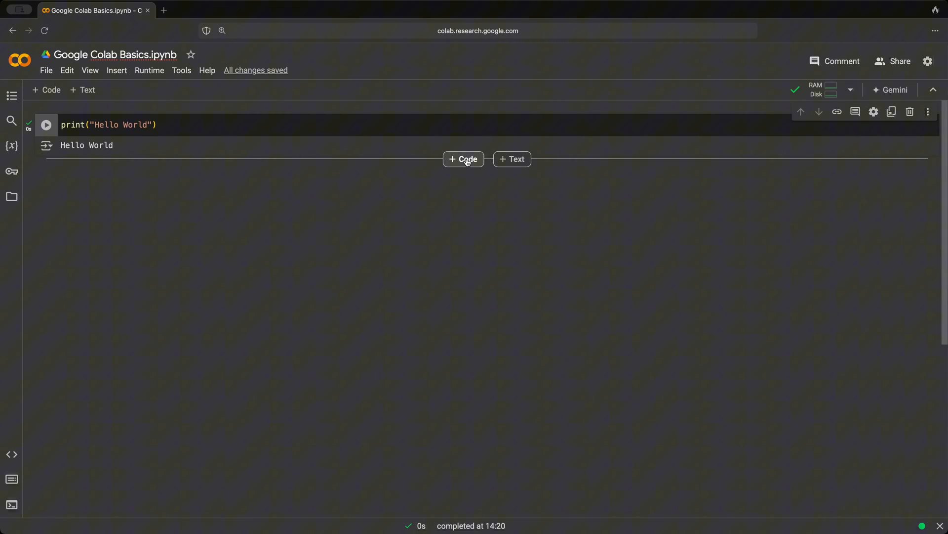
- Add a second code cell containing x = 5 and print(x), and run it
{"action": "left_click", "coordinate": [463, 159]}
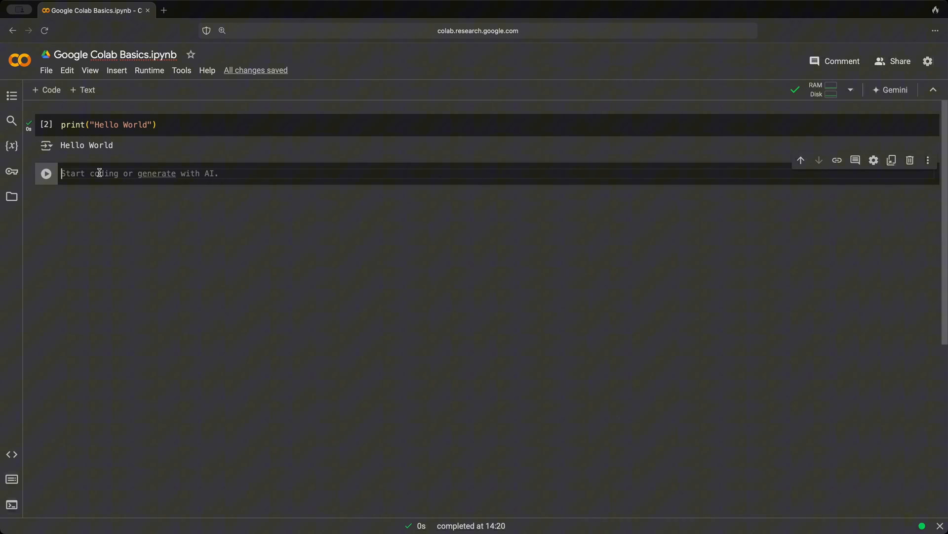
{"action": "type", "text": "x"}
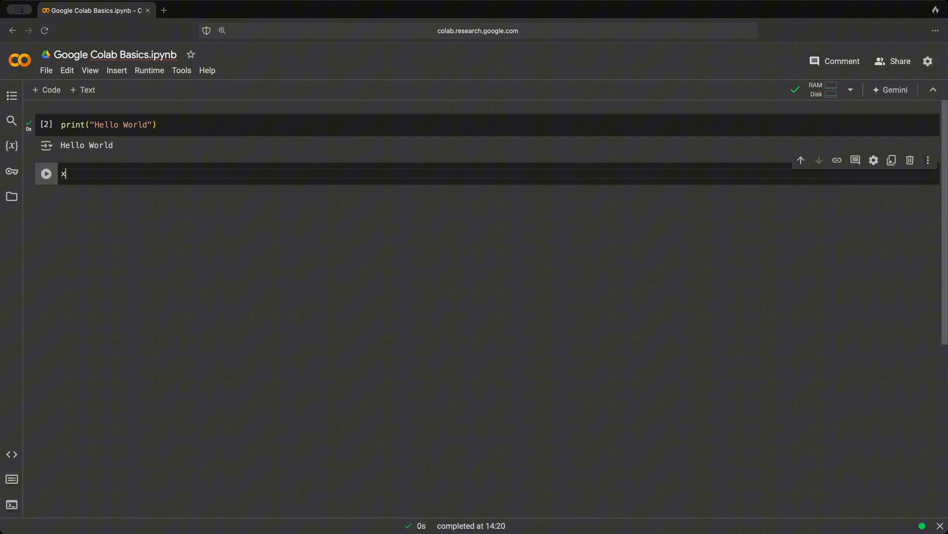
{"action": "type", "text": "= 5"}
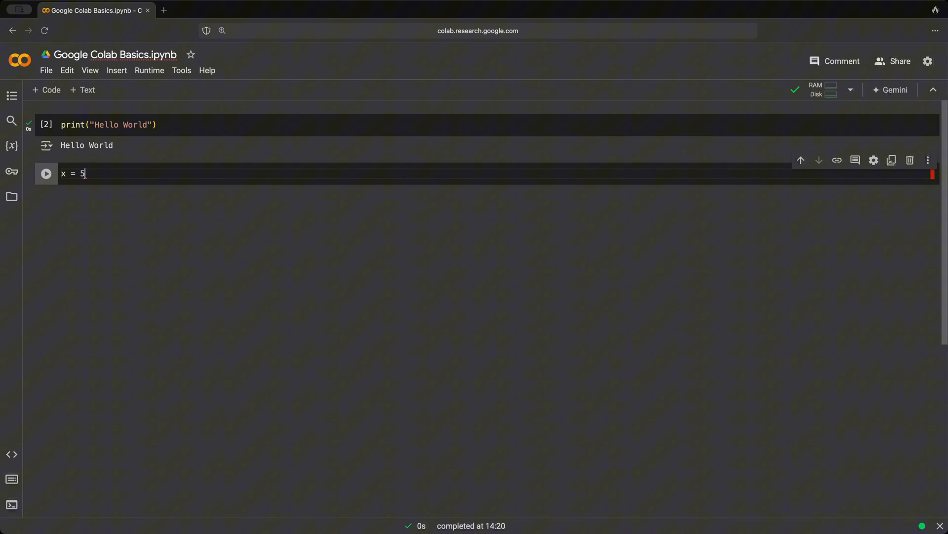
{"action": "key", "text": "enter"}
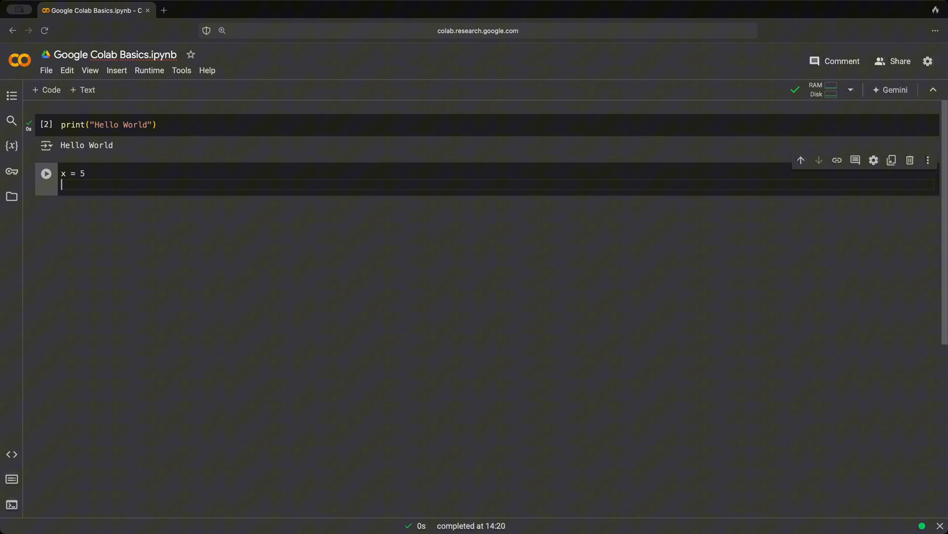
{"action": "type", "text": "print("}
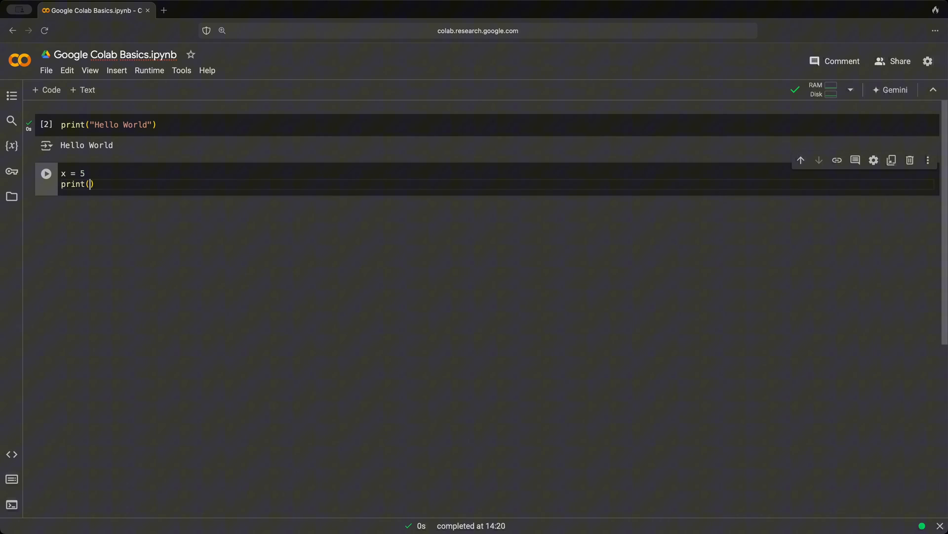
{"action": "type", "text": "x"}
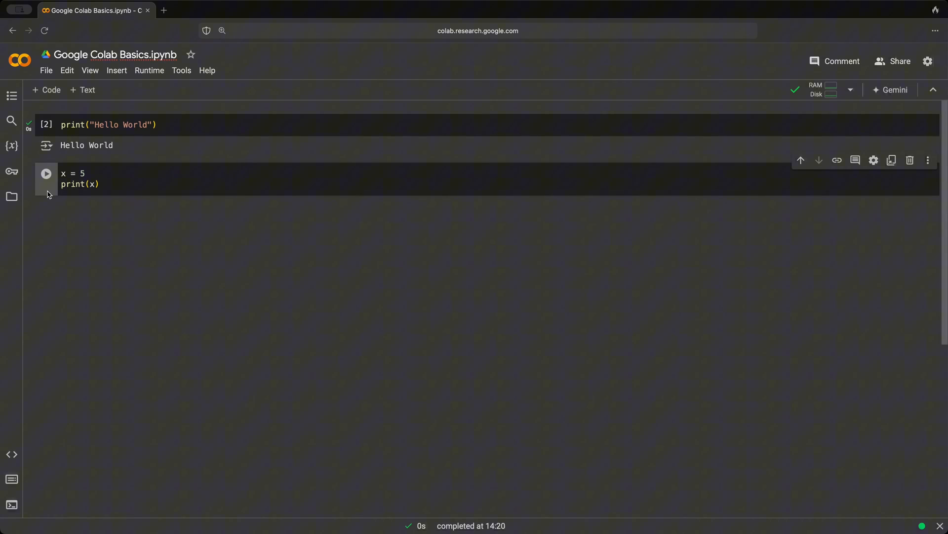
{"action": "left_click", "coordinate": [46, 175]}
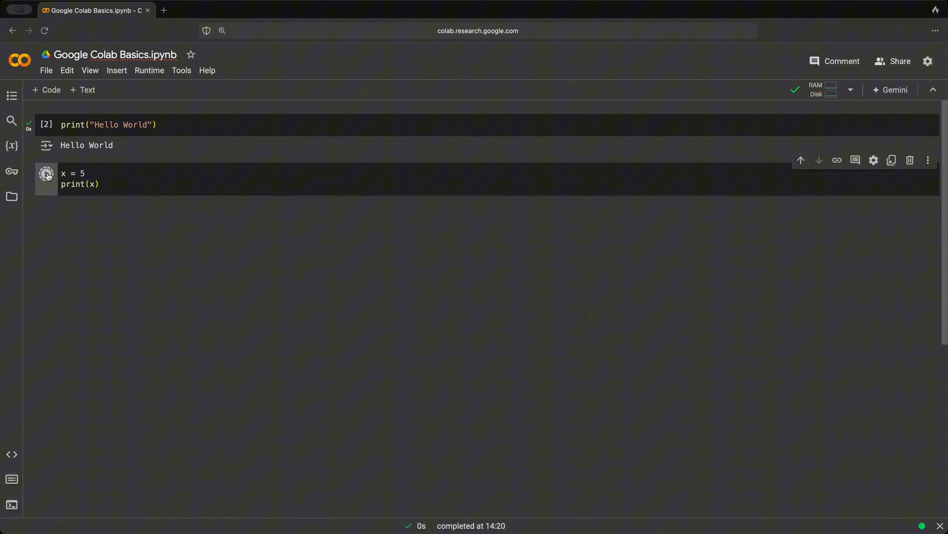
- Replace the print line with a bare x and rerun the cell to show 5
{"action": "left_click", "coordinate": [46, 176]}
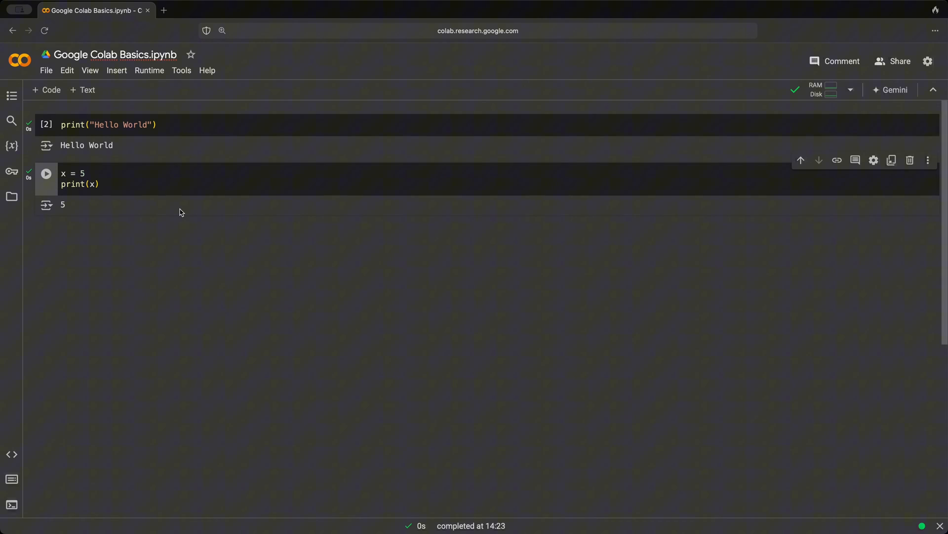
{"action": "double_click", "coordinate": [79, 184]}
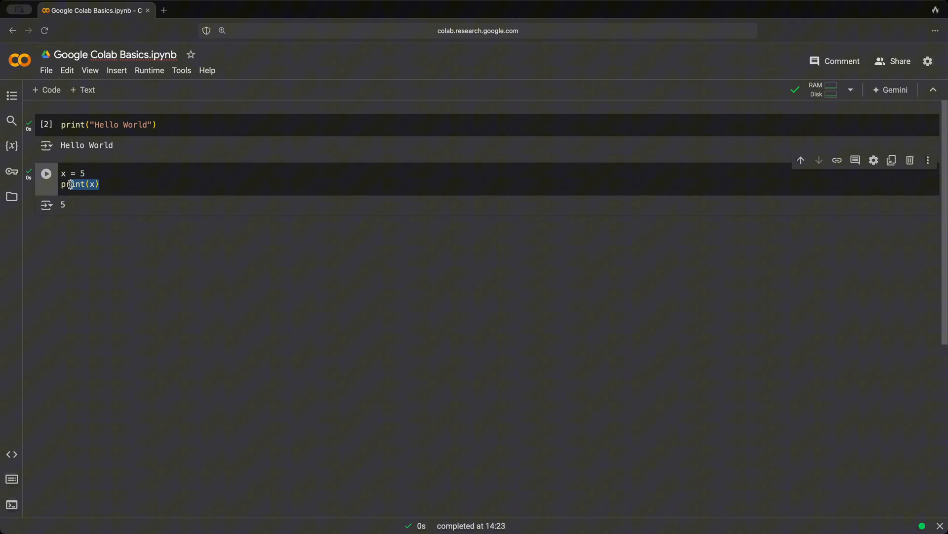
{"action": "key", "text": "Delete"}
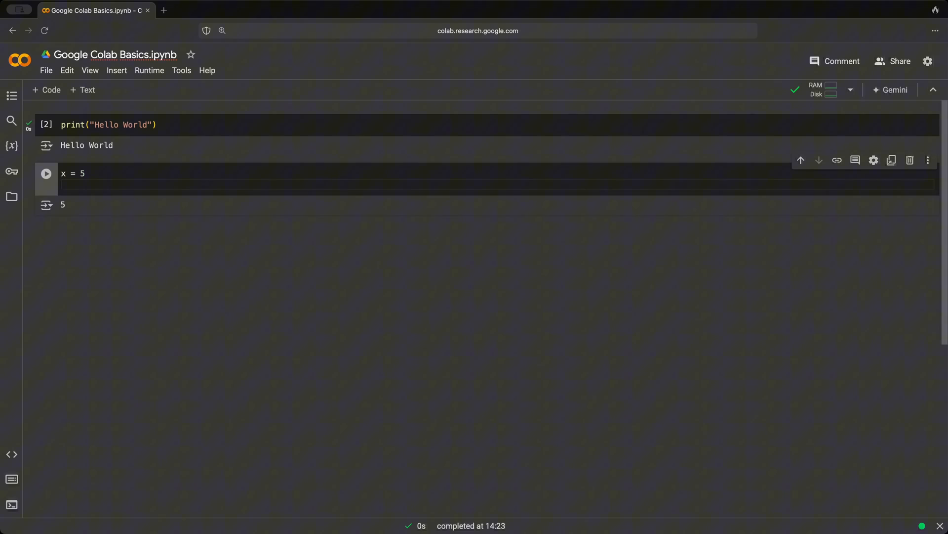
{"action": "type", "text": "x"}
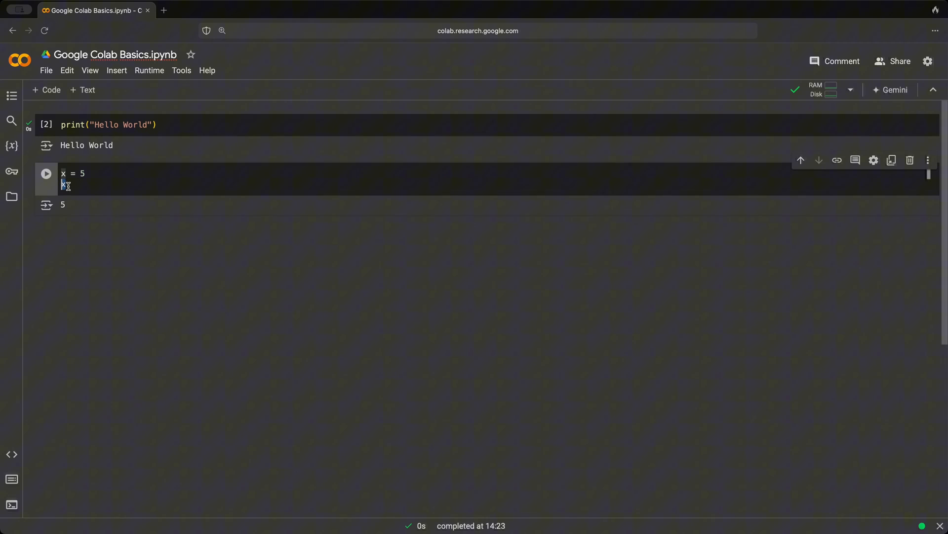
{"action": "left_click", "coordinate": [45, 175]}
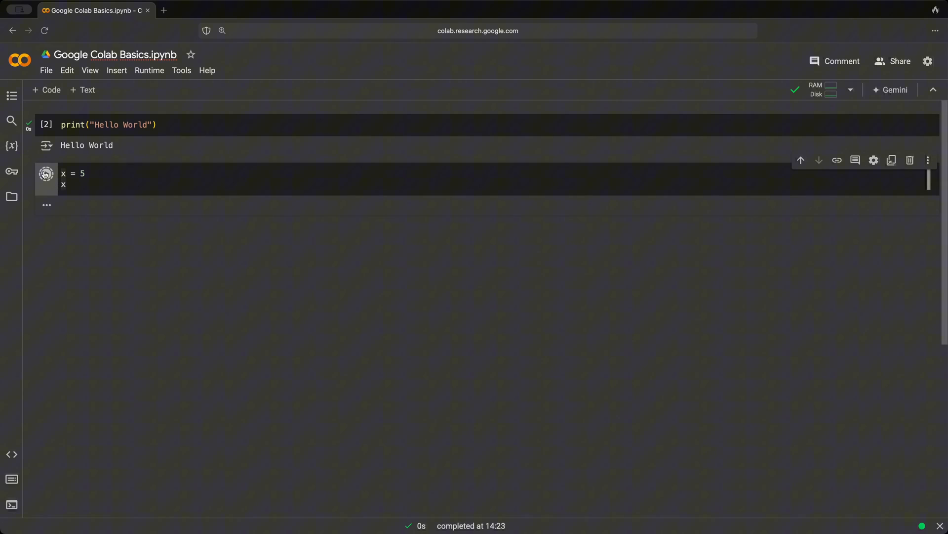
{"action": "left_click", "coordinate": [46, 175]}
{"action": "type", "text": "y"}
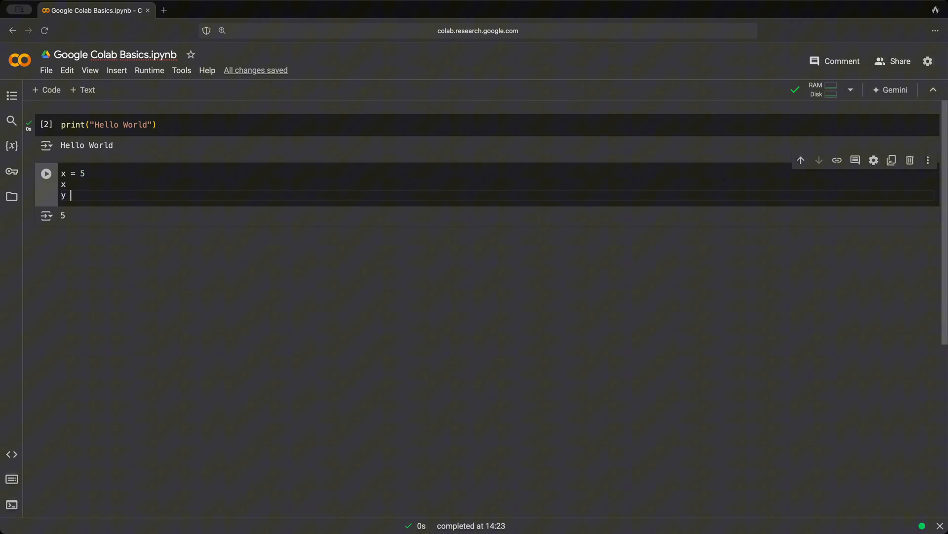
- Add y = 6, wrap x and y in print(), and run to output 5 and 6
{"action": "type", "text": "= 6"}
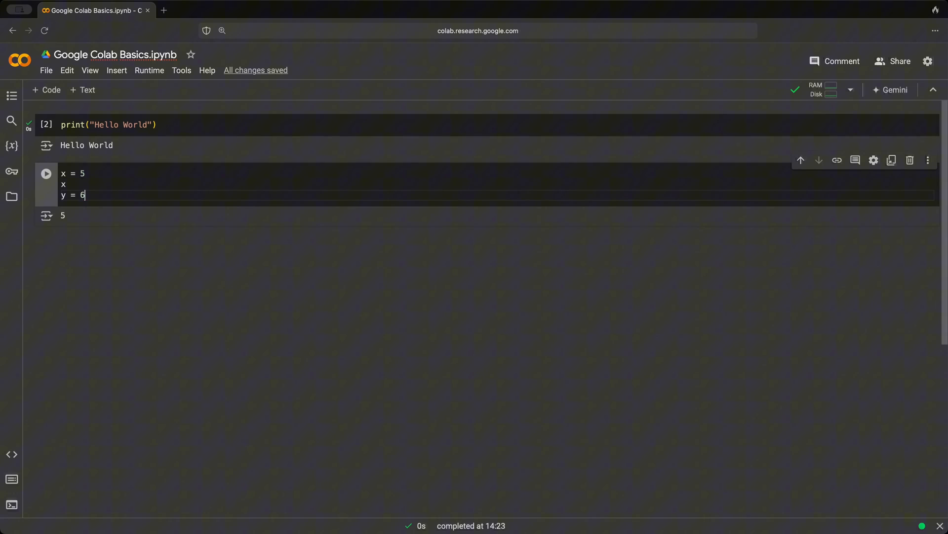
{"action": "type", "text": "y"}
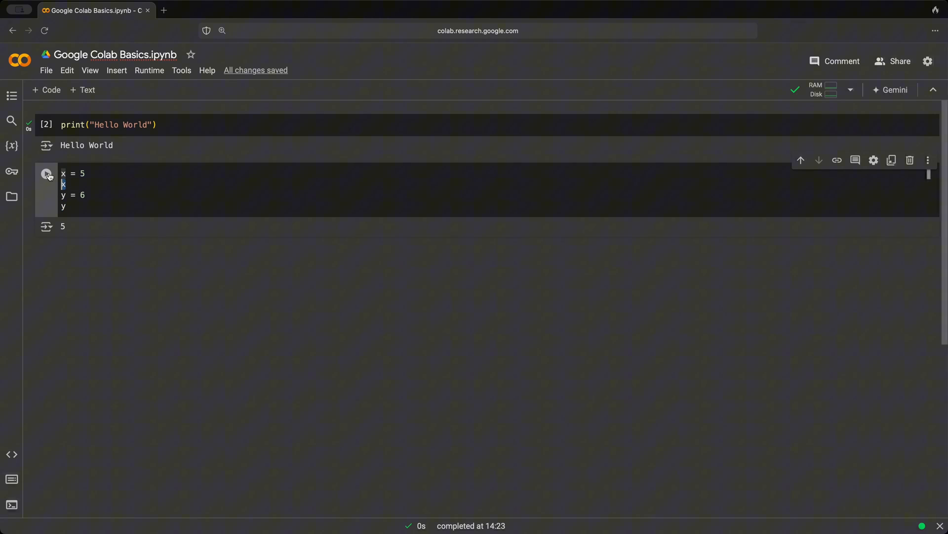
{"action": "left_click", "coordinate": [45, 173]}
{"action": "type", "text": "prin"}
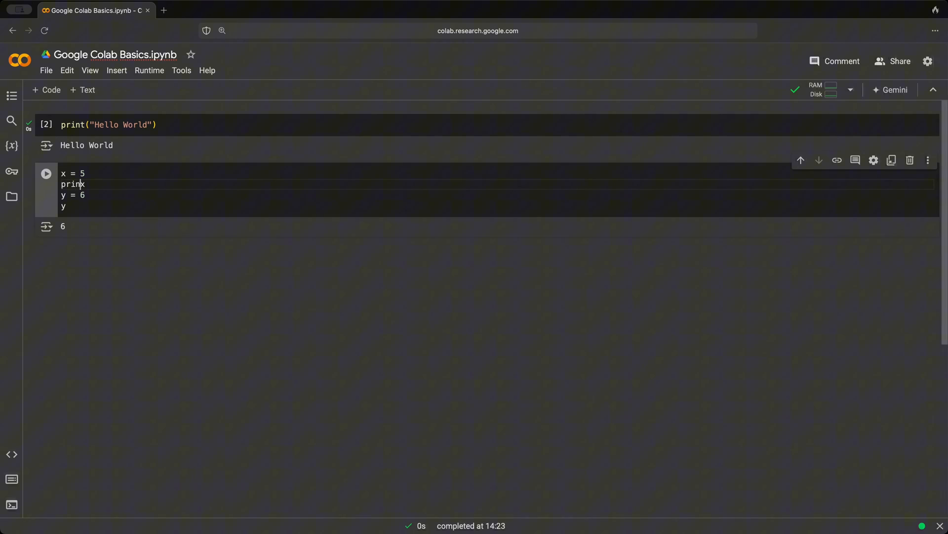
{"action": "type", "text": "(x"}
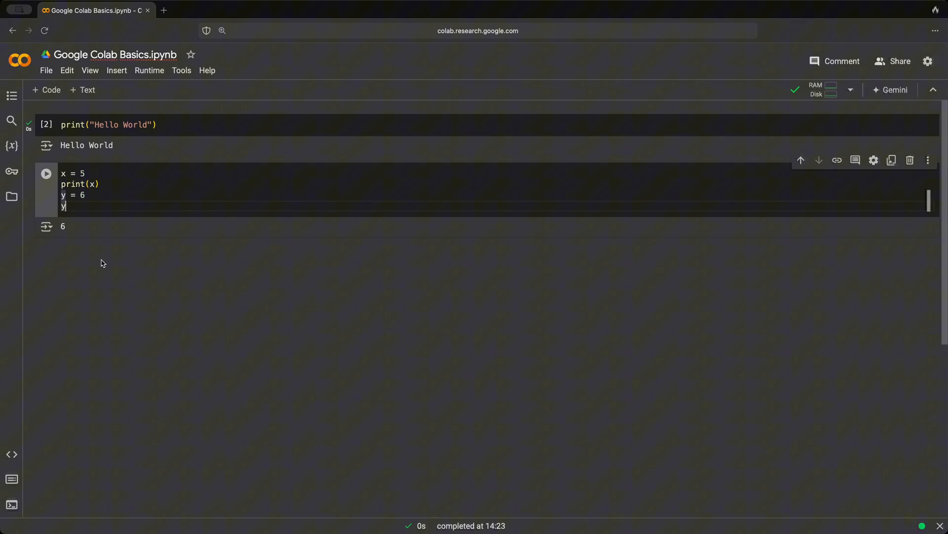
{"action": "type", "text": "print ("}
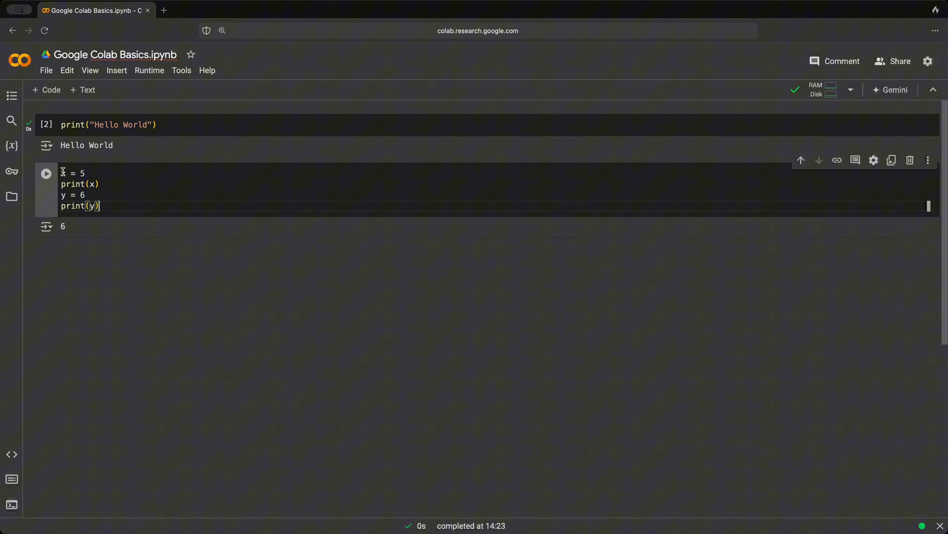
{"action": "left_click", "coordinate": [46, 173]}
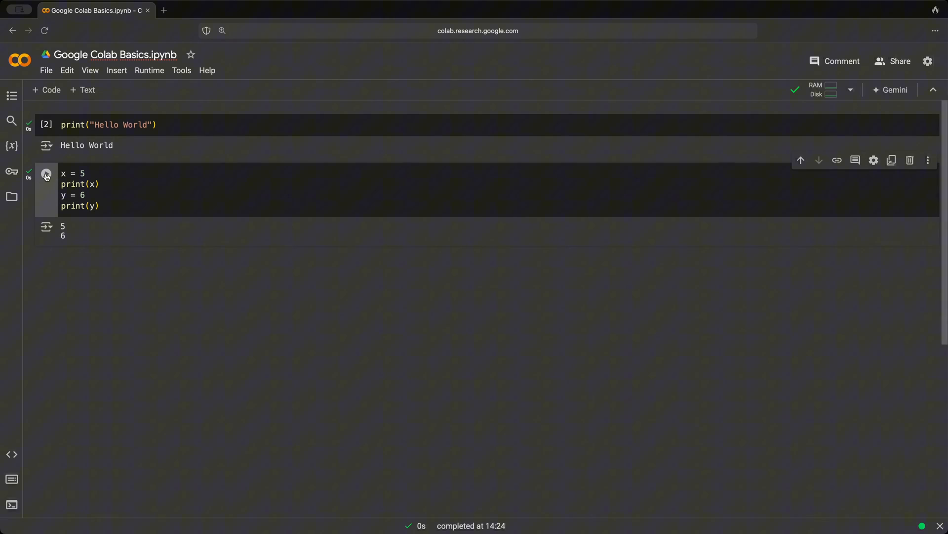
{"action": "mouse_move", "coordinate": [506, 364]}
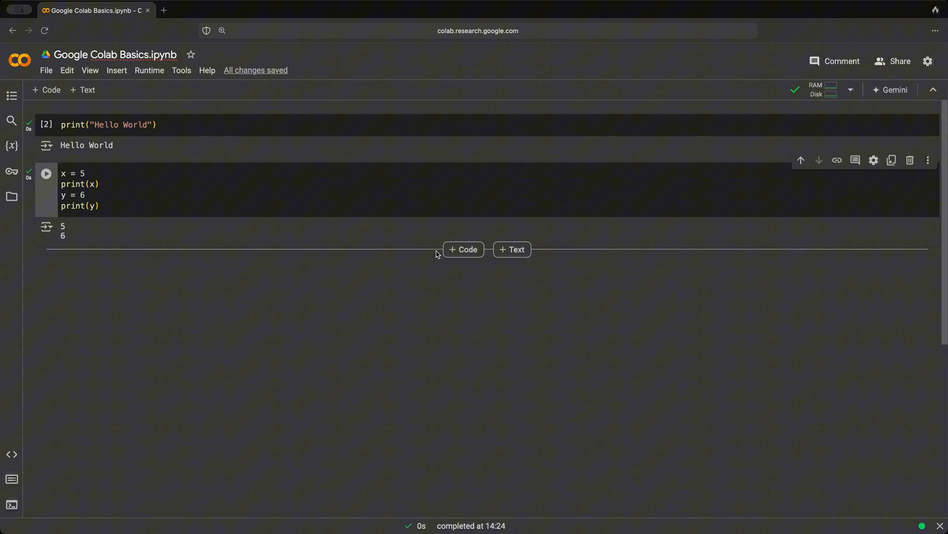
- Add a third code cell with print(x + 5) and run it to output 10
{"action": "left_click", "coordinate": [463, 249]}
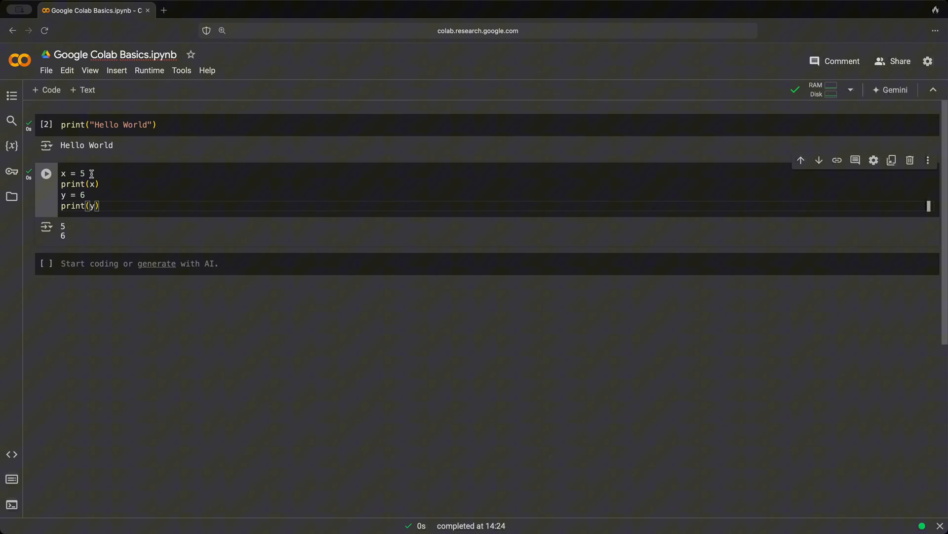
{"action": "left_click", "coordinate": [46, 173]}
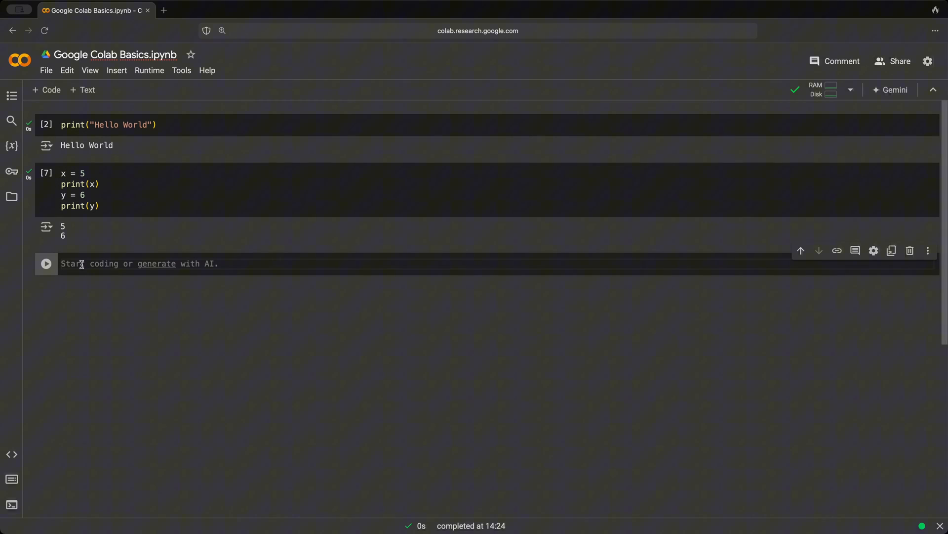
{"action": "type", "text": "print(x + 5"}
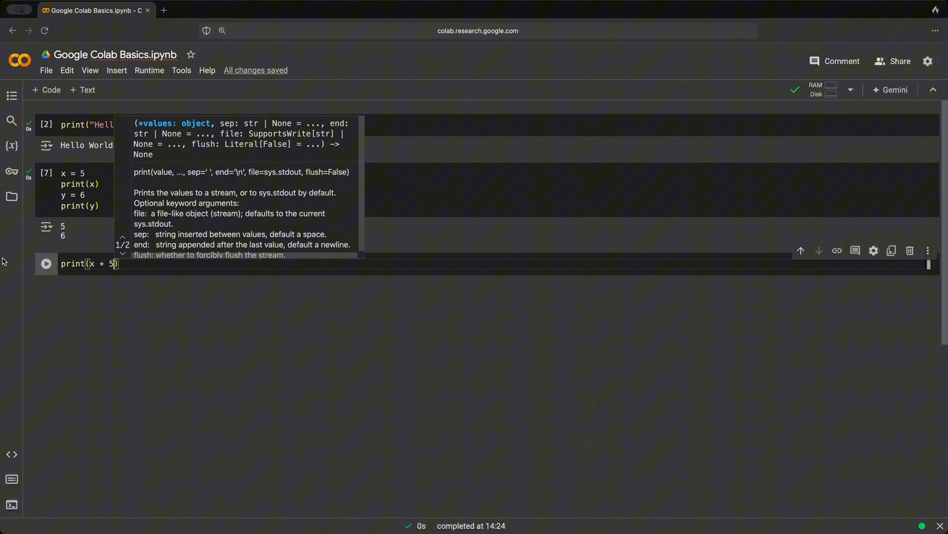
{"action": "left_click", "coordinate": [46, 263]}
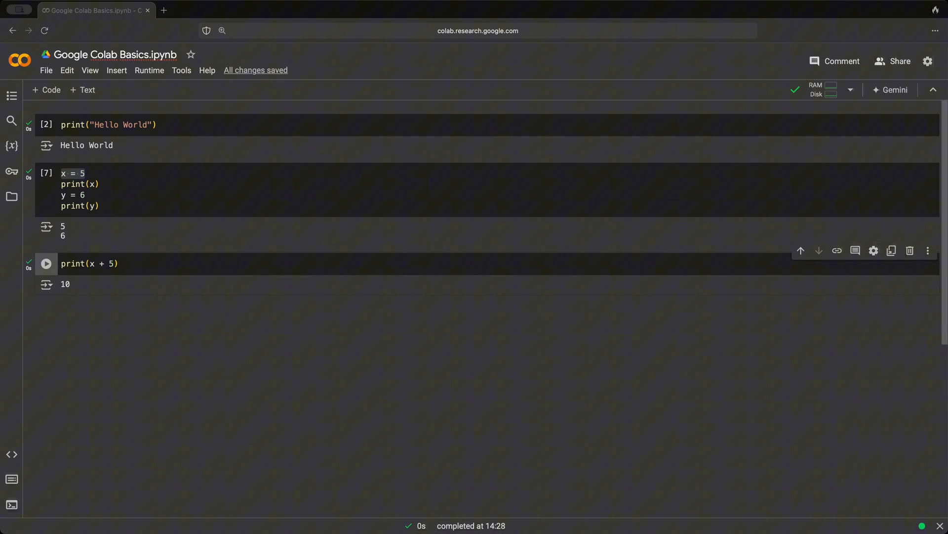
{"action": "mouse_move", "coordinate": [450, 121]}
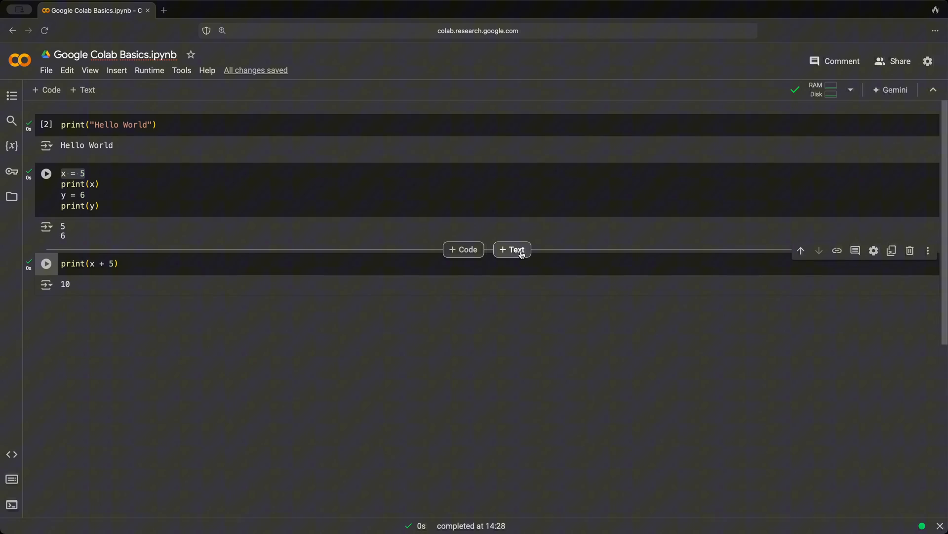
{"action": "mouse_move", "coordinate": [520, 250]}
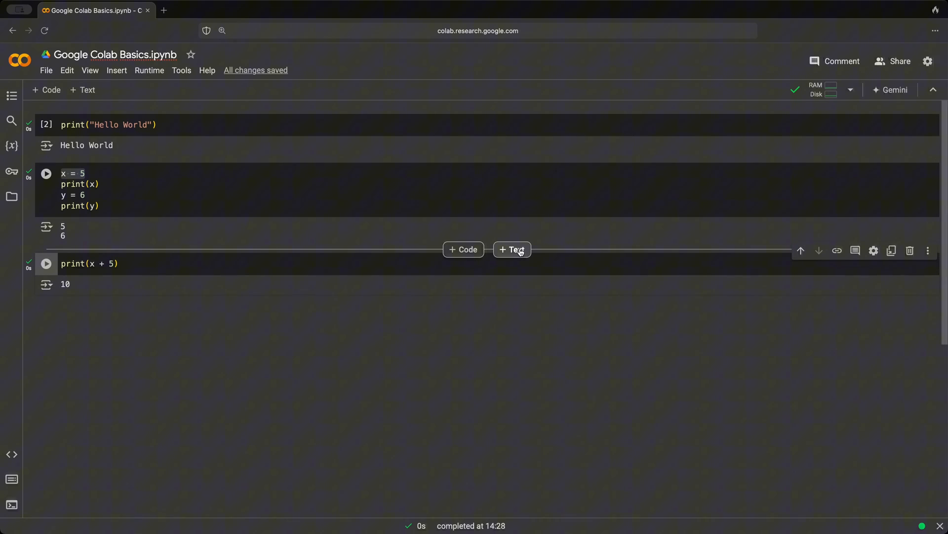
- Insert a text cell with '# Example', '## Variable Example' and 'This is a variable example.'
{"action": "left_click", "coordinate": [512, 249]}
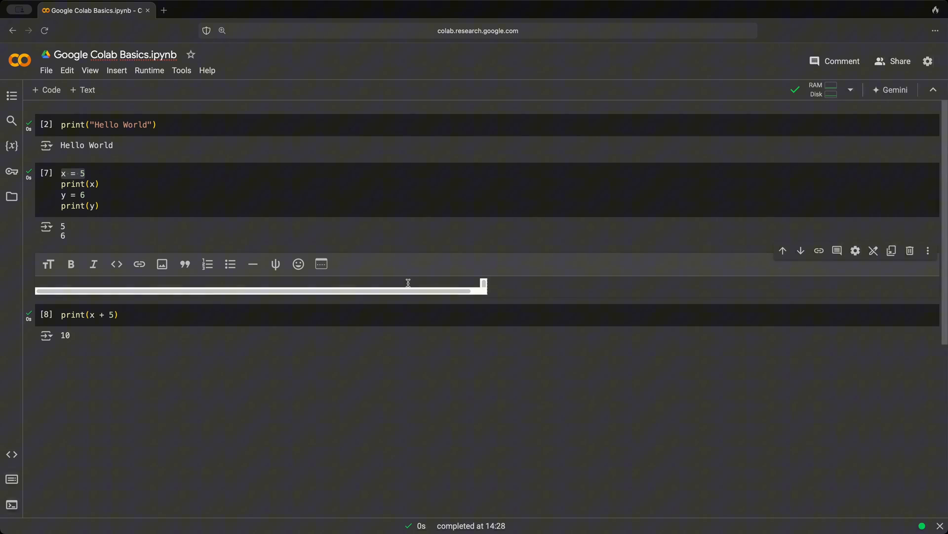
{"action": "type", "text": "#"}
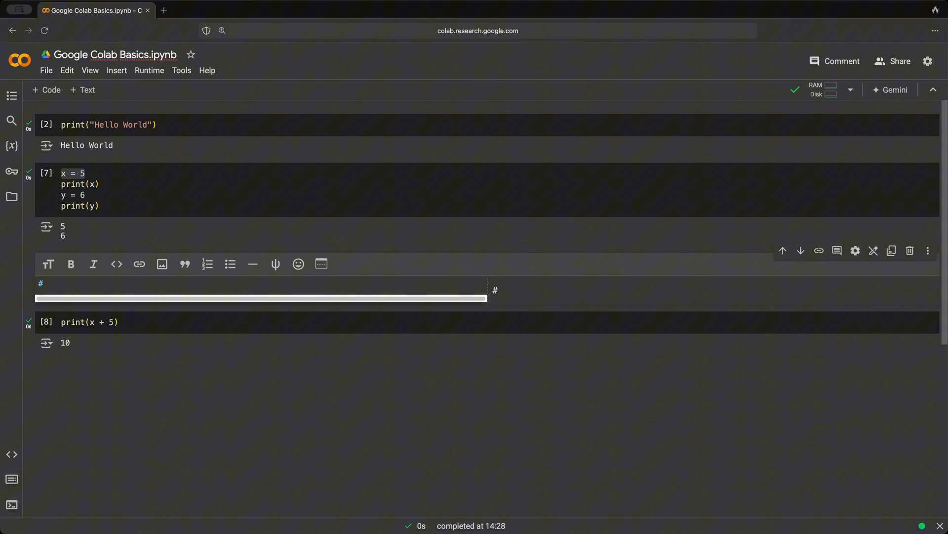
{"action": "type", "text": "Example"}
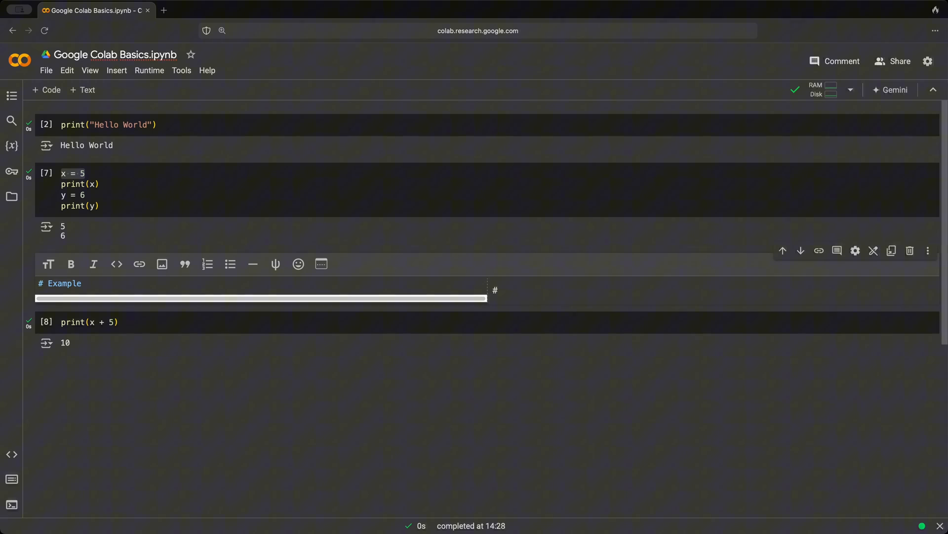
{"action": "key", "text": "enter"}
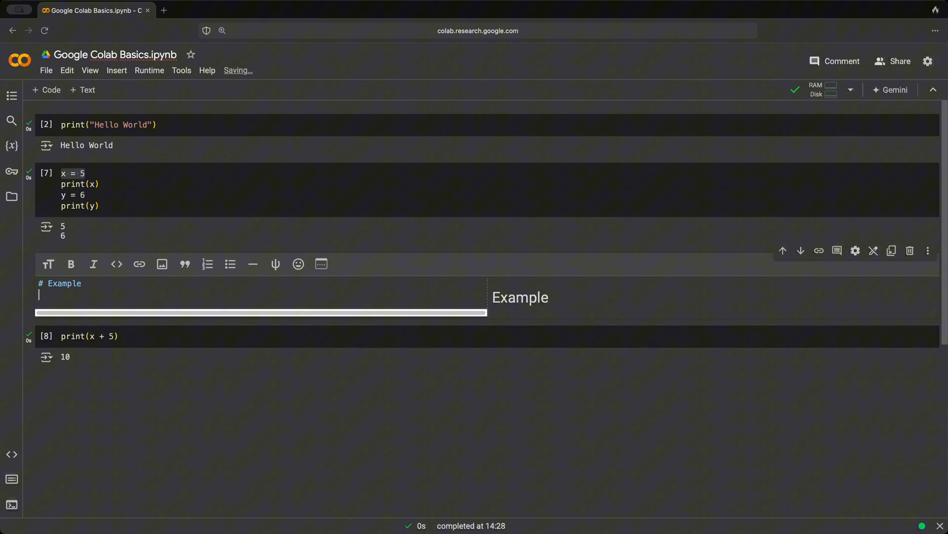
{"action": "type", "text": "##"}
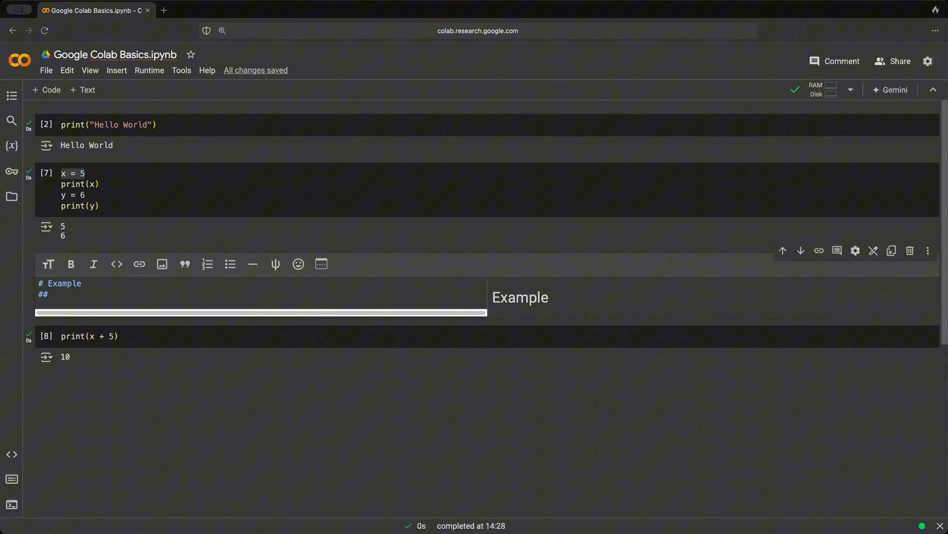
{"action": "type", "text": "Variabl"}
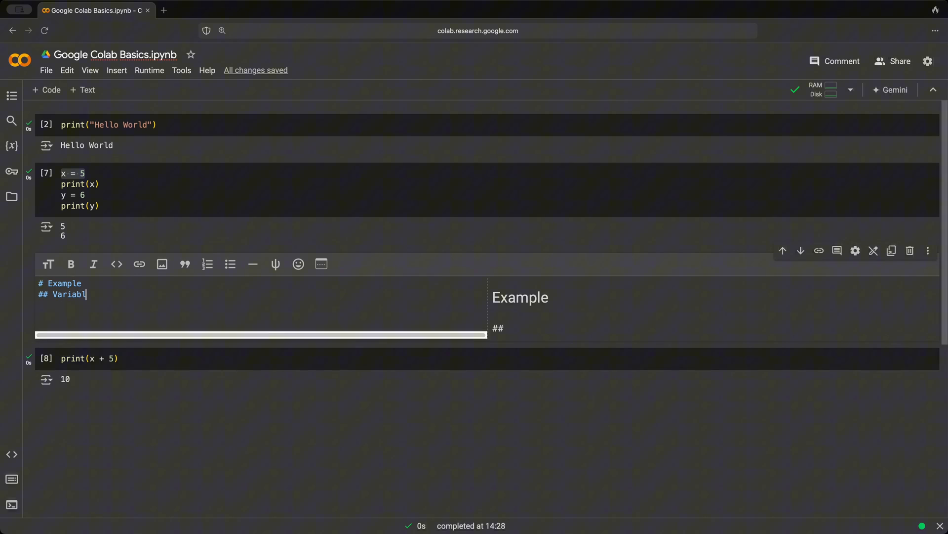
{"action": "type", "text": "e Example"}
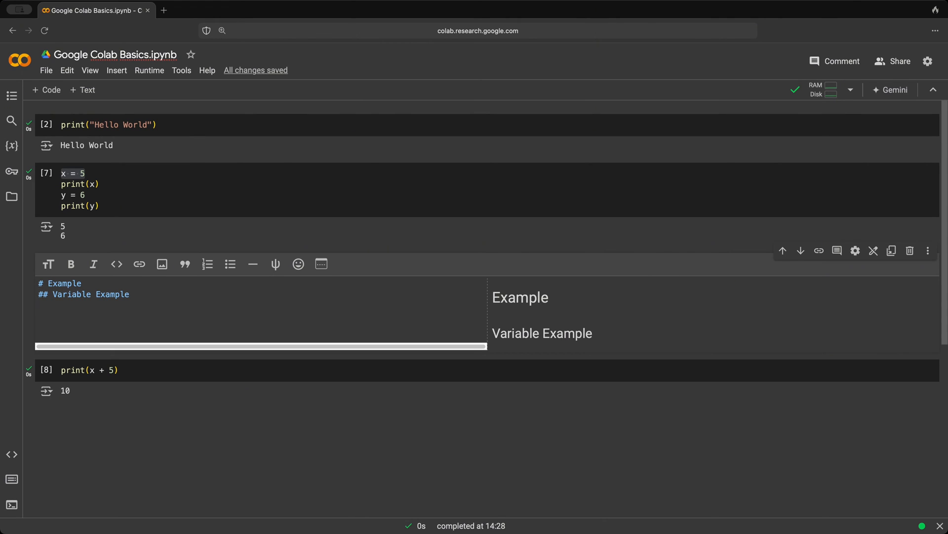
{"action": "type", "text": "This is a variable e"}
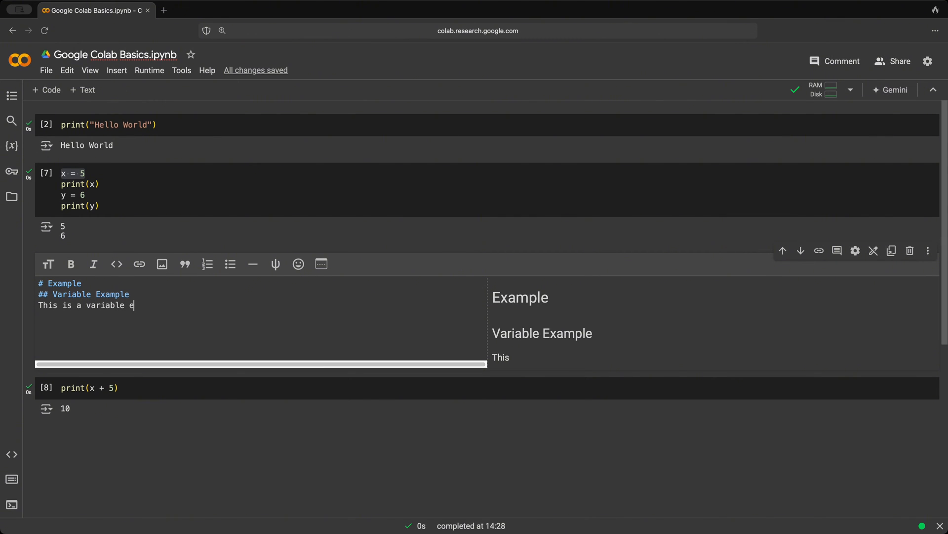
{"action": "type", "text": "xample."}
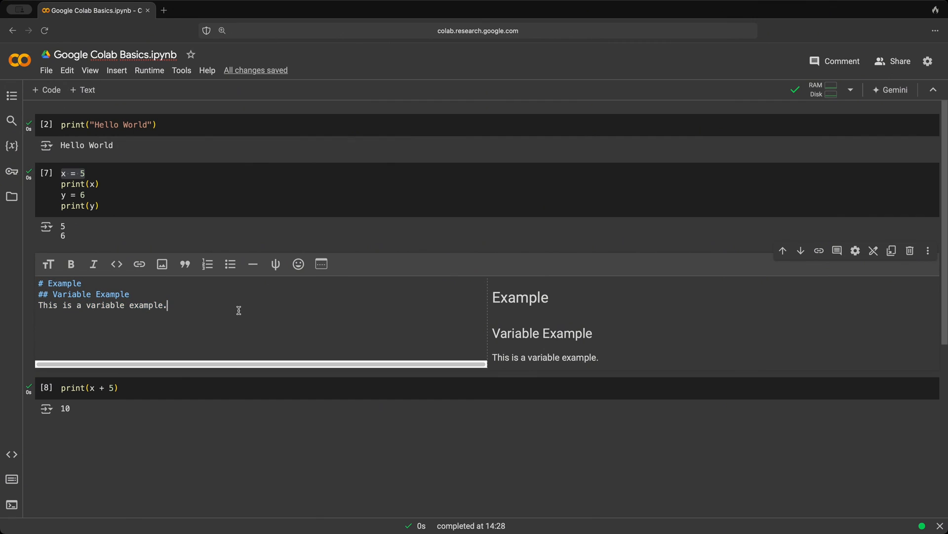
{"action": "mouse_move", "coordinate": [493, 297]}
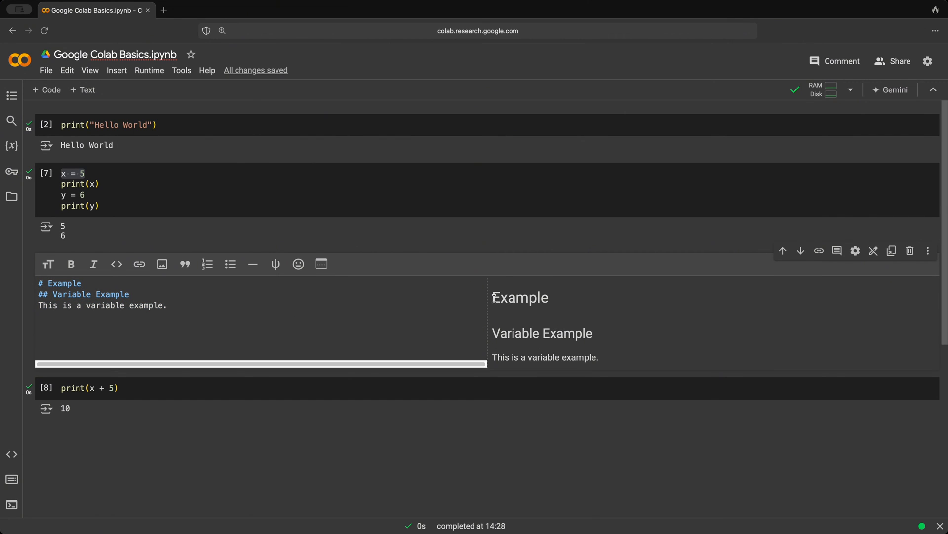
- Finish editing the Example text cell so it renders above the print(x + 5) cell
{"action": "left_click_drag", "start_coordinate": [494, 296], "coordinate": [617, 356]}
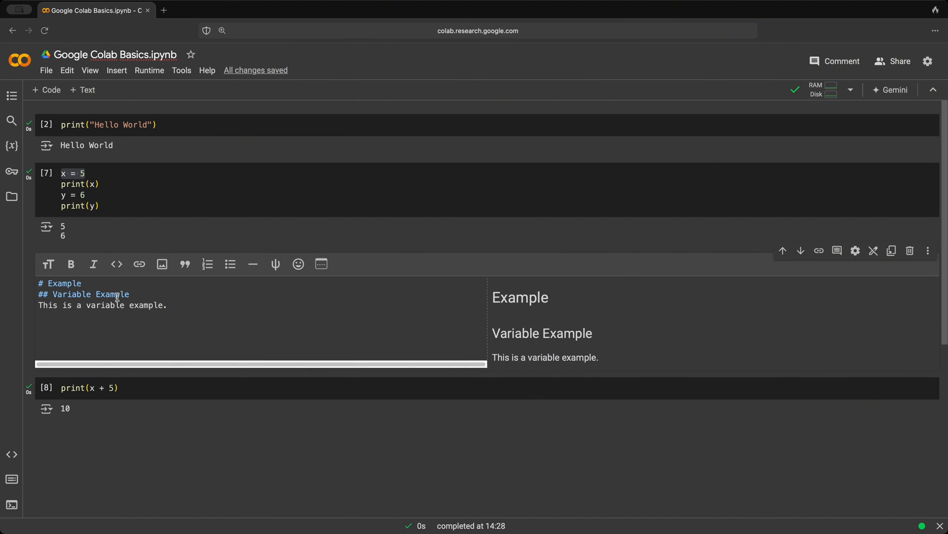
{"action": "left_click", "coordinate": [49, 263]}
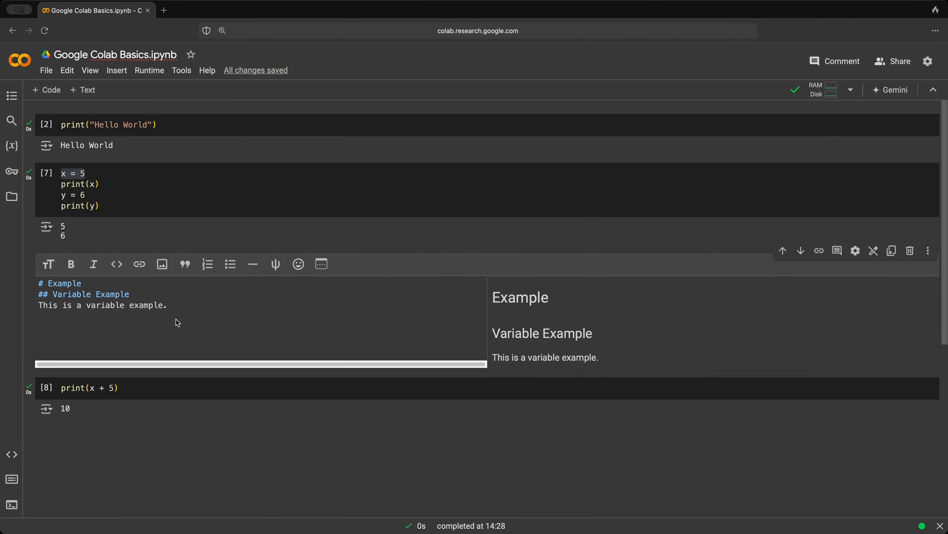
{"action": "mouse_move", "coordinate": [202, 280]}
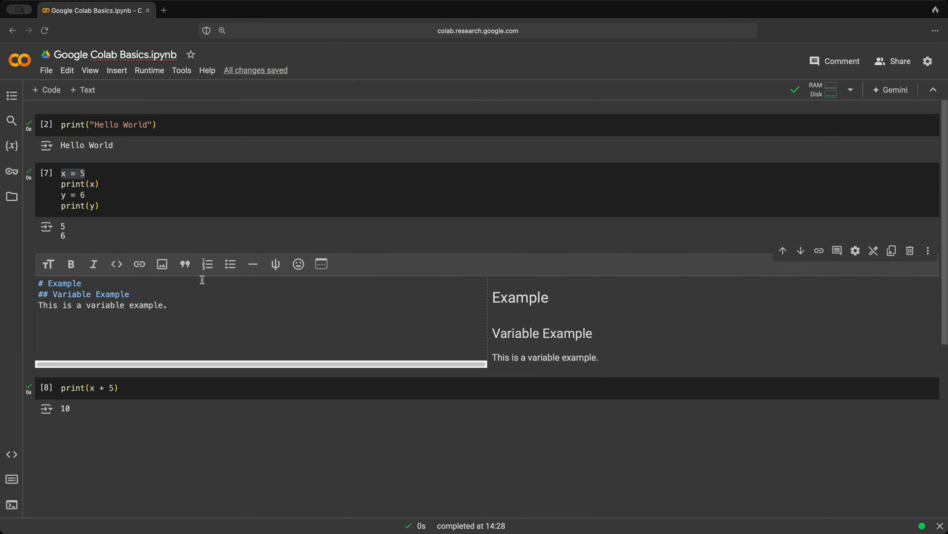
{"action": "mouse_move", "coordinate": [237, 310]}
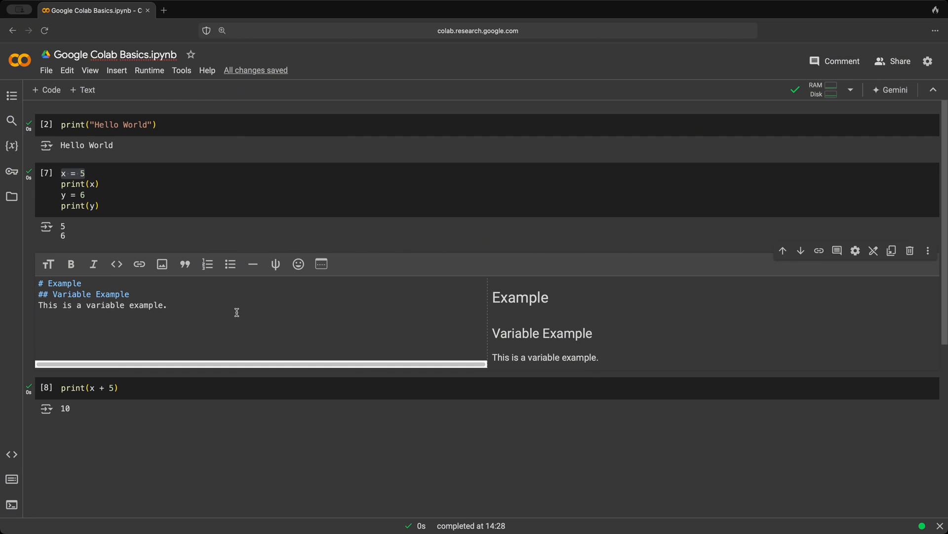
{"action": "left_click", "coordinate": [167, 304]}
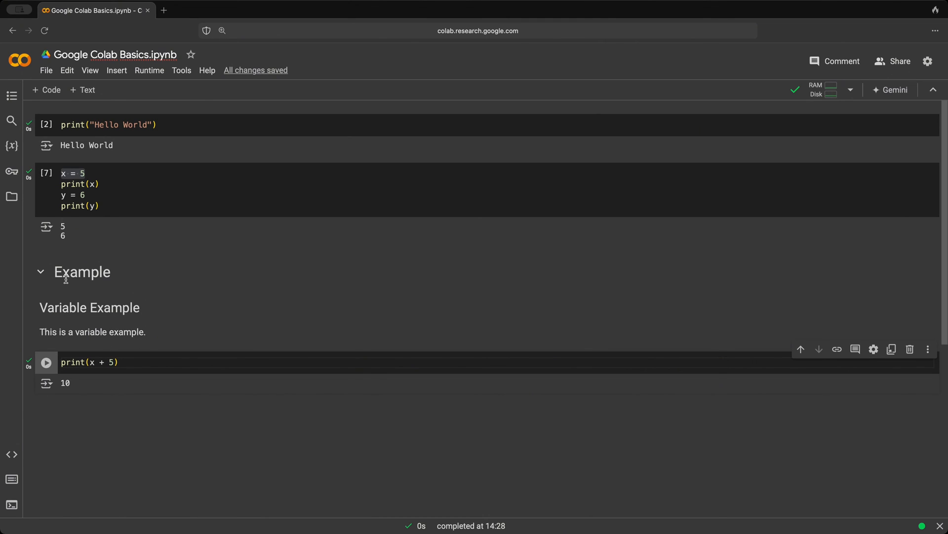
{"action": "mouse_move", "coordinate": [153, 323]}
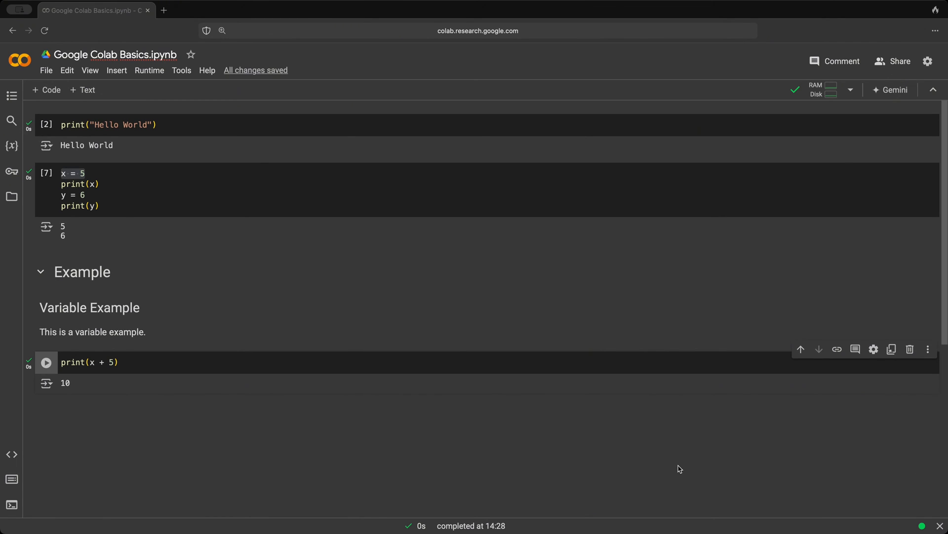
- Run !pwd in a new cell, showing /content, and select pwd to change it to ls
{"action": "left_click", "coordinate": [89, 363]}
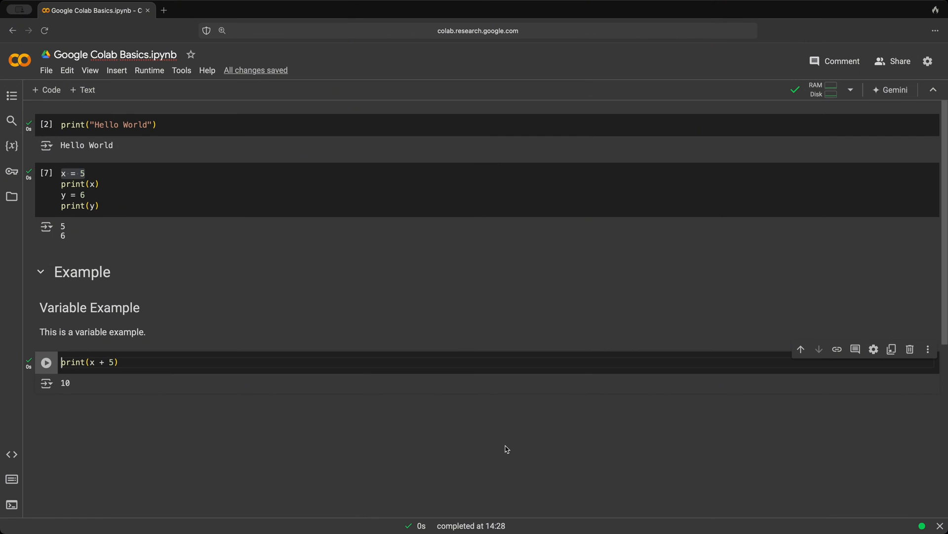
{"action": "left_click", "coordinate": [463, 397]}
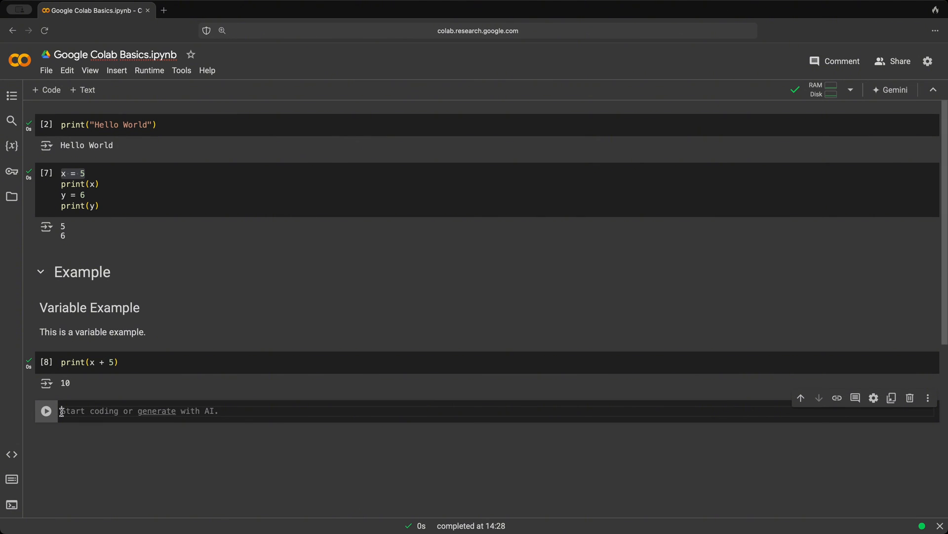
{"action": "type", "text": "!"}
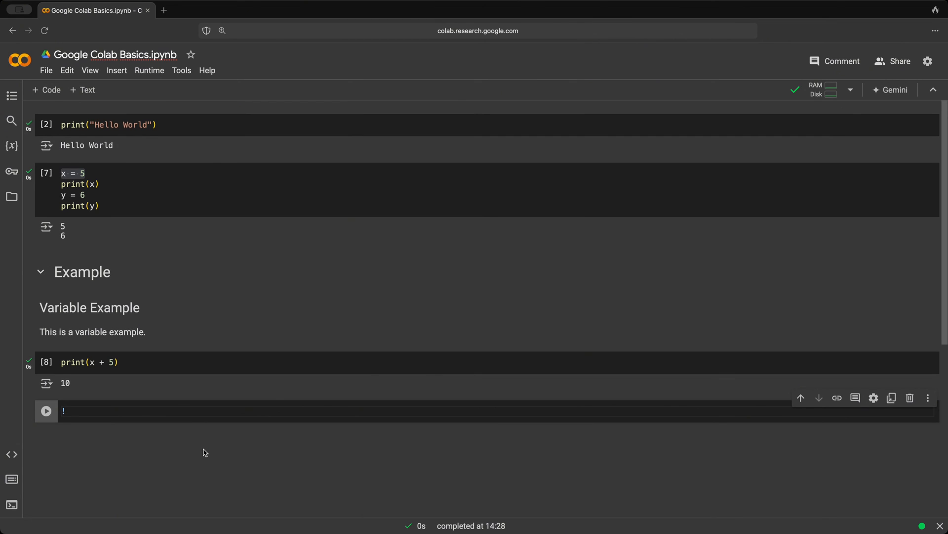
{"action": "type", "text": "pwd"}
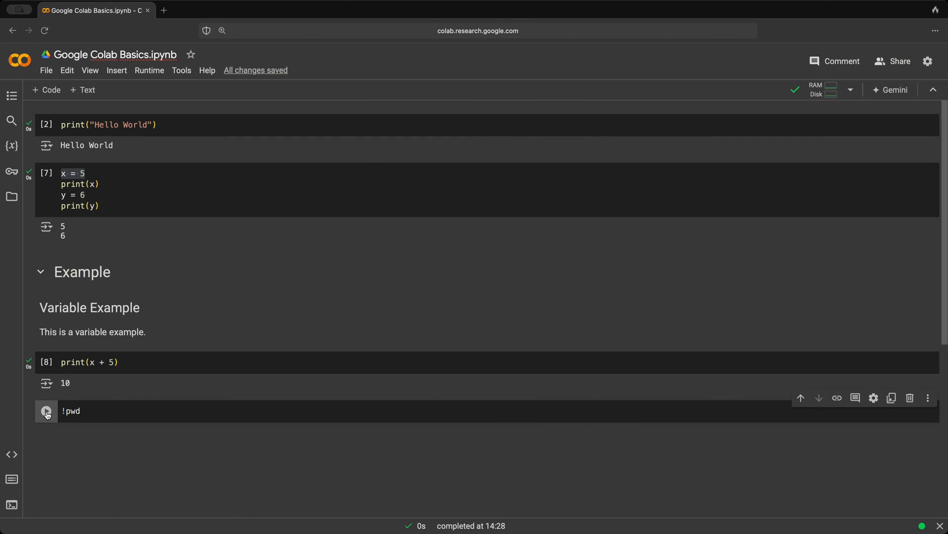
{"action": "left_click", "coordinate": [46, 410]}
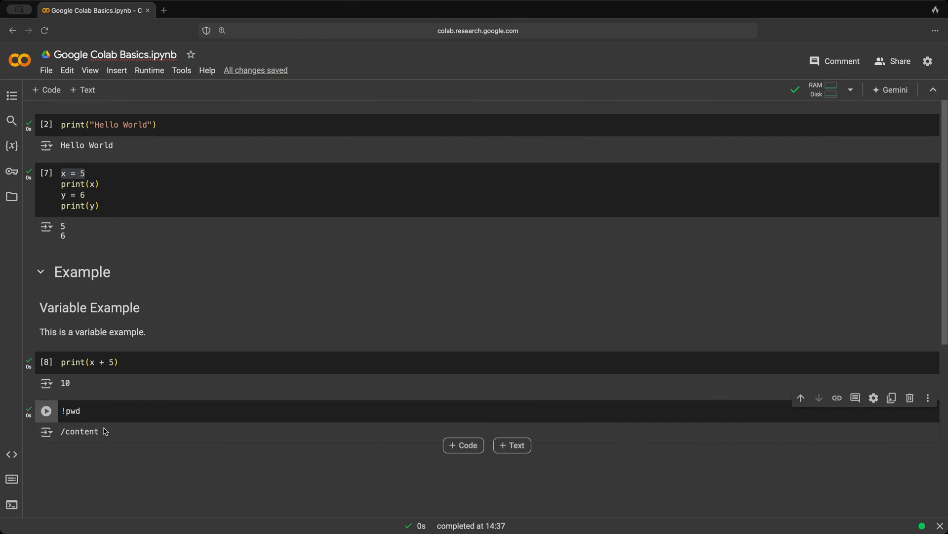
{"action": "double_click", "coordinate": [79, 432]}
{"action": "type", "text": "!ls"}
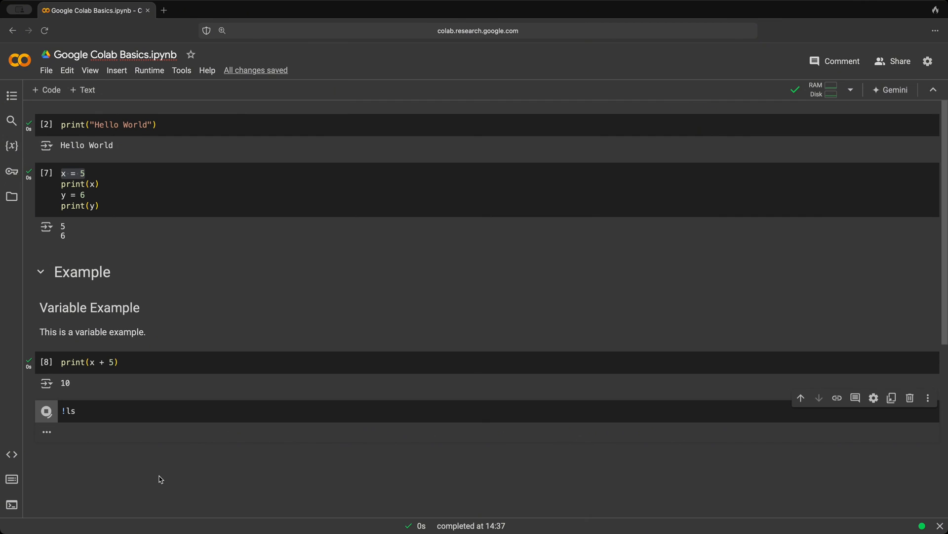
- Open the Files panel and run !ls sample_data to list its CSV and JSON files
{"action": "left_click", "coordinate": [46, 411]}
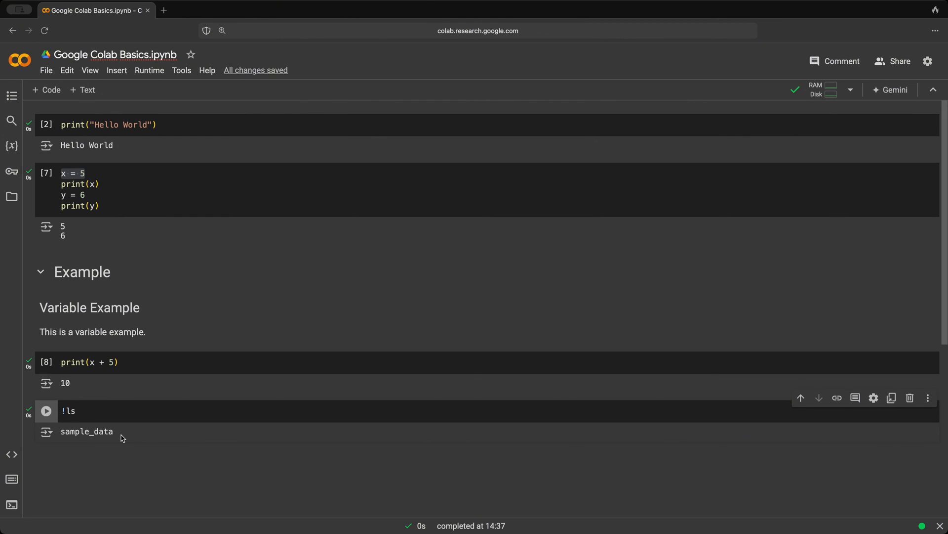
{"action": "mouse_move", "coordinate": [135, 327]}
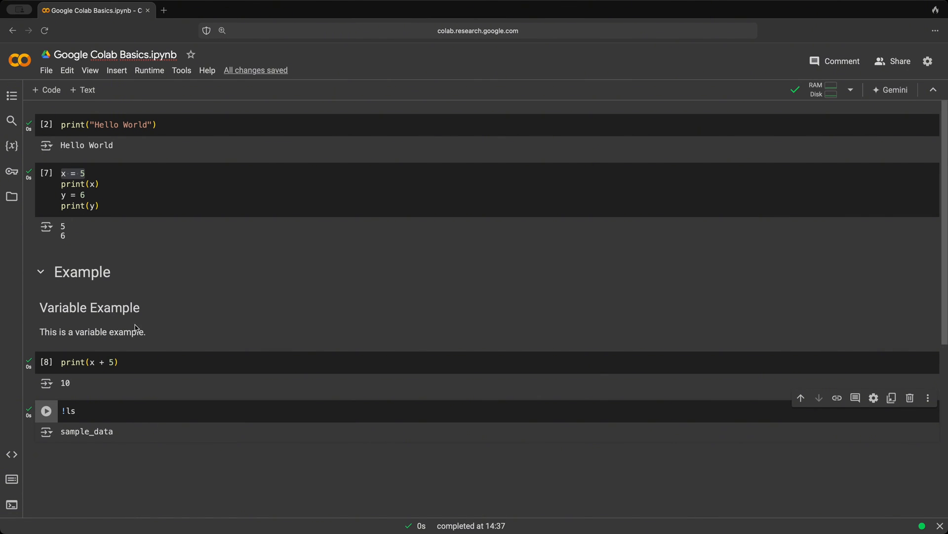
{"action": "mouse_move", "coordinate": [7, 221]}
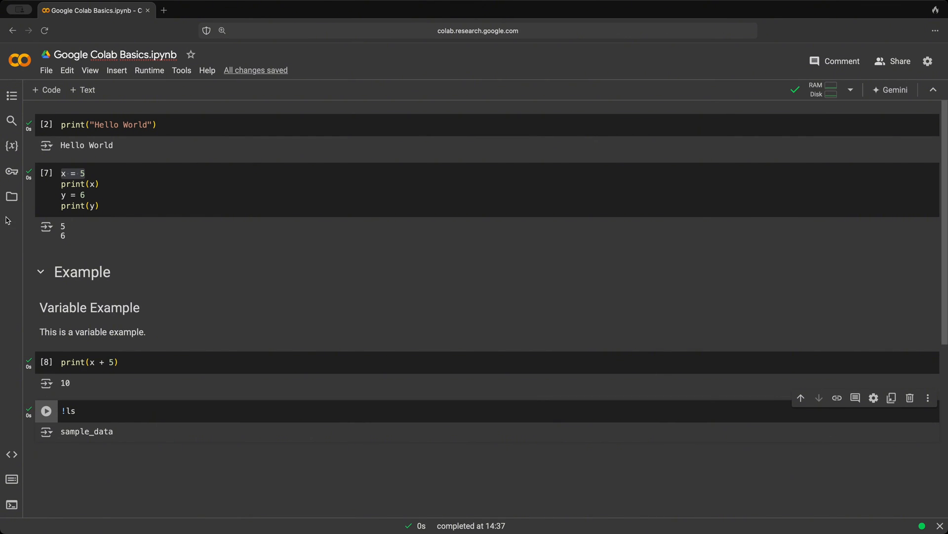
{"action": "left_click", "coordinate": [10, 197]}
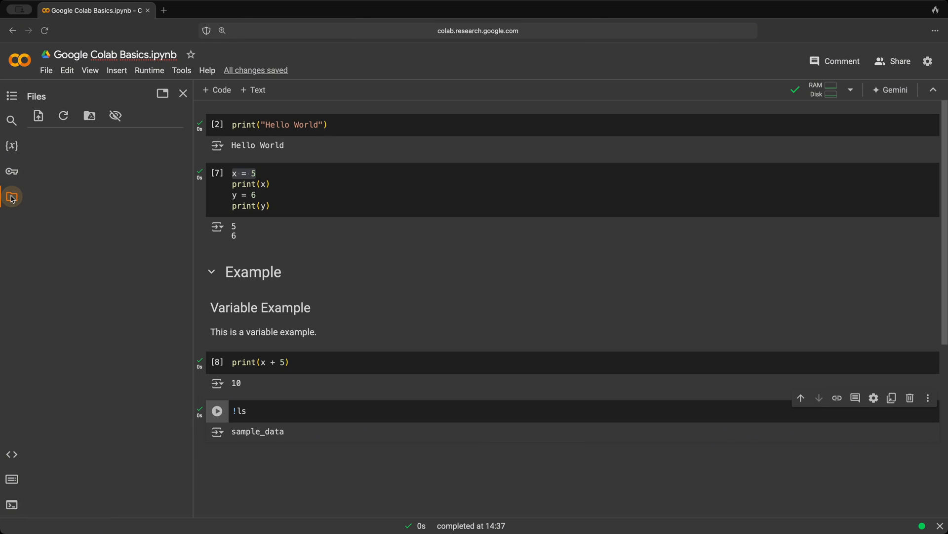
{"action": "left_click", "coordinate": [11, 196]}
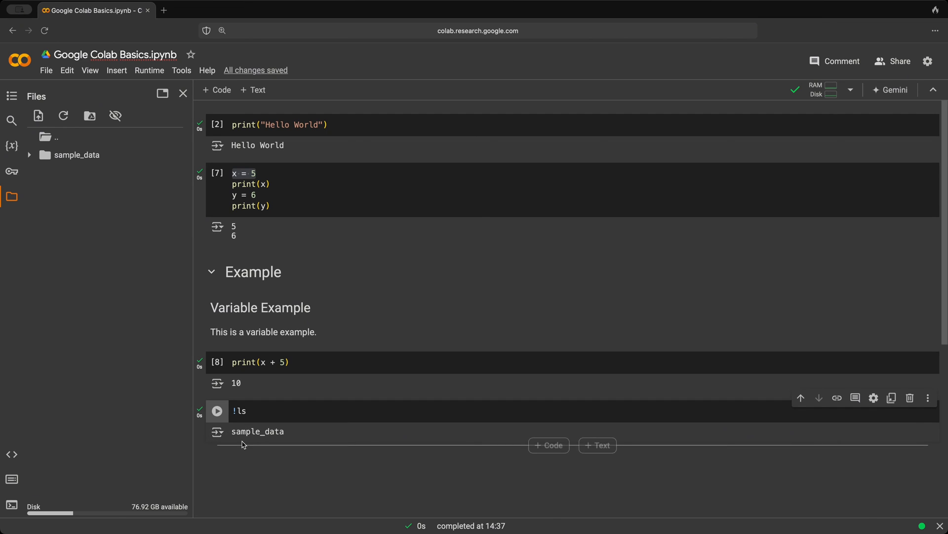
{"action": "double_click", "coordinate": [257, 432]}
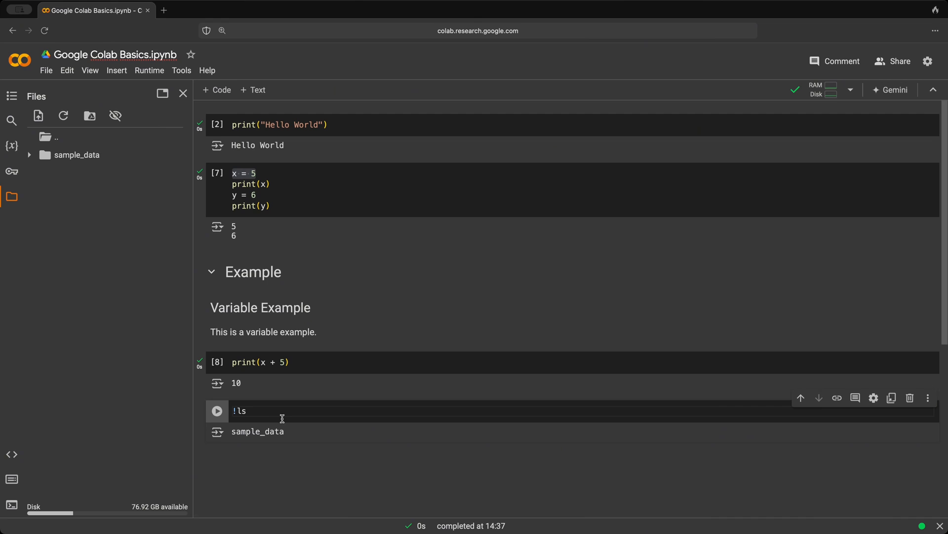
{"action": "type", "text": "sample_data"}
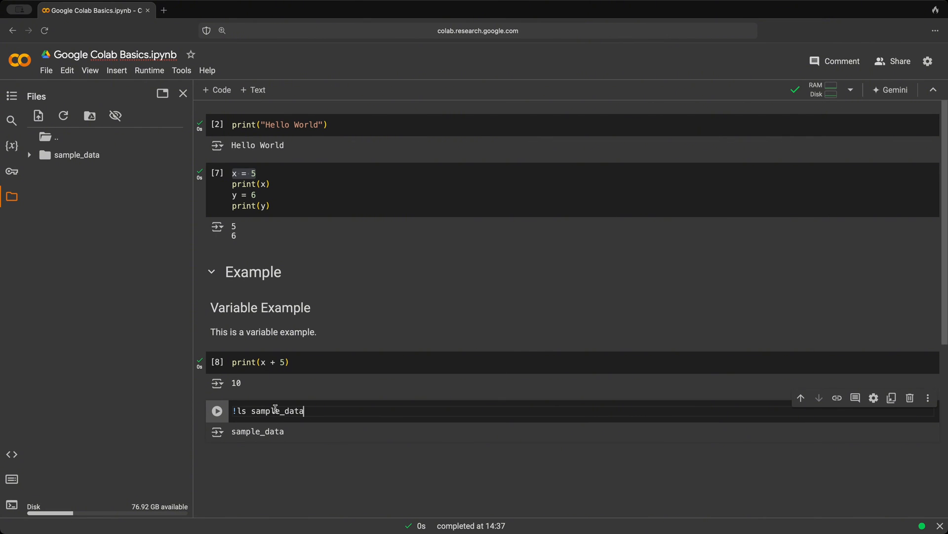
{"action": "left_click", "coordinate": [216, 410]}
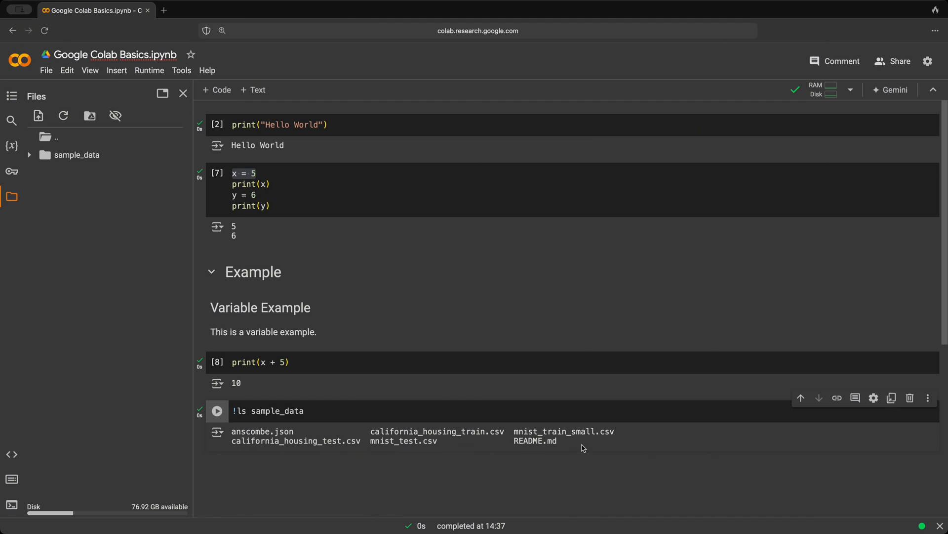
{"action": "mouse_move", "coordinate": [51, 170]}
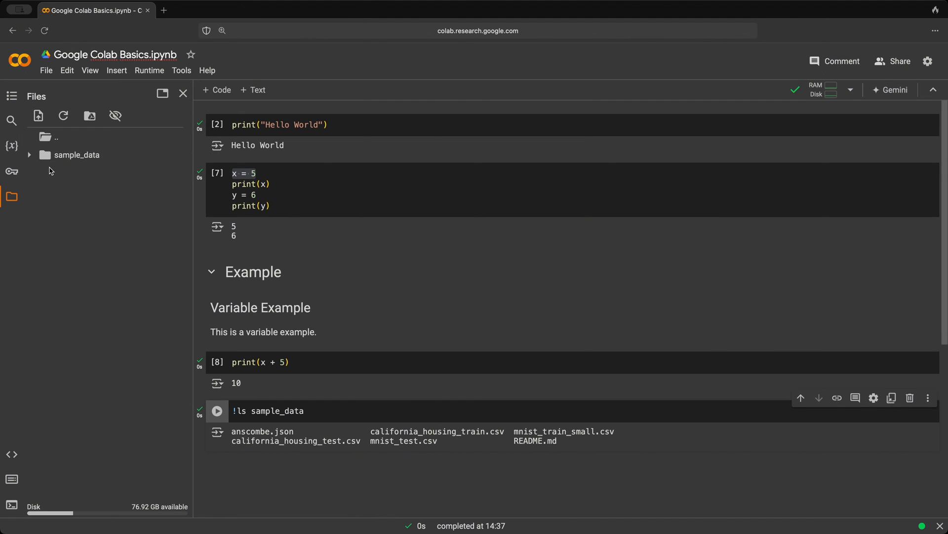
- Expand sample_data to reveal README.md, anscombe.json and the four CSV files
{"action": "left_click", "coordinate": [29, 155]}
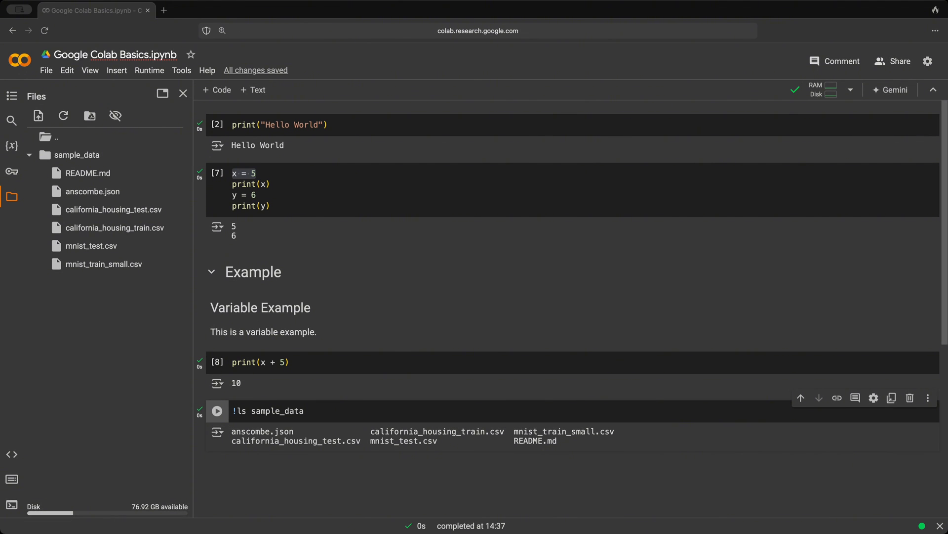
{"action": "mouse_move", "coordinate": [543, 466]}
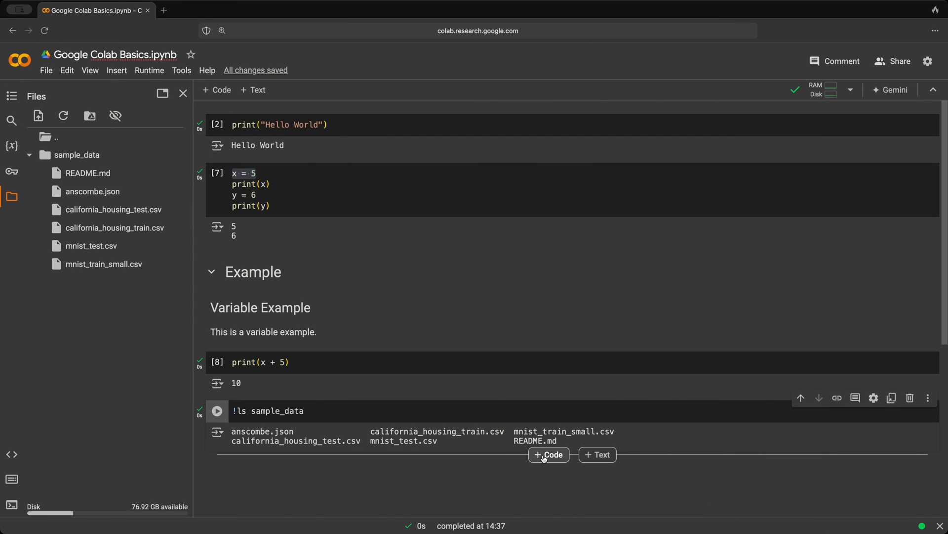
- Add a code cell with from google.colab import drive and drive.mount('/content/drive')
{"action": "left_click", "coordinate": [548, 455]}
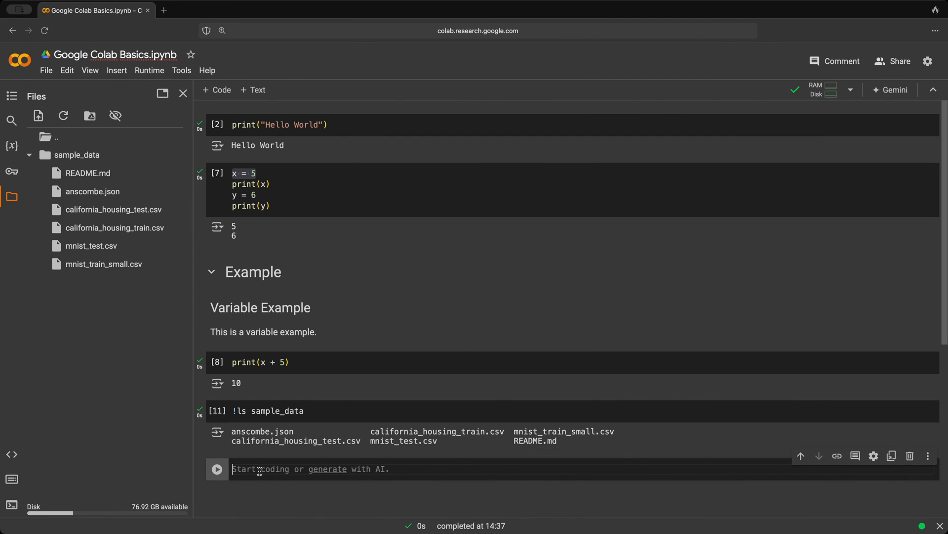
{"action": "type", "text": "from google"}
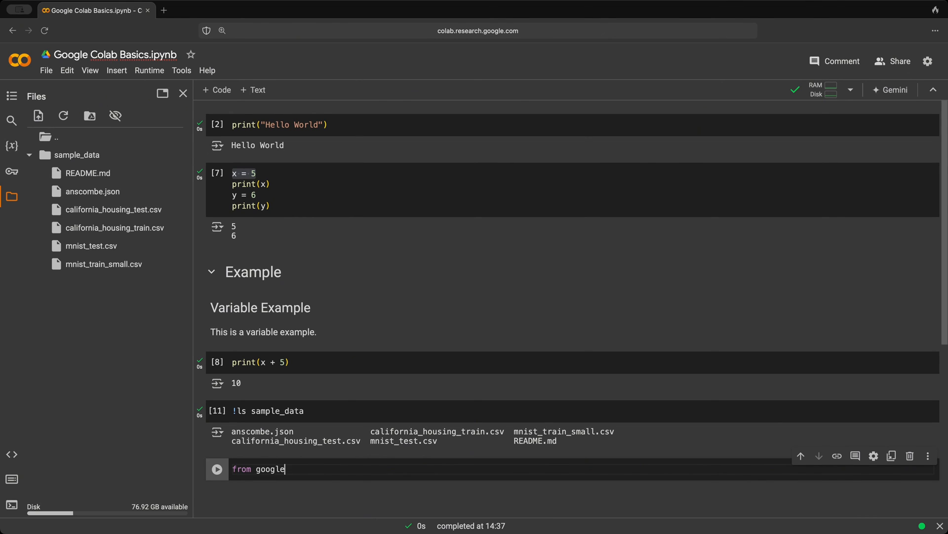
{"action": "type", "text": ".colab import drti"}
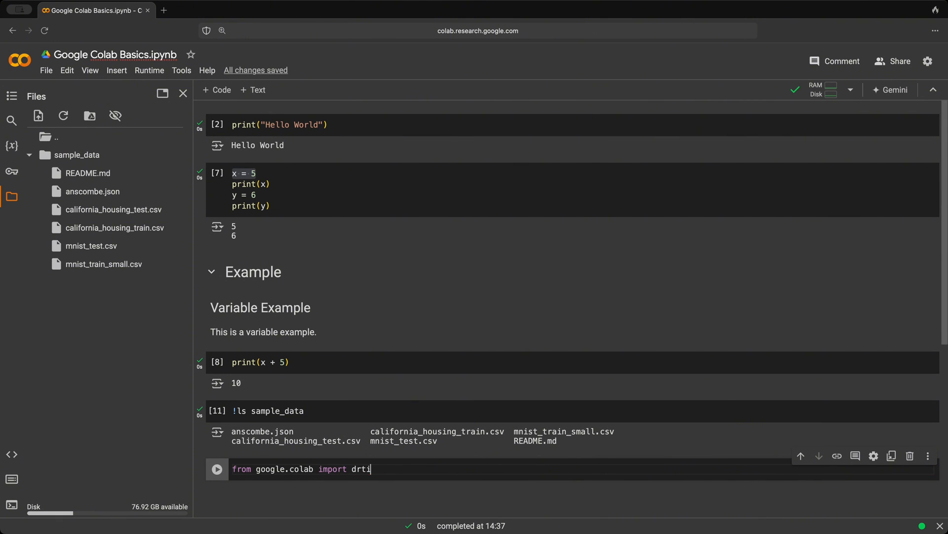
{"action": "type", "text": "drive"}
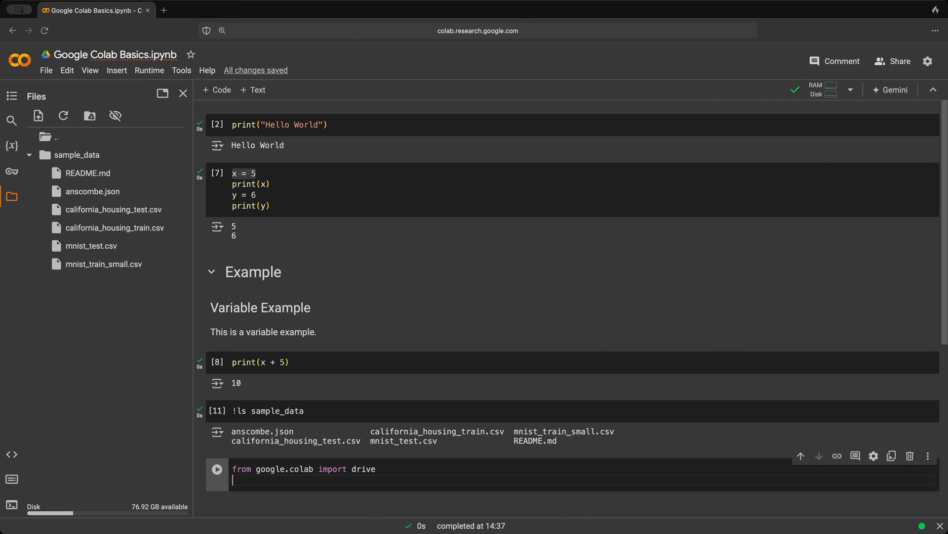
{"action": "type", "text": "drive.m"}
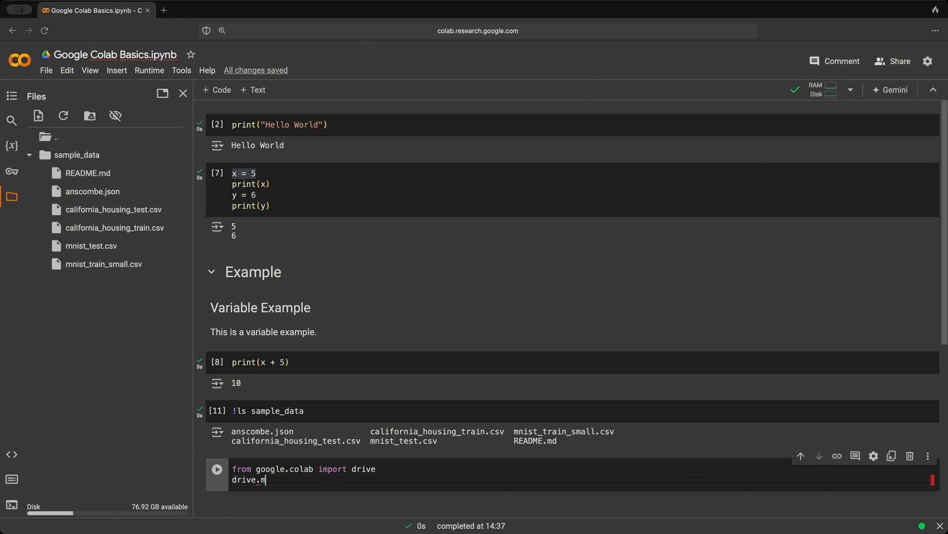
{"action": "type", "text": "ount()"}
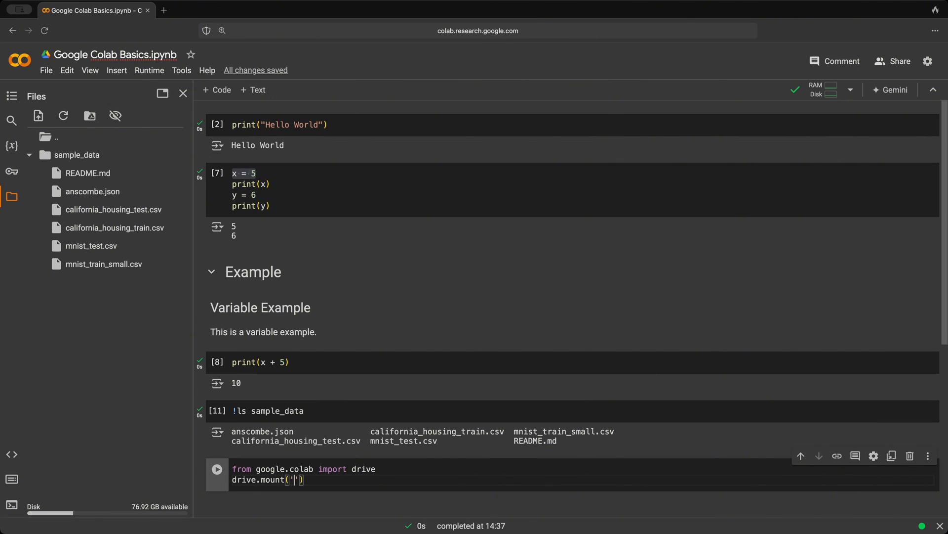
{"action": "type", "text": "/conte"}
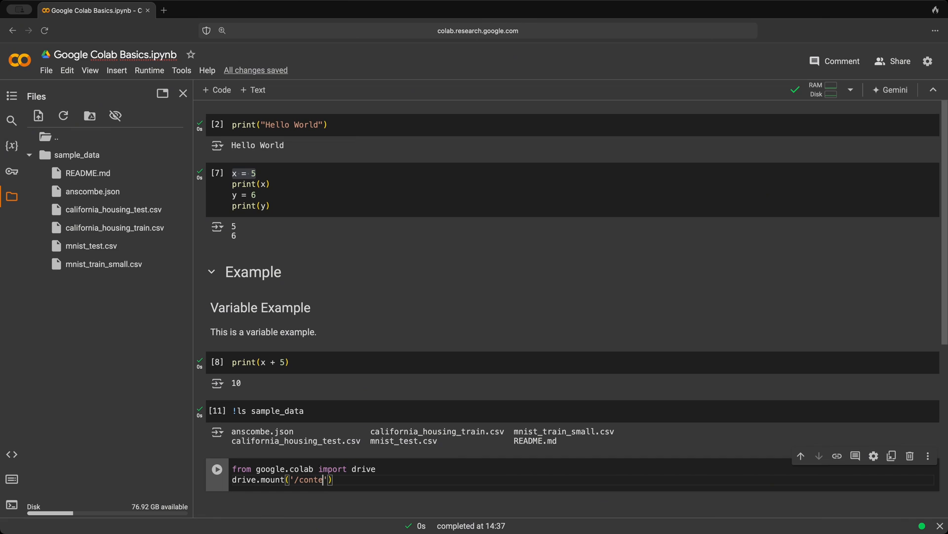
{"action": "type", "text": "nt"}
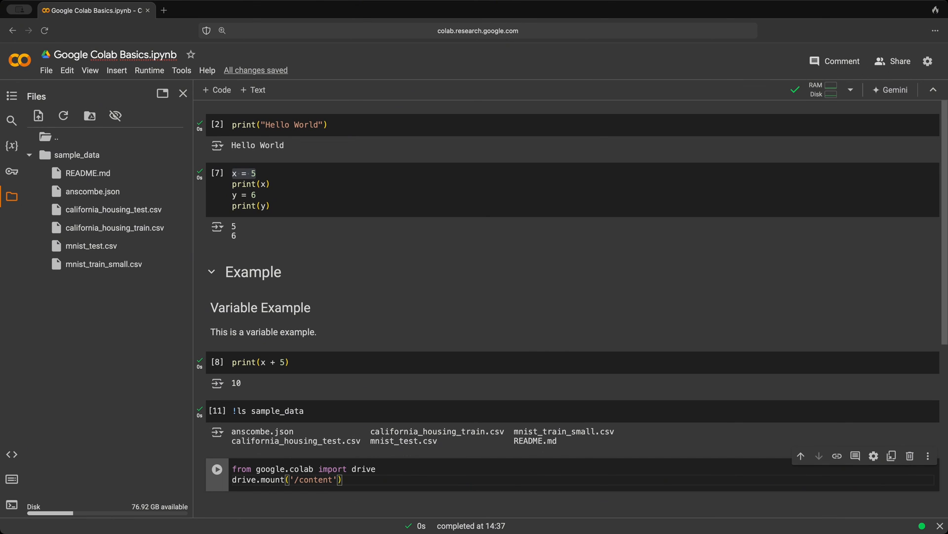
{"action": "type", "text": "/dr"}
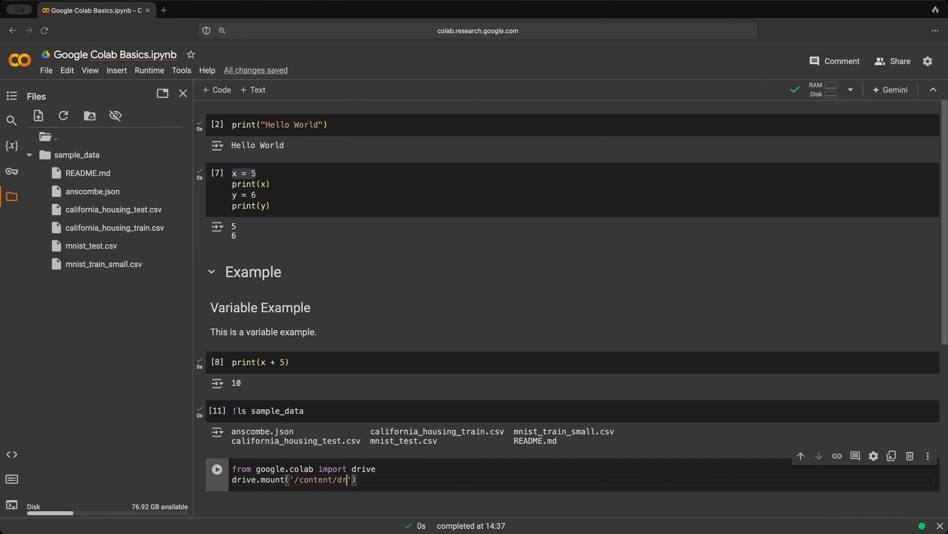
{"action": "type", "text": "ve"}
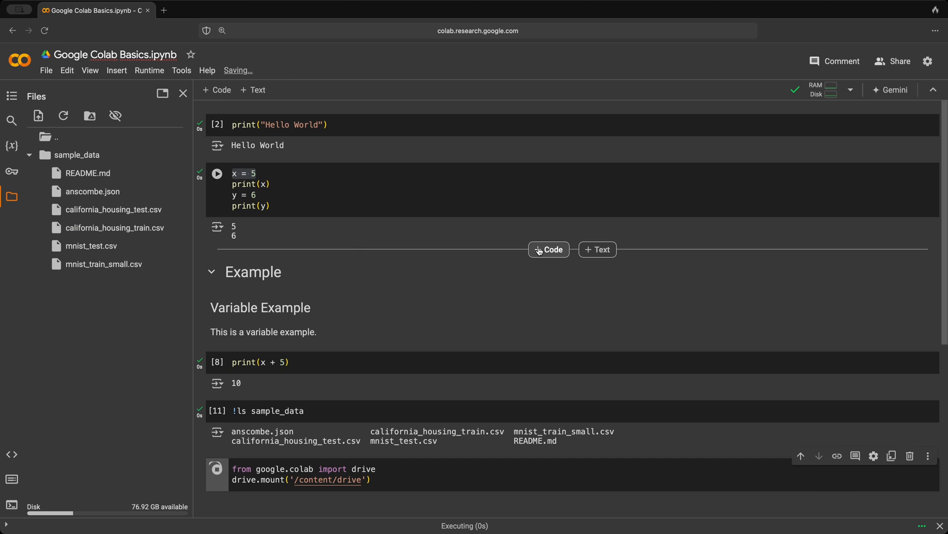
- Run the drive.mount cell so Drive mounts at /content/drive, then scroll down
{"action": "left_click", "coordinate": [216, 469]}
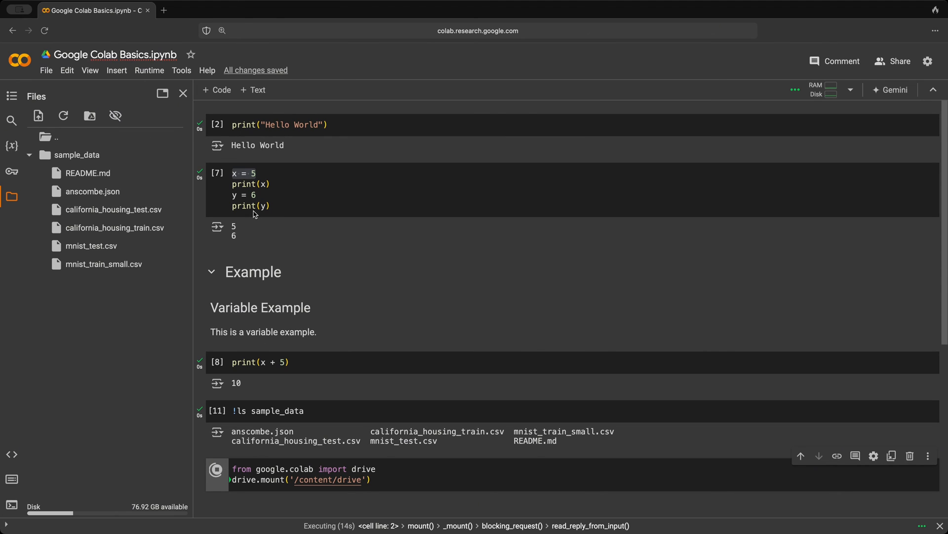
{"action": "scroll", "scroll_direction": "down", "scroll_amount": 3}
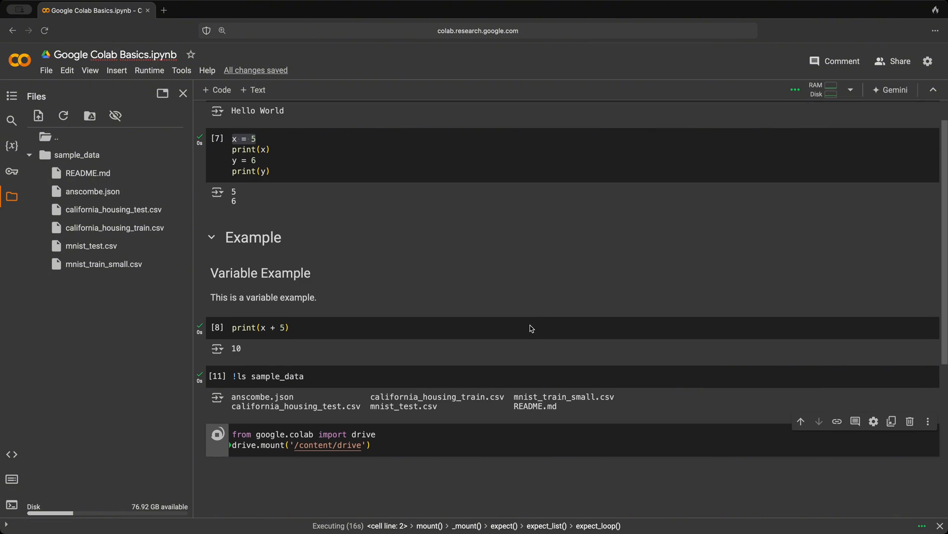
{"action": "scroll", "scroll_direction": "down", "scroll_amount": 3}
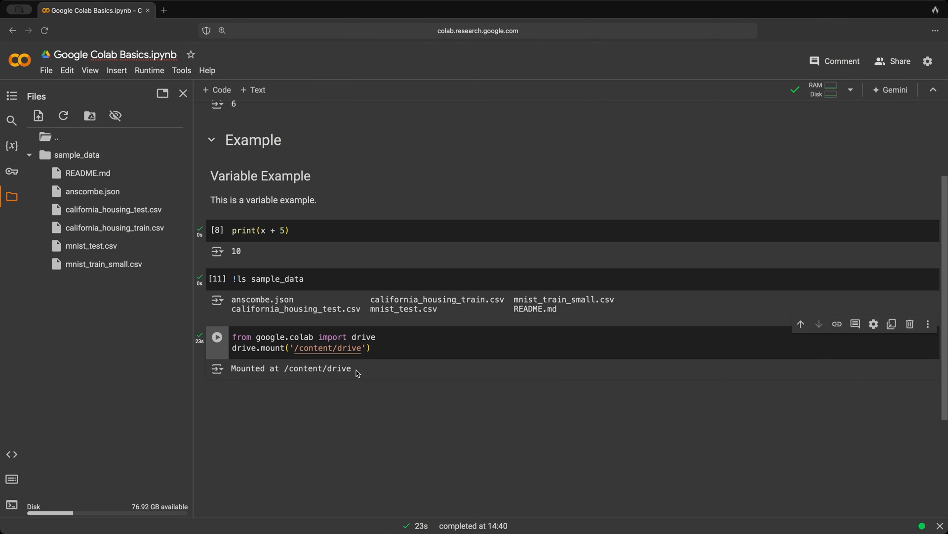
{"action": "mouse_move", "coordinate": [290, 385]}
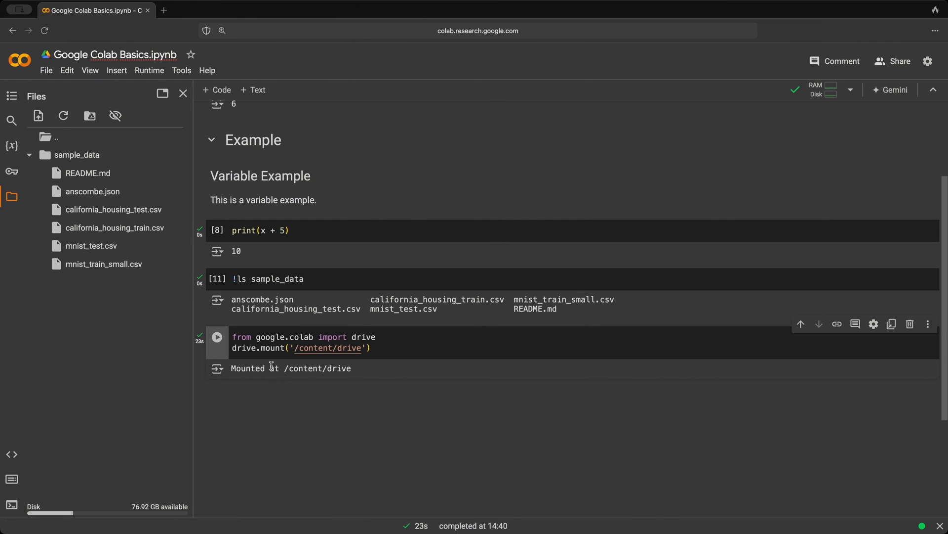
{"action": "mouse_move", "coordinate": [83, 327]}
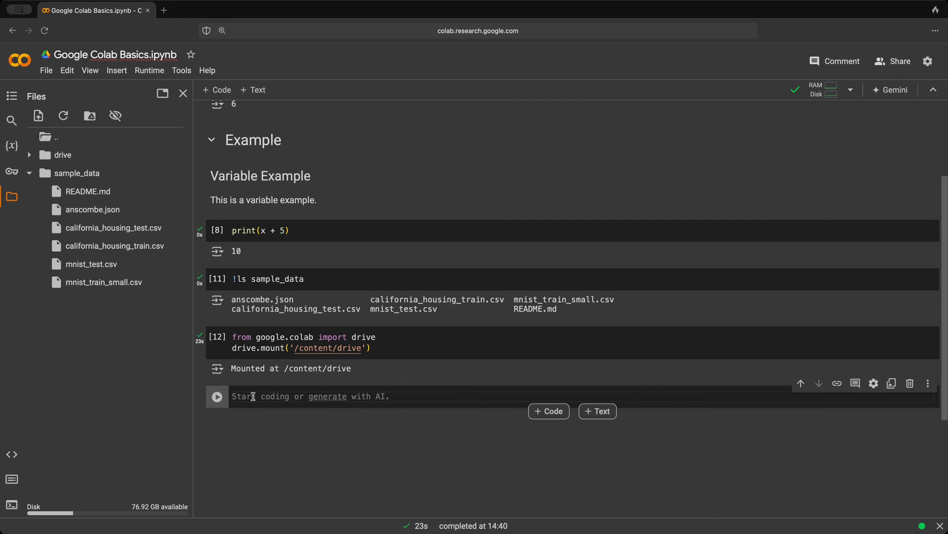
- Run !pip list and scroll through the installed packages to zict 3.0.0
{"action": "type", "text": "!"}
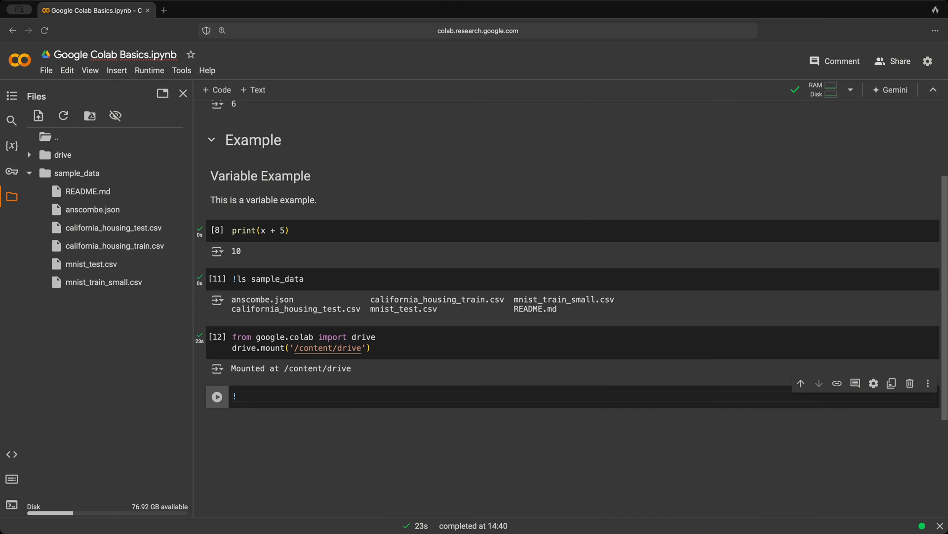
{"action": "type", "text": "pip list"}
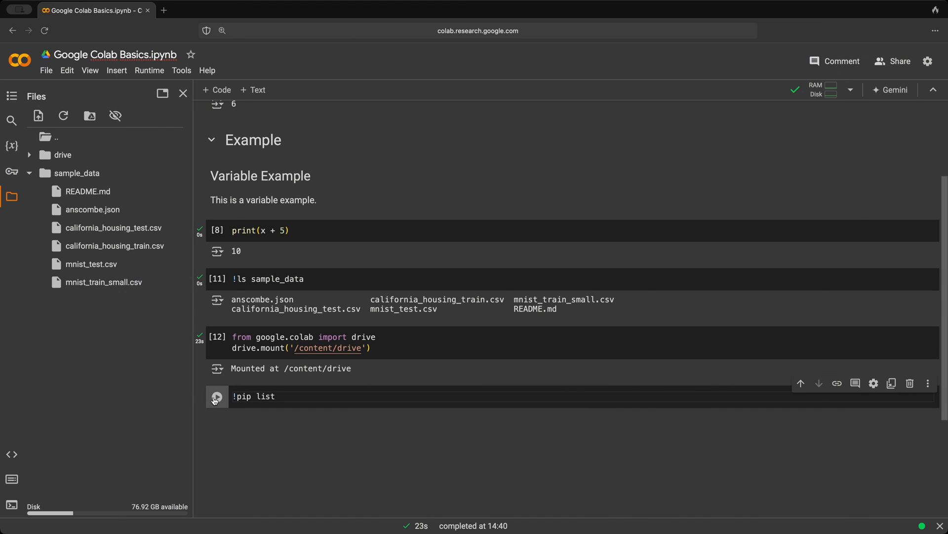
{"action": "left_click", "coordinate": [216, 396]}
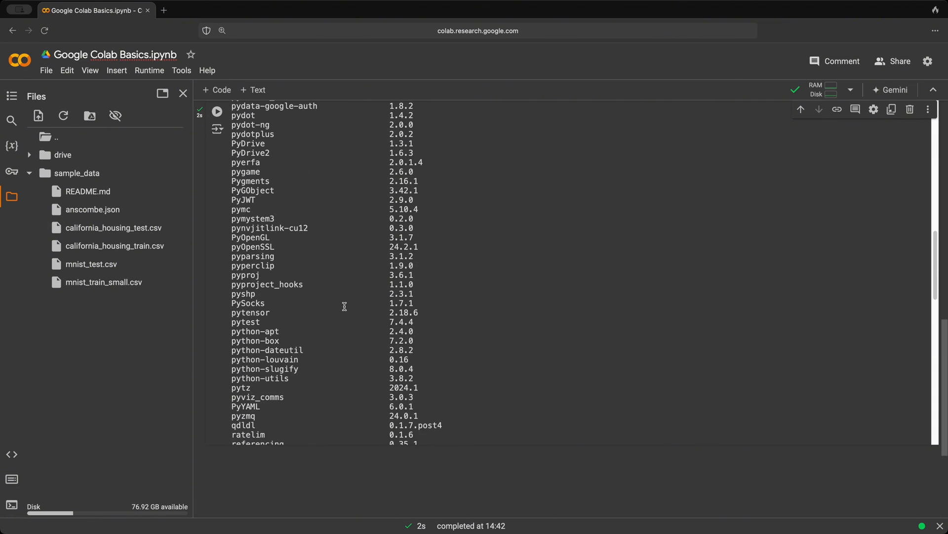
{"action": "scroll", "scroll_direction": "down", "scroll_amount": 3}
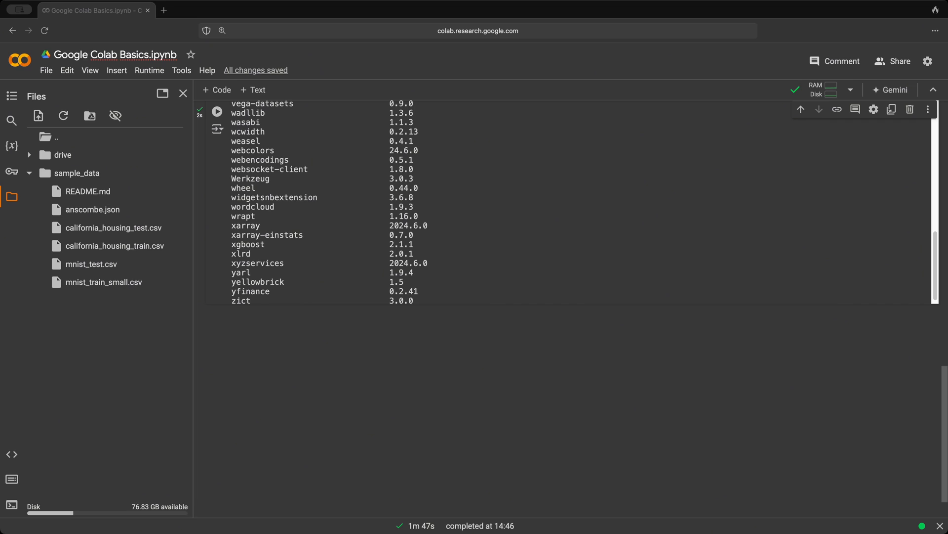
{"action": "mouse_move", "coordinate": [639, 363]}
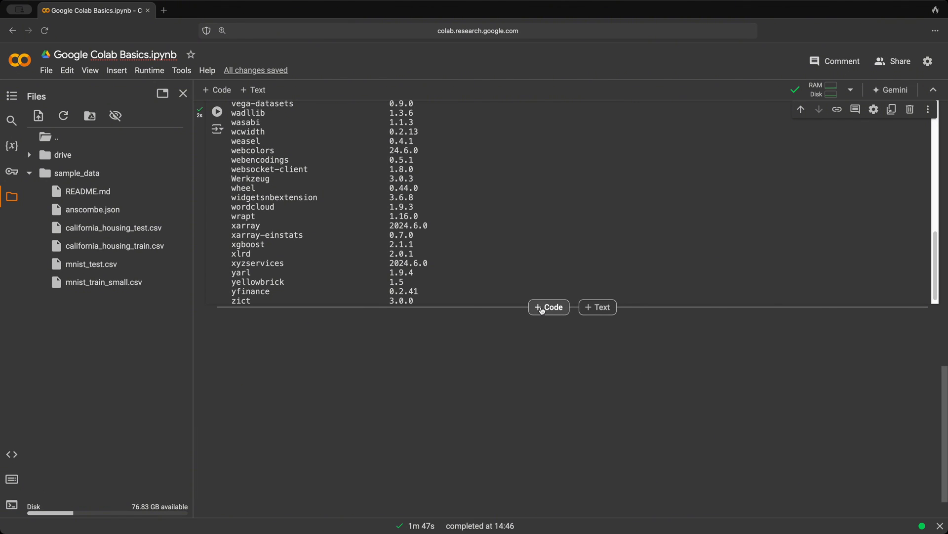
- Add and run a cell with !pip install pydub, installing pydub 0.25.1
{"action": "left_click", "coordinate": [547, 307]}
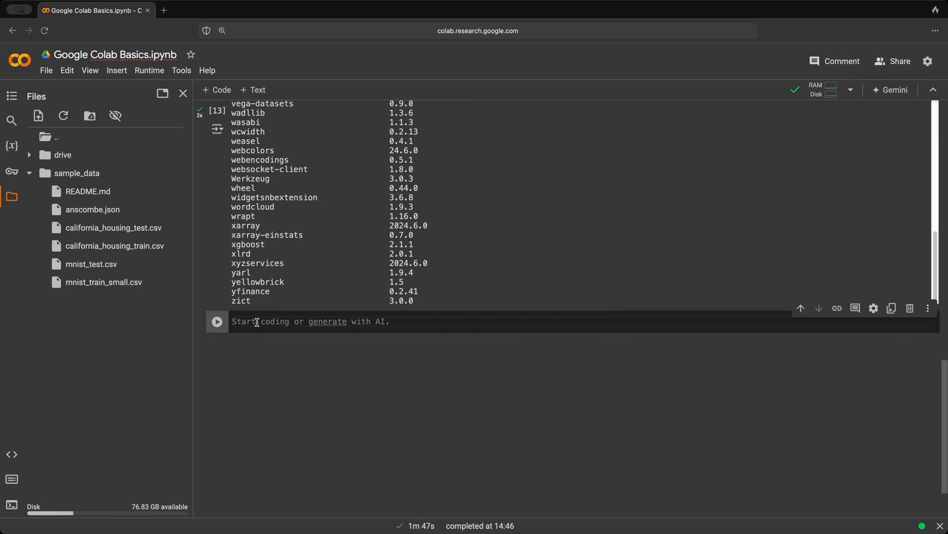
{"action": "type", "text": "!"}
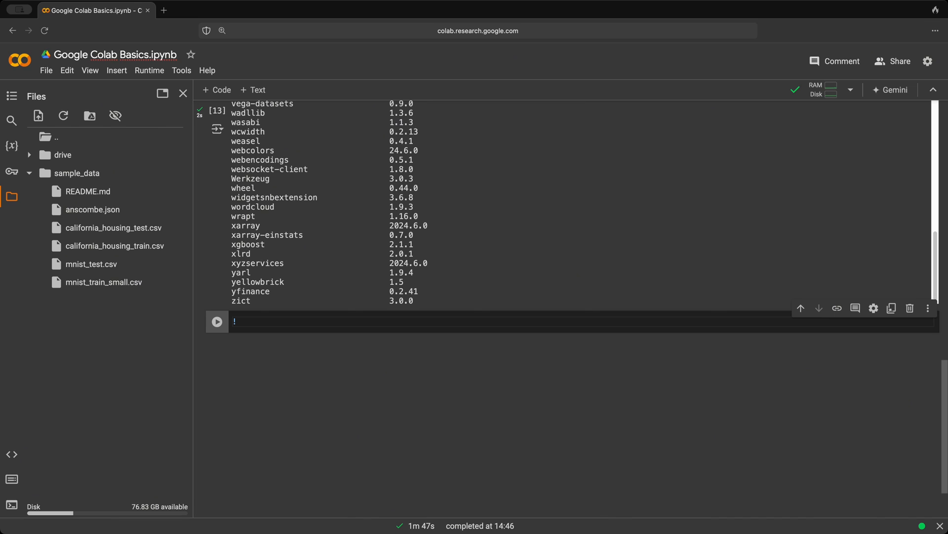
{"action": "type", "text": "pip insta"}
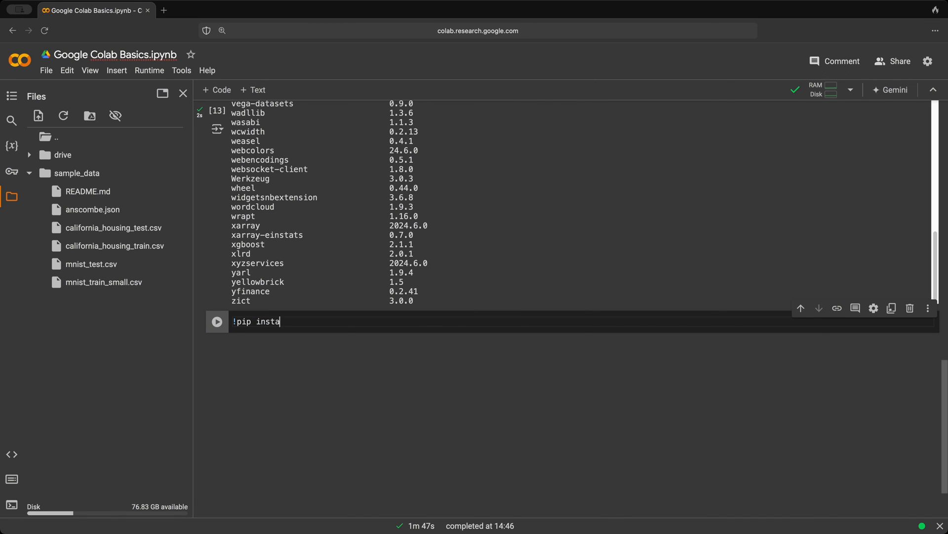
{"action": "type", "text": "ll"}
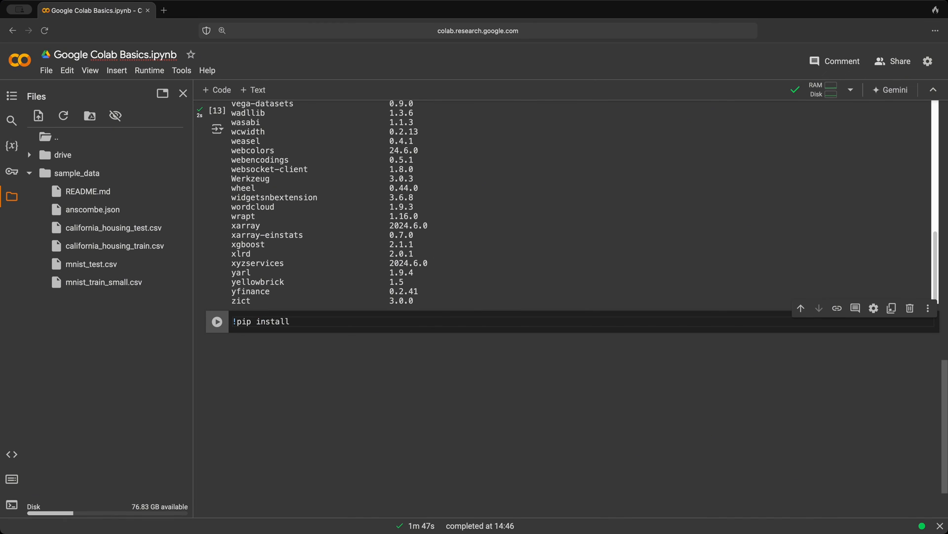
{"action": "type", "text": "py"}
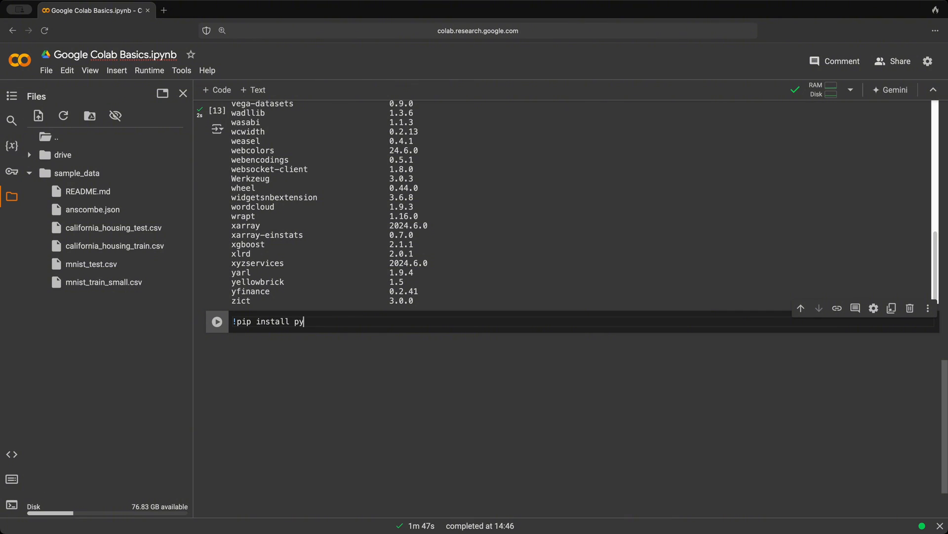
{"action": "type", "text": "dub"}
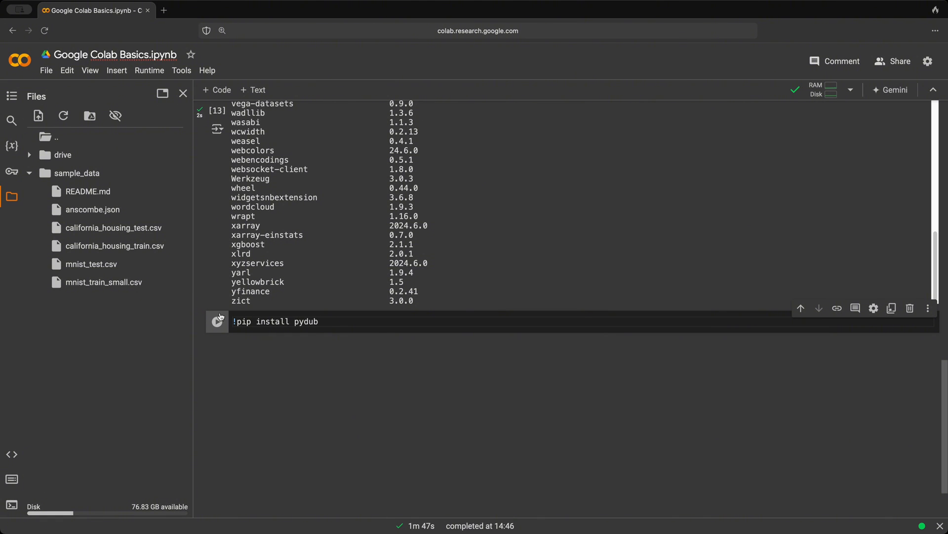
{"action": "left_click", "coordinate": [216, 322]}
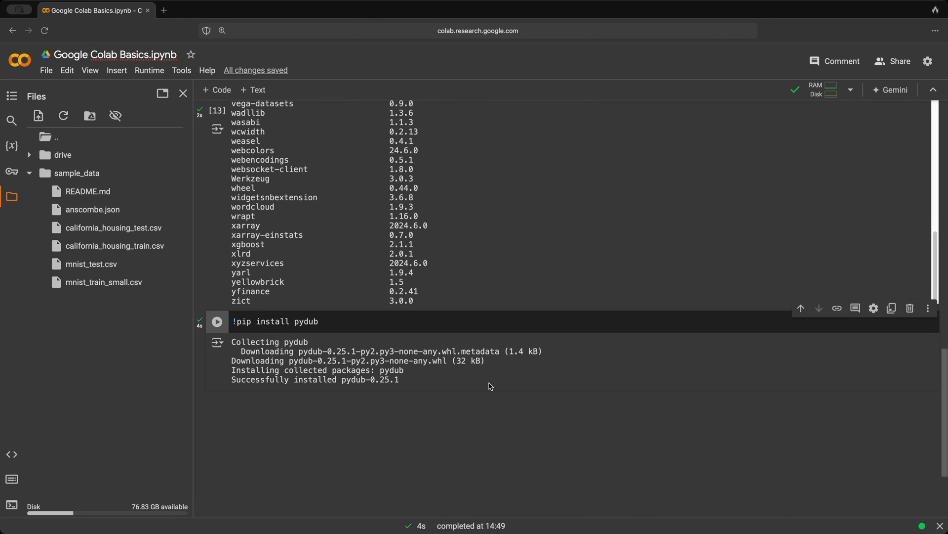
{"action": "mouse_move", "coordinate": [506, 390]}
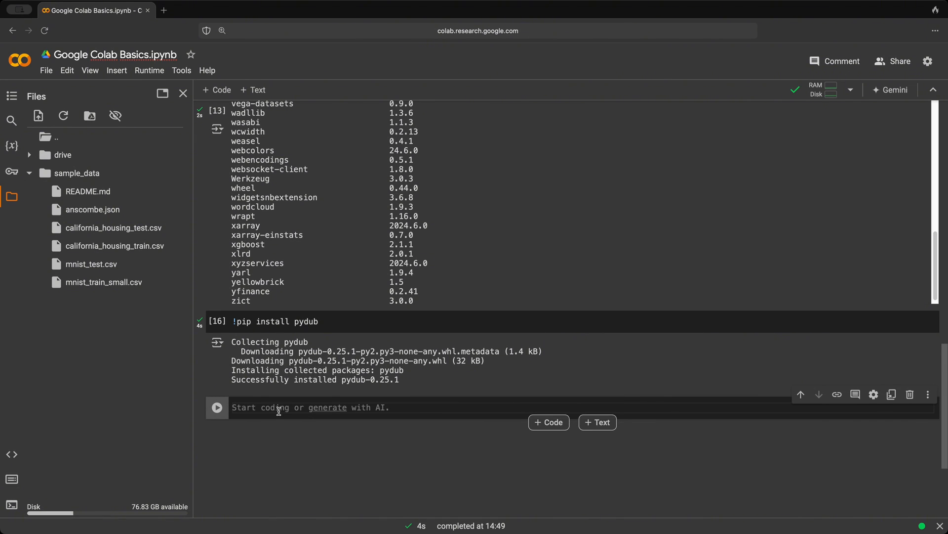
- Enter import pydub in the empty cell below the installation output
{"action": "type", "text": "import"}
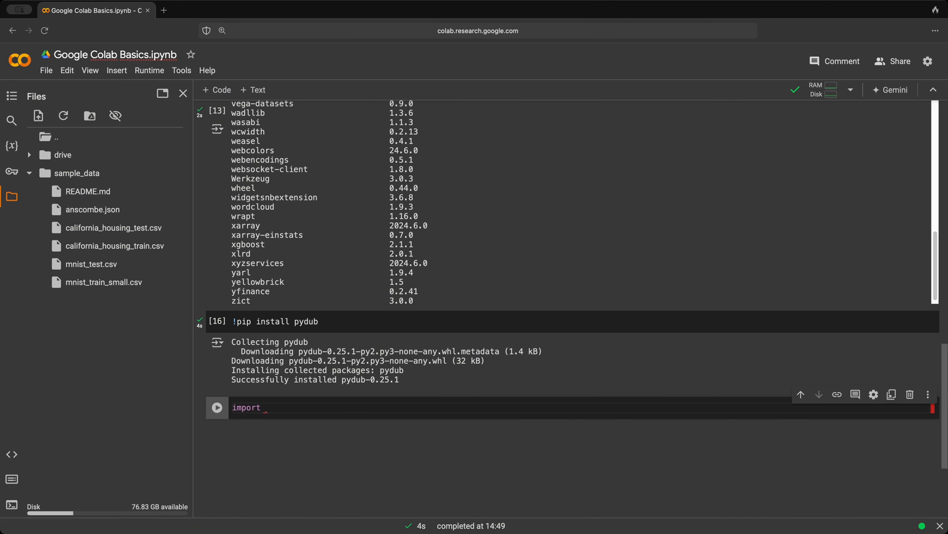
{"action": "type", "text": "pydub"}
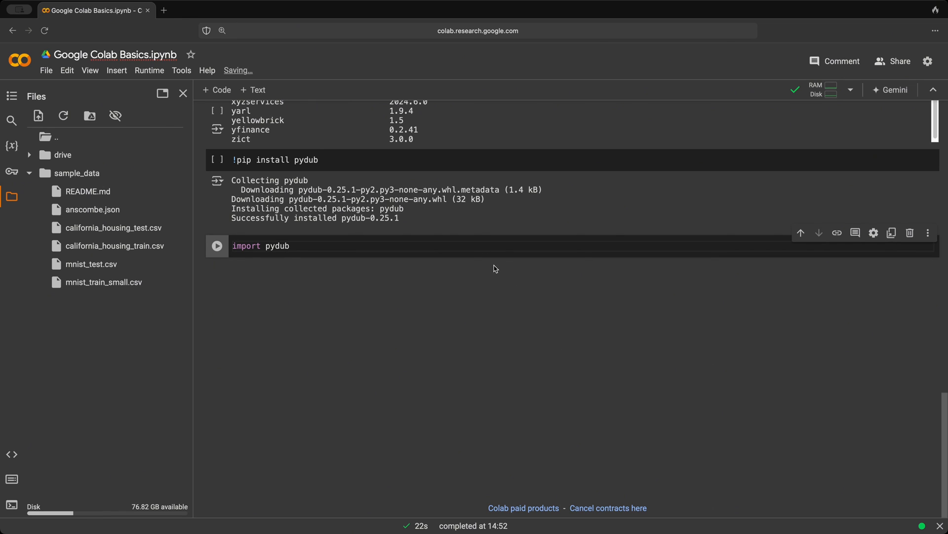
- Add a new code cell below the import cell containing '!pip install numpy==1.18'
{"action": "left_click", "coordinate": [548, 260]}
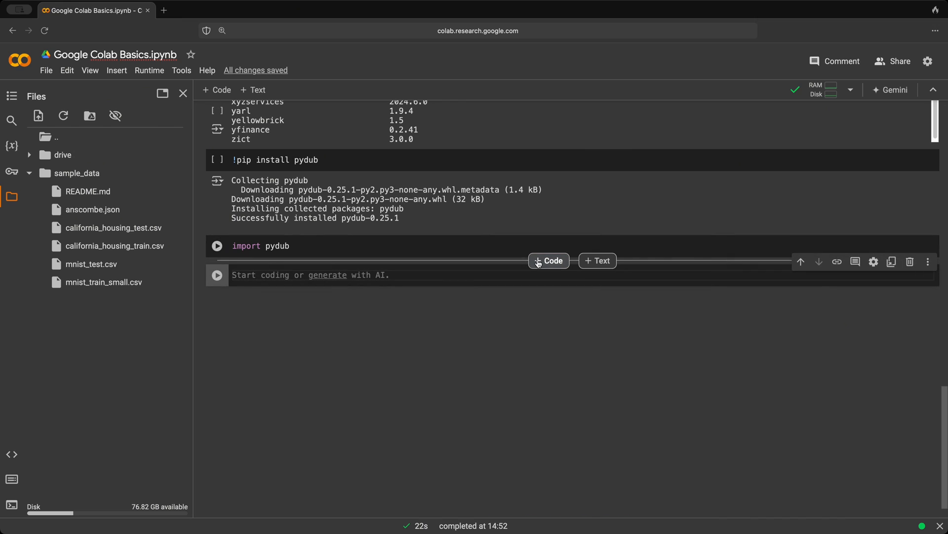
{"action": "type", "text": "!"}
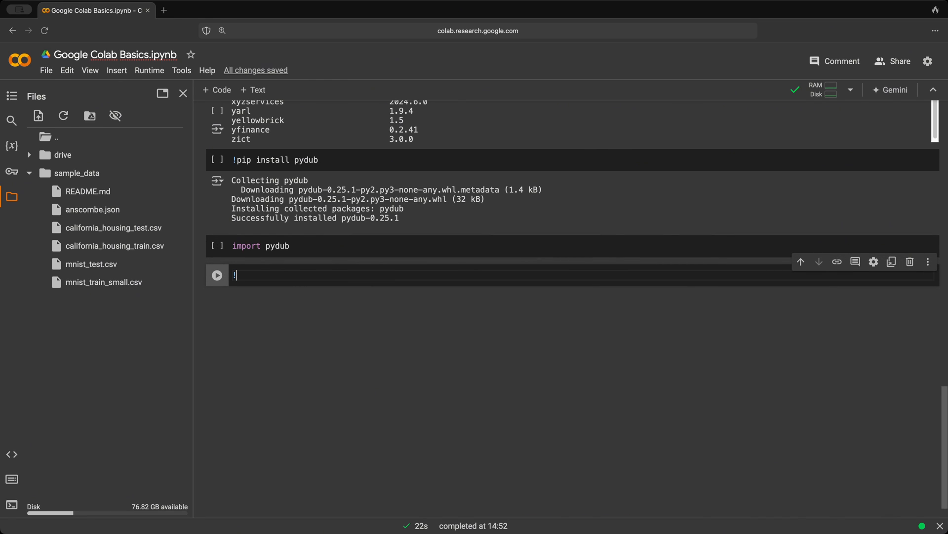
{"action": "type", "text": "pip i"}
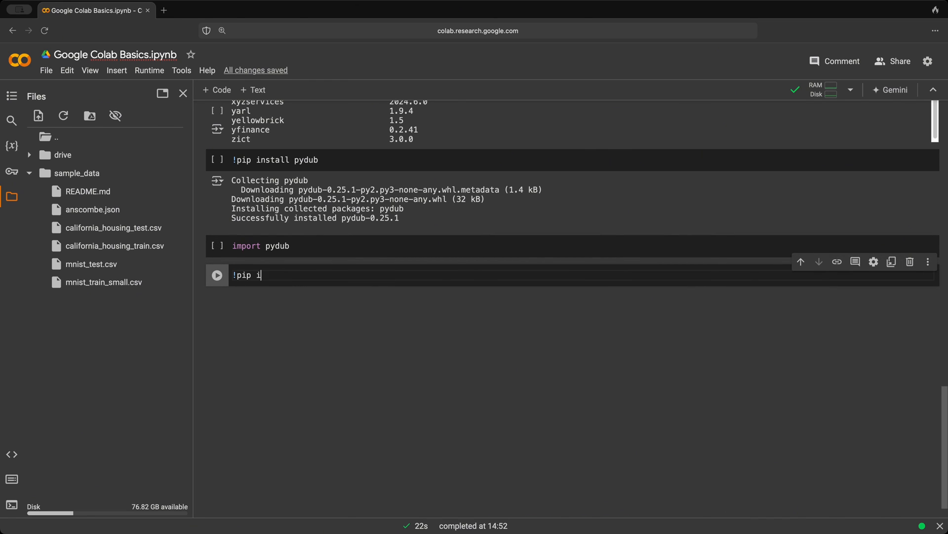
{"action": "type", "text": "nstall"}
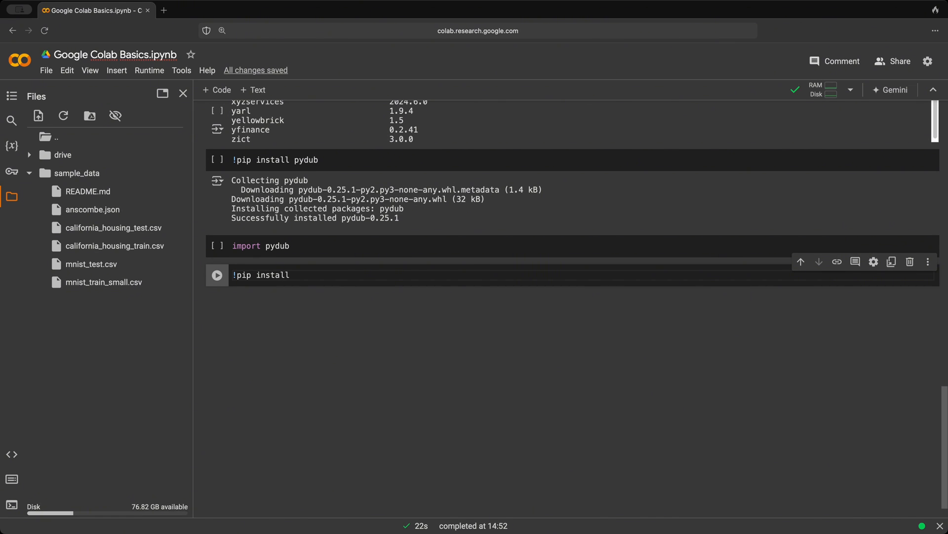
{"action": "type", "text": "nu"}
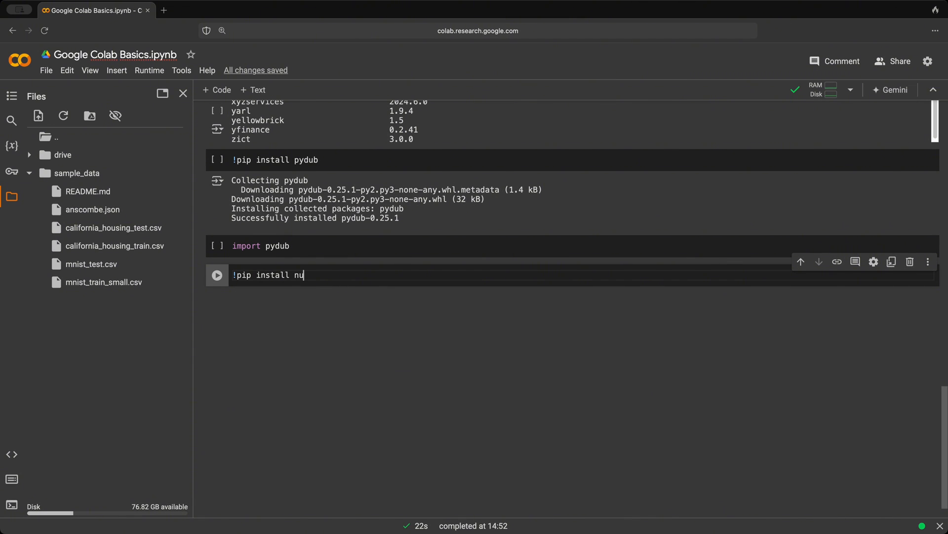
{"action": "type", "text": "mpy=="}
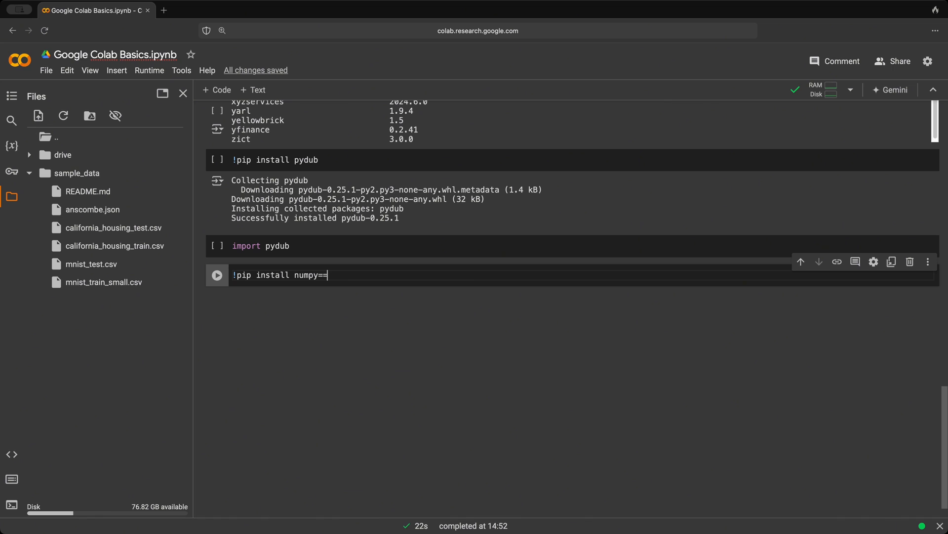
{"action": "type", "text": "1.18"}
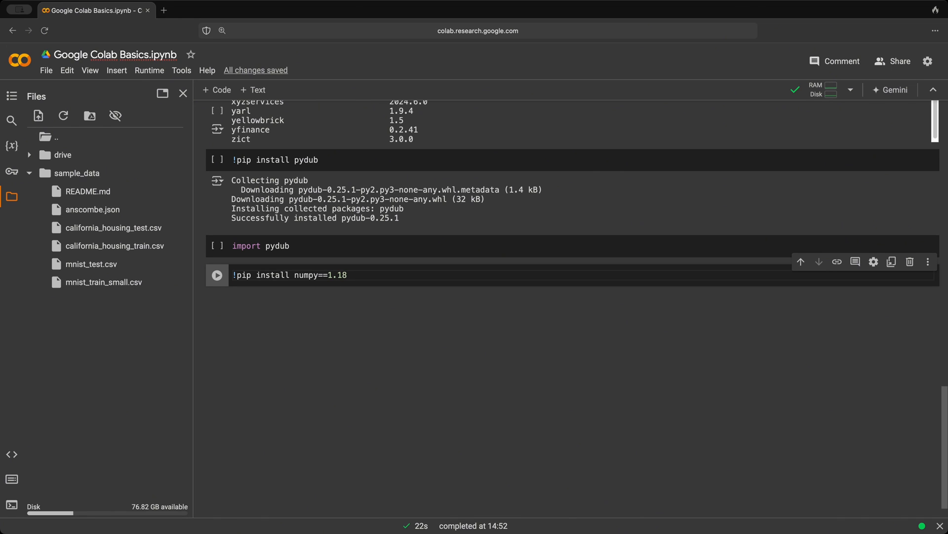
- Rewrite the command as '!pip install --upgrade numpy', without running it
{"action": "key", "text": "BackSpace"}
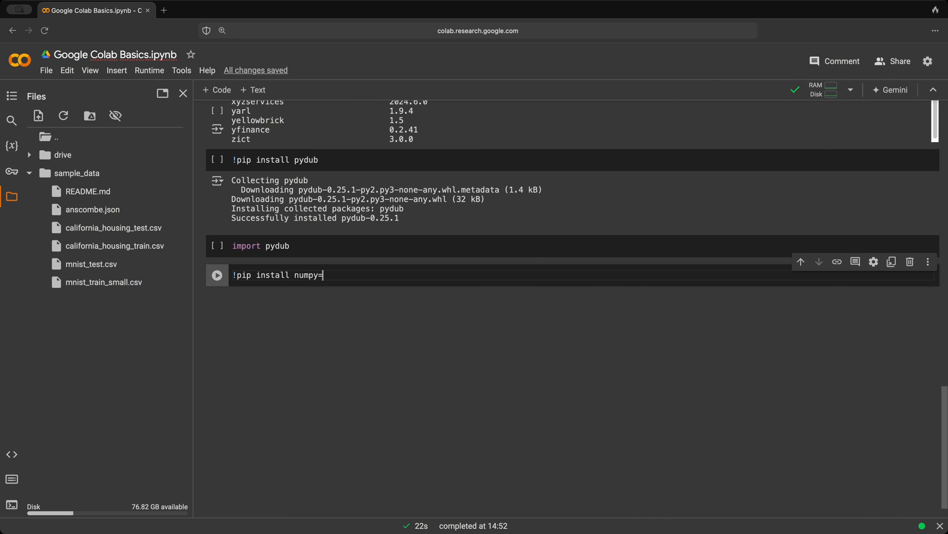
{"action": "key", "text": "Backspace"}
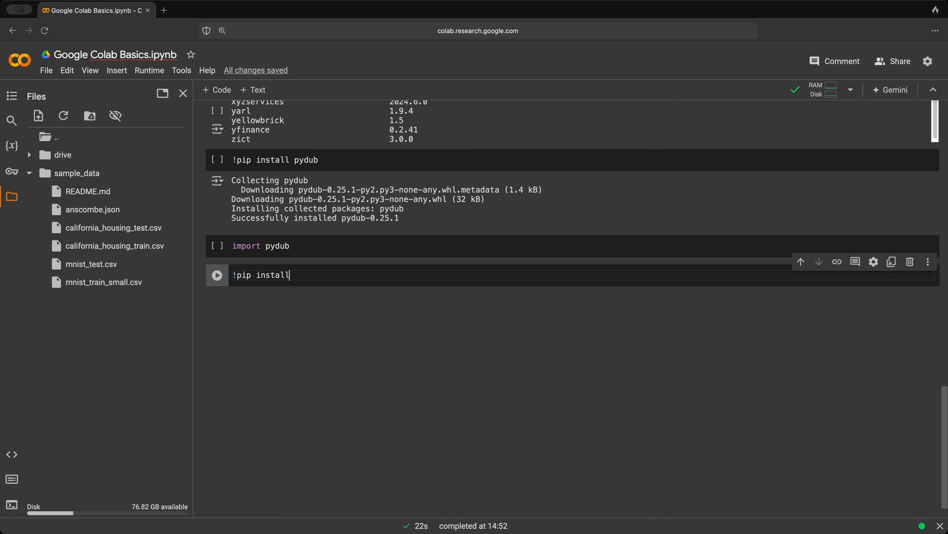
{"action": "type", "text": "--"}
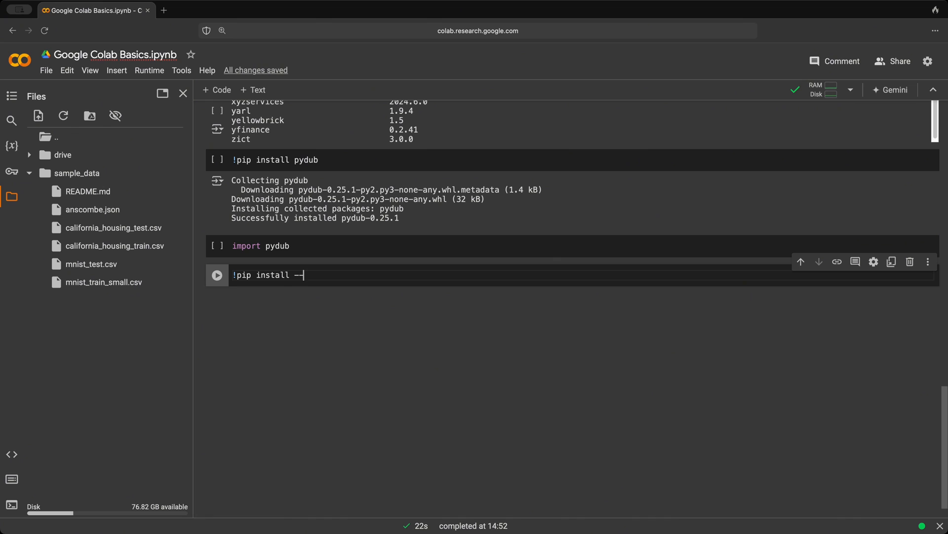
{"action": "type", "text": "upgrad"}
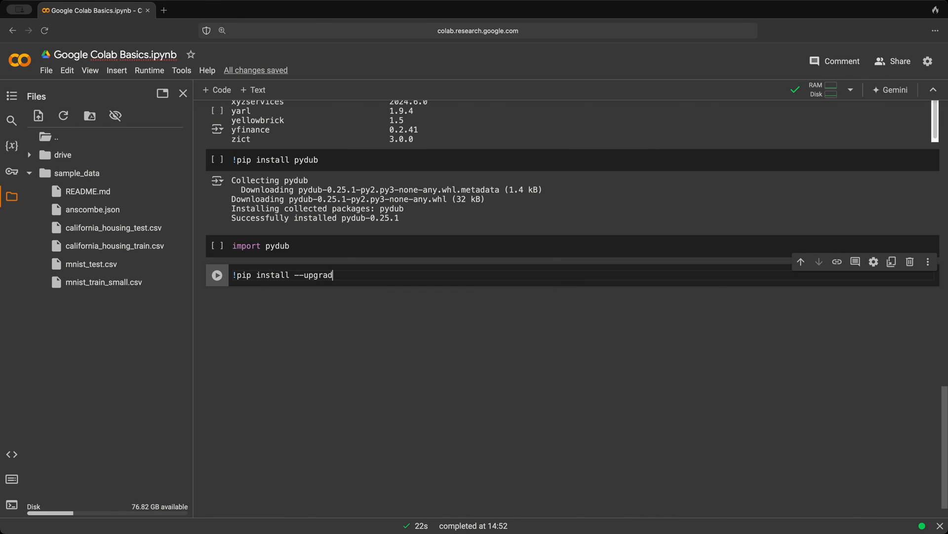
{"action": "type", "text": "numpy"}
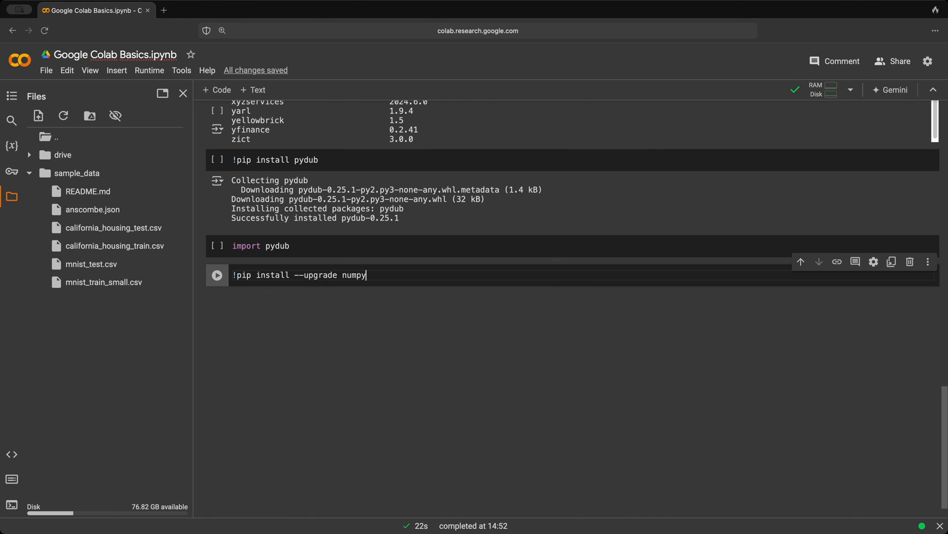